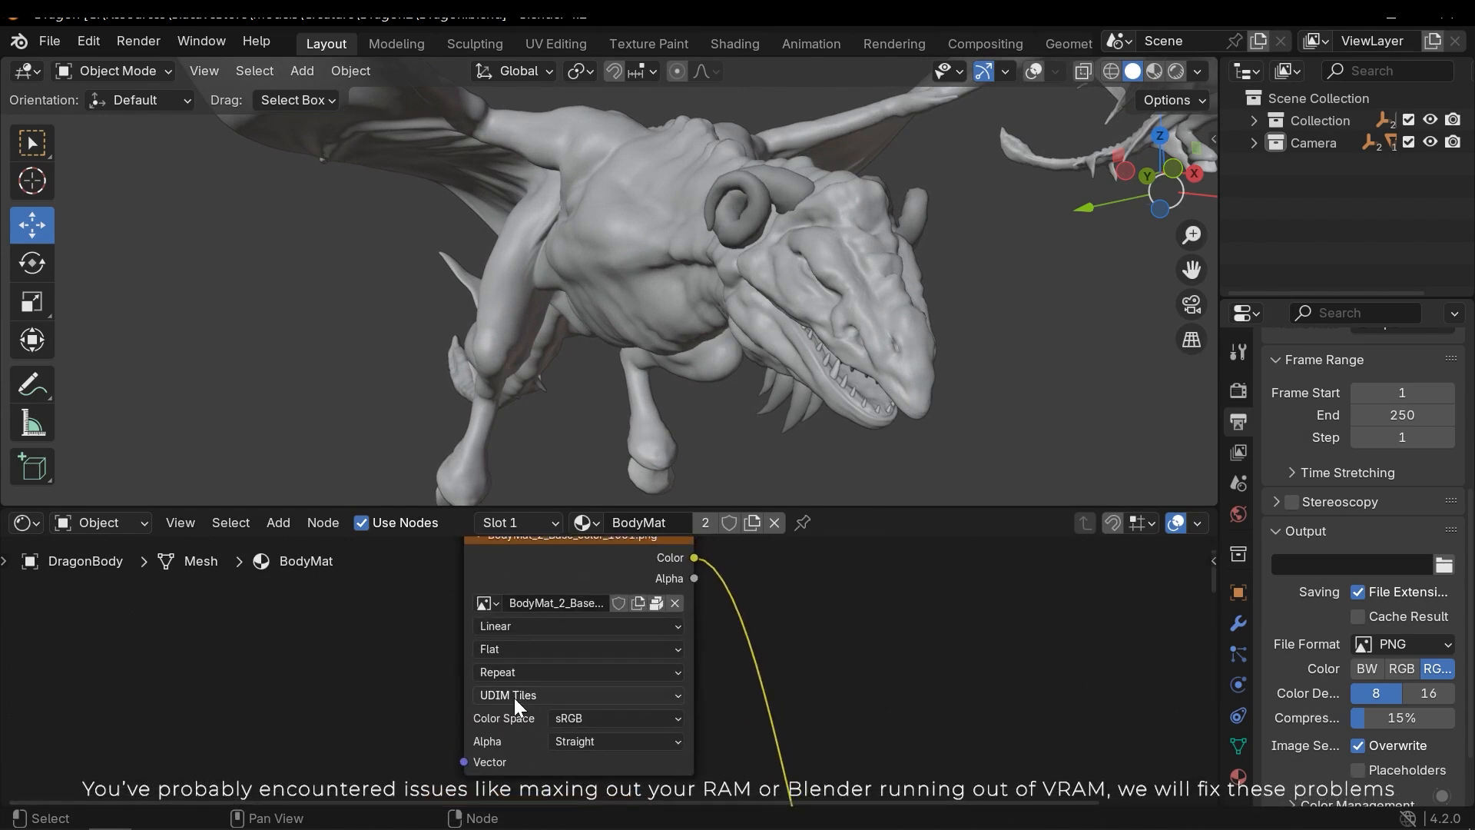
mouse_move(843, 660)
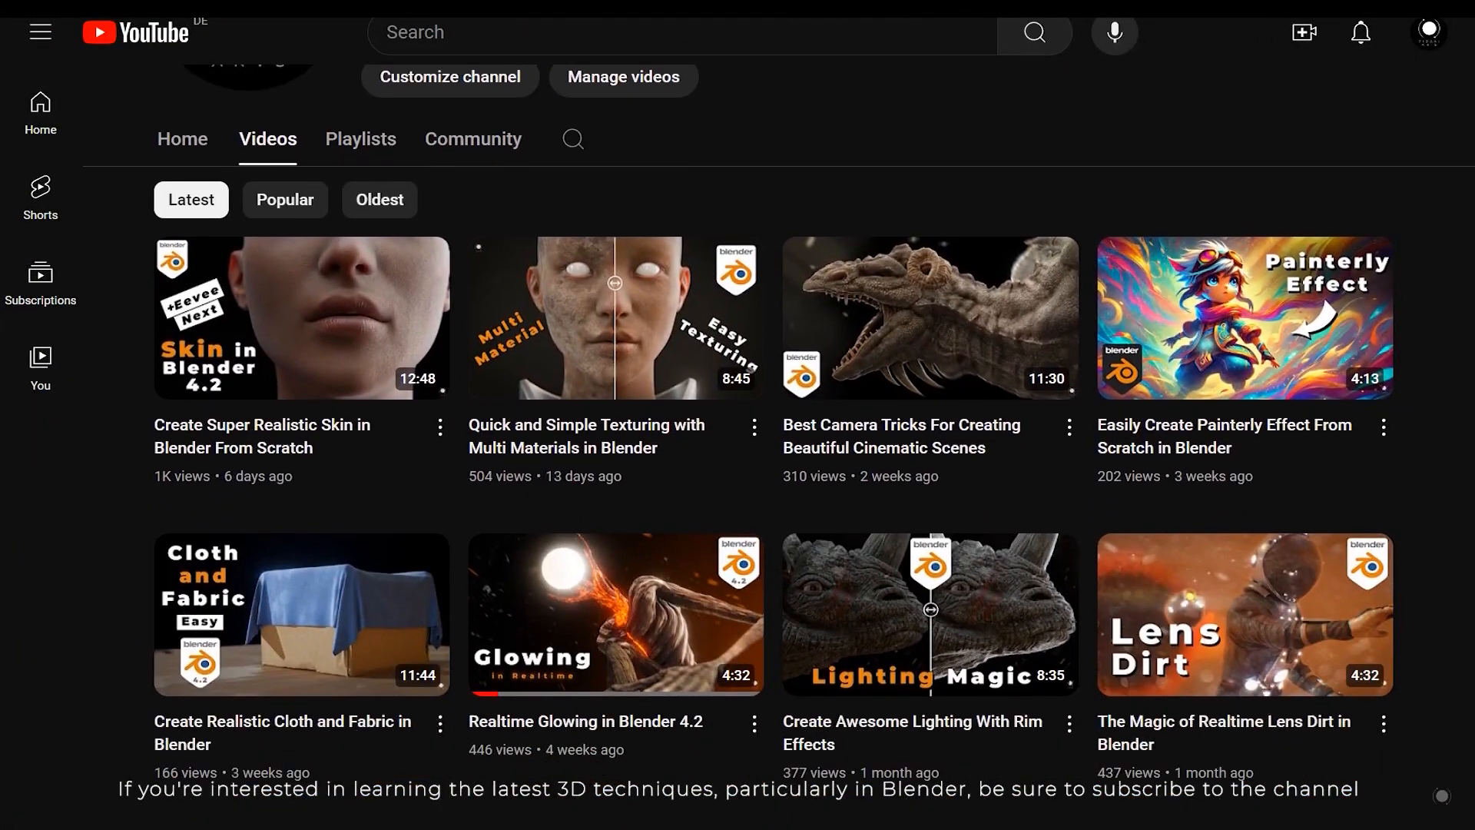
Scroll down the store's Home page and select the Gragon card to view its specs.
scroll("down", 3)
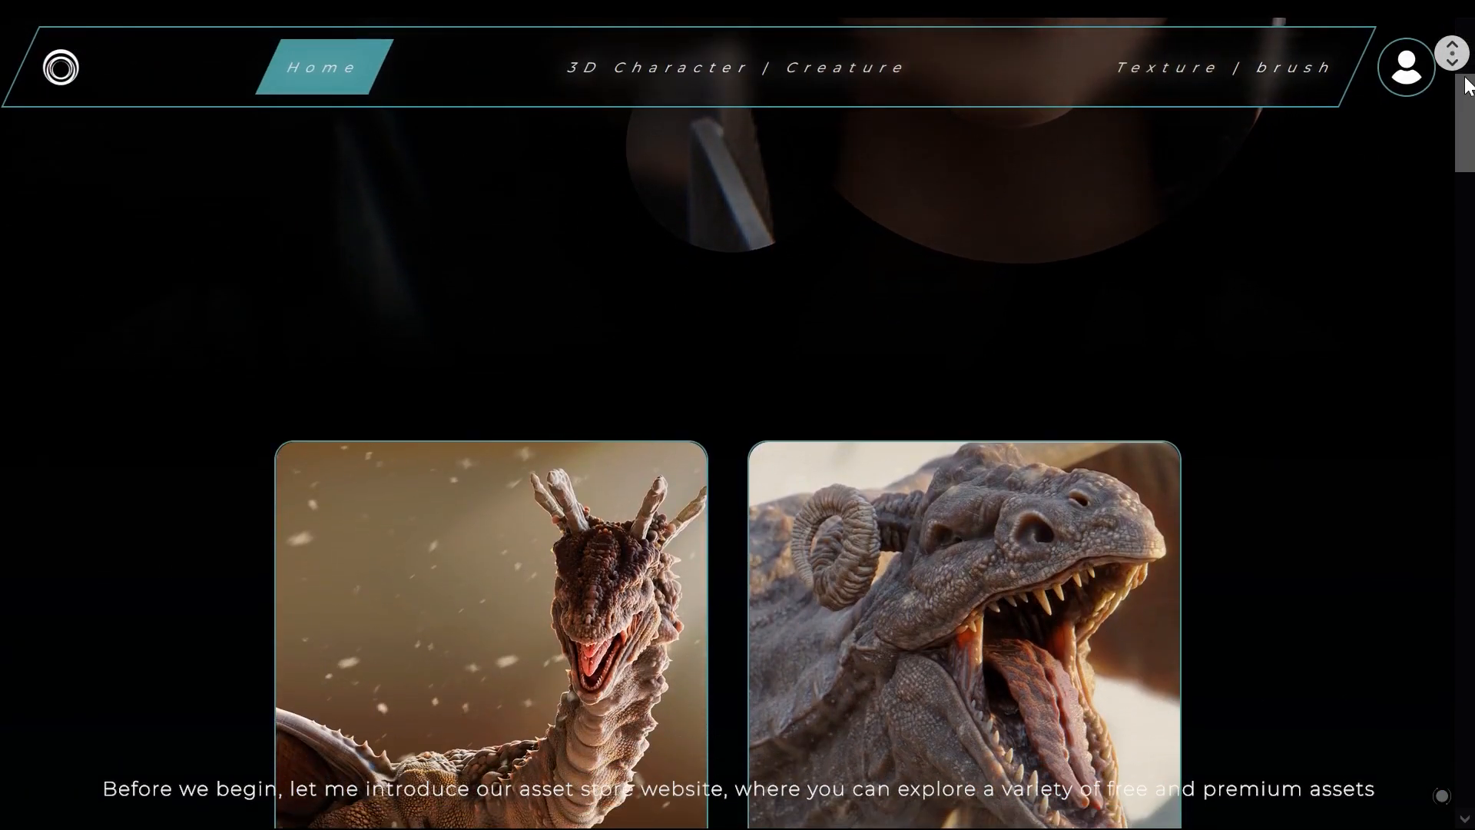
scroll("down", 3)
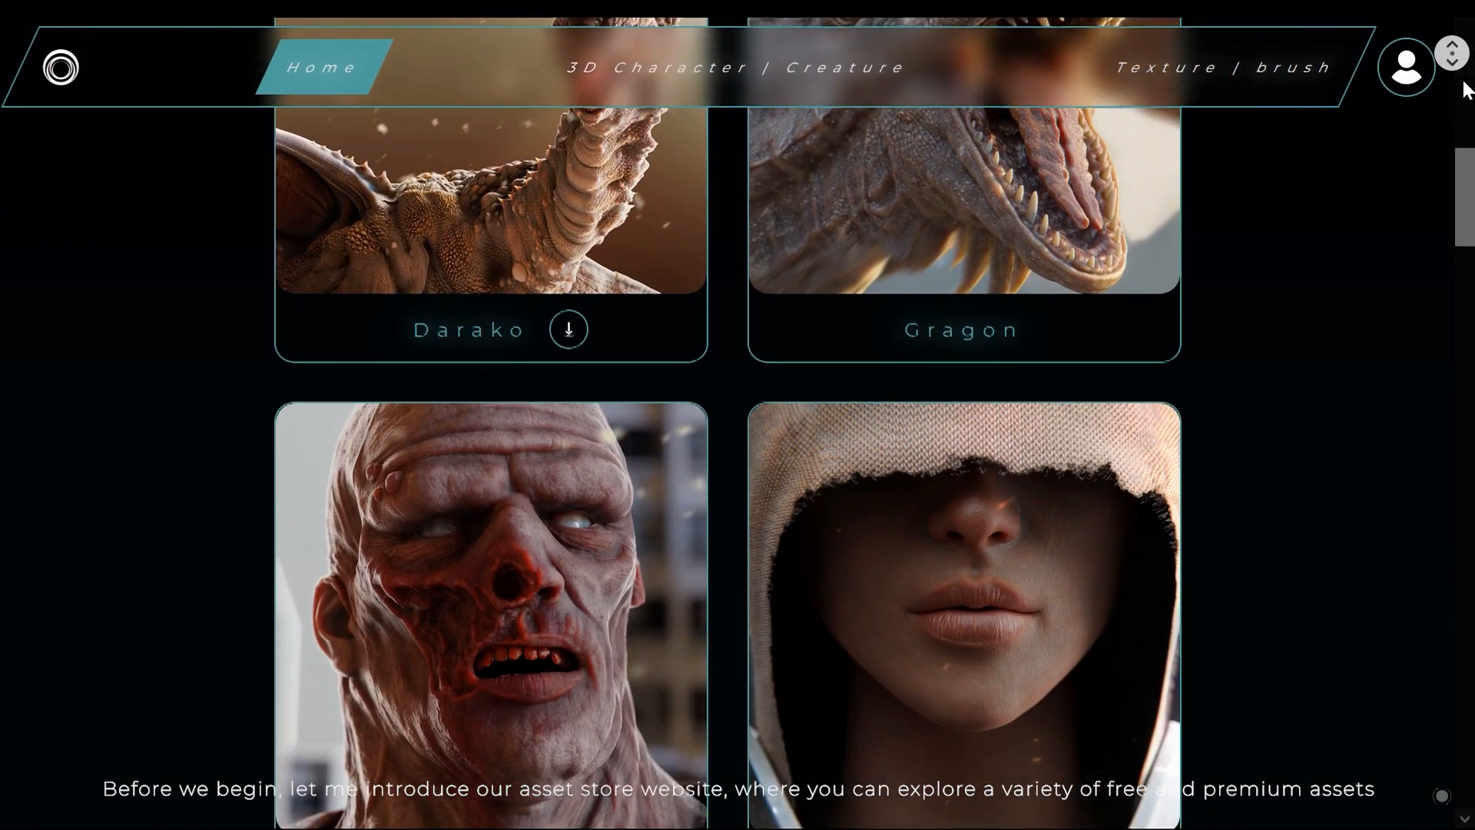
scroll("down", 3)
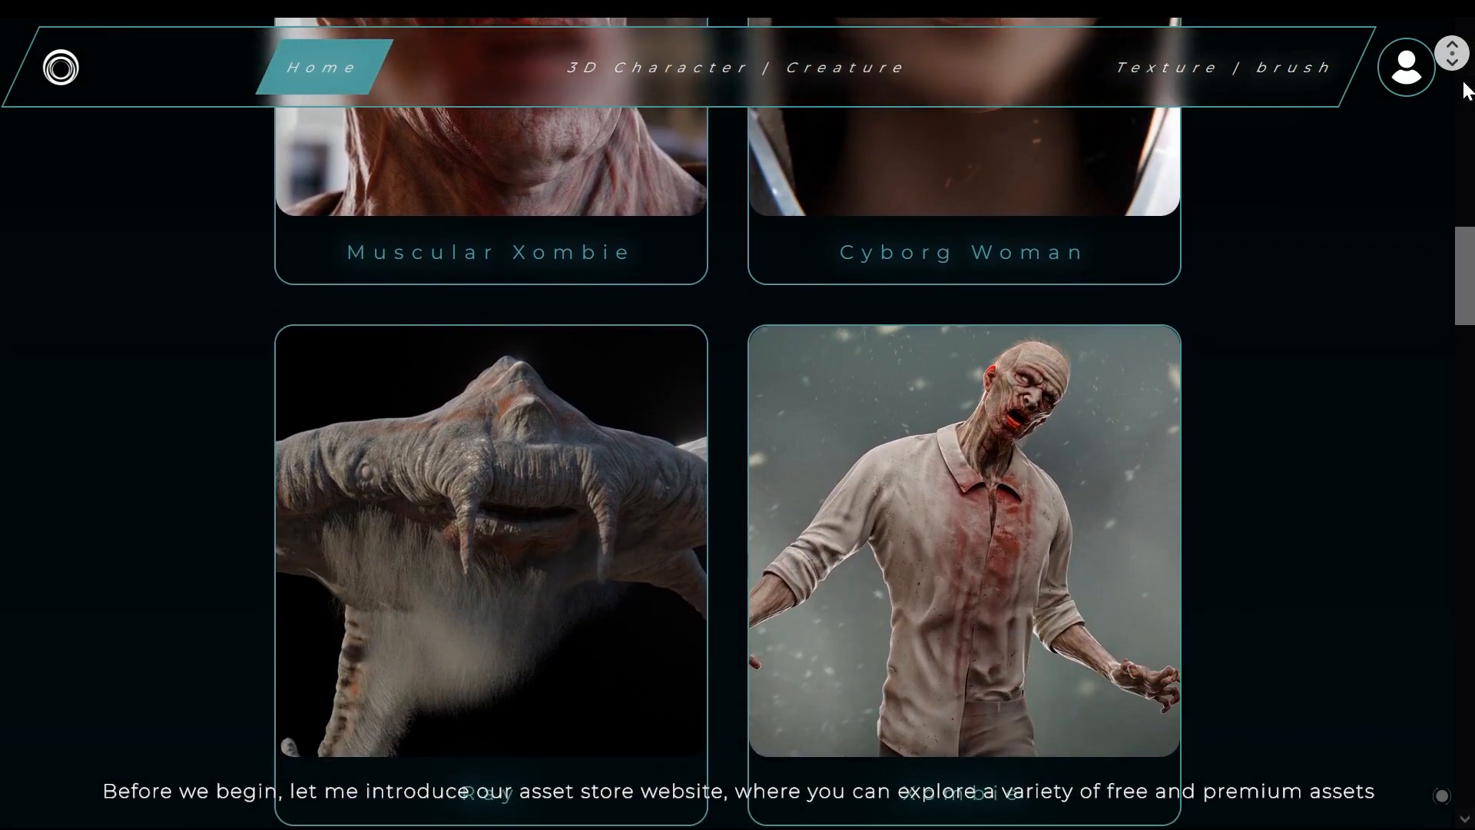
scroll("down", 3)
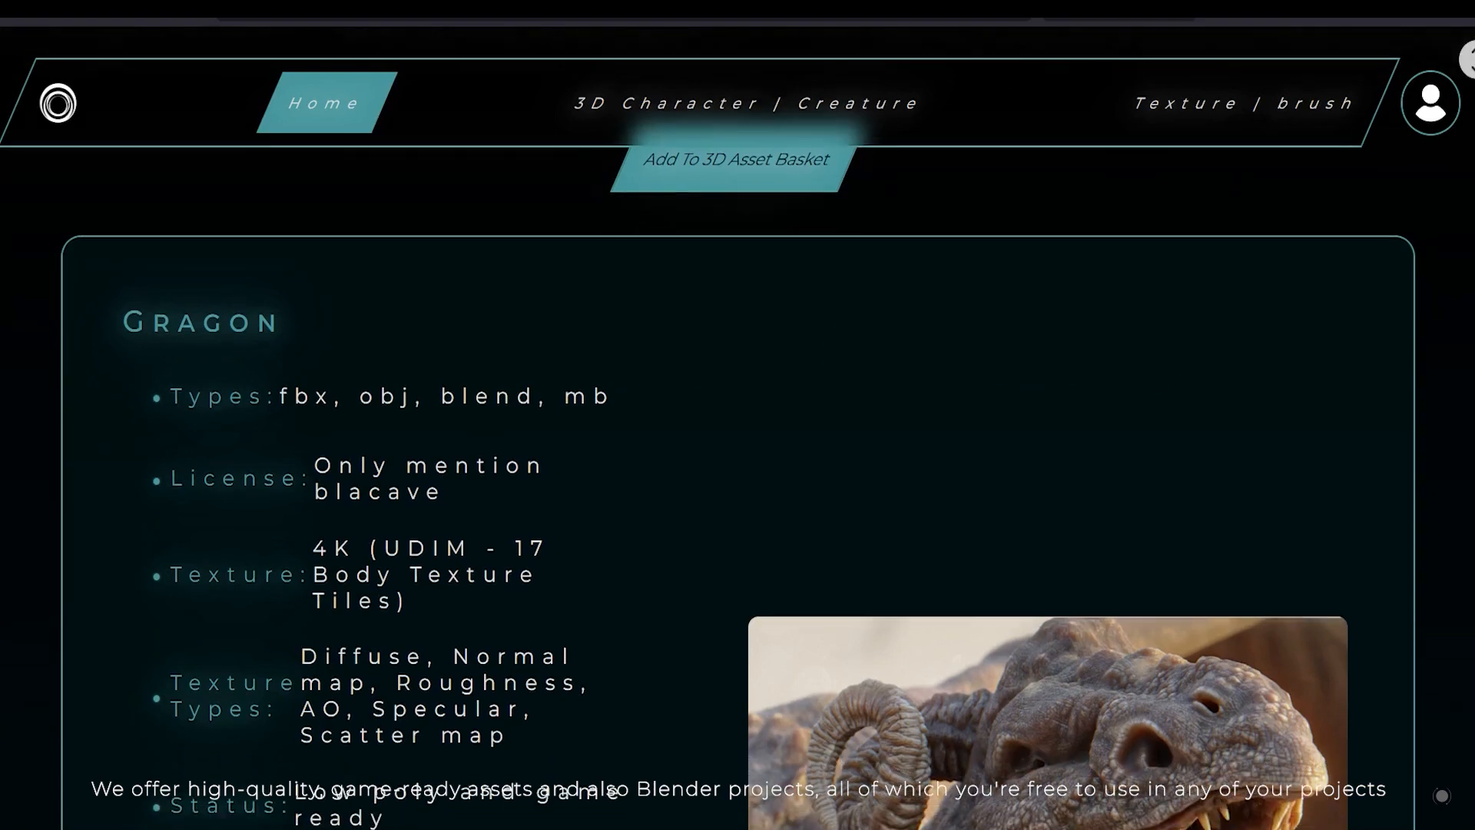
scroll("down", 3)
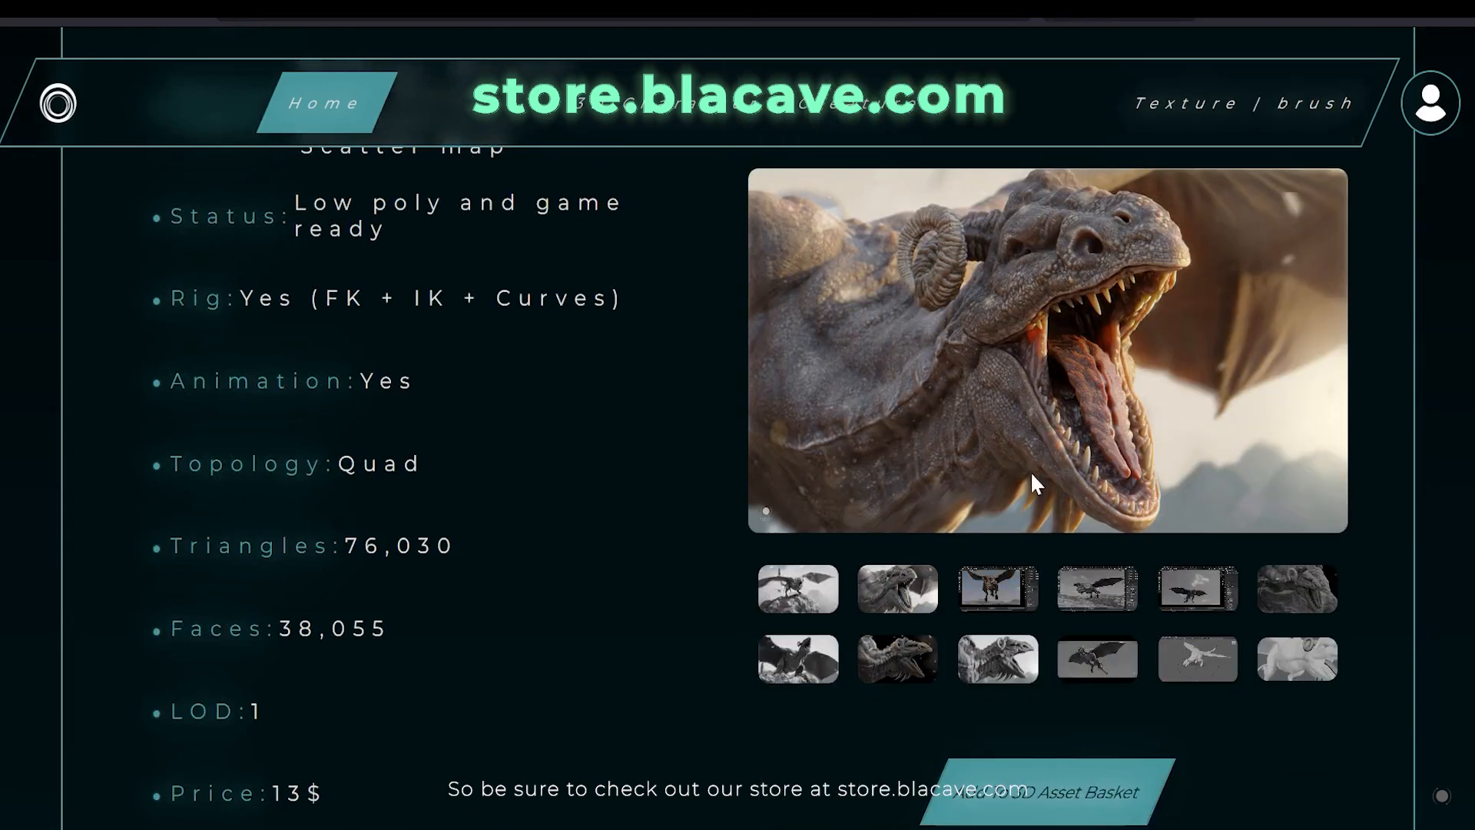
left_click(1297, 589)
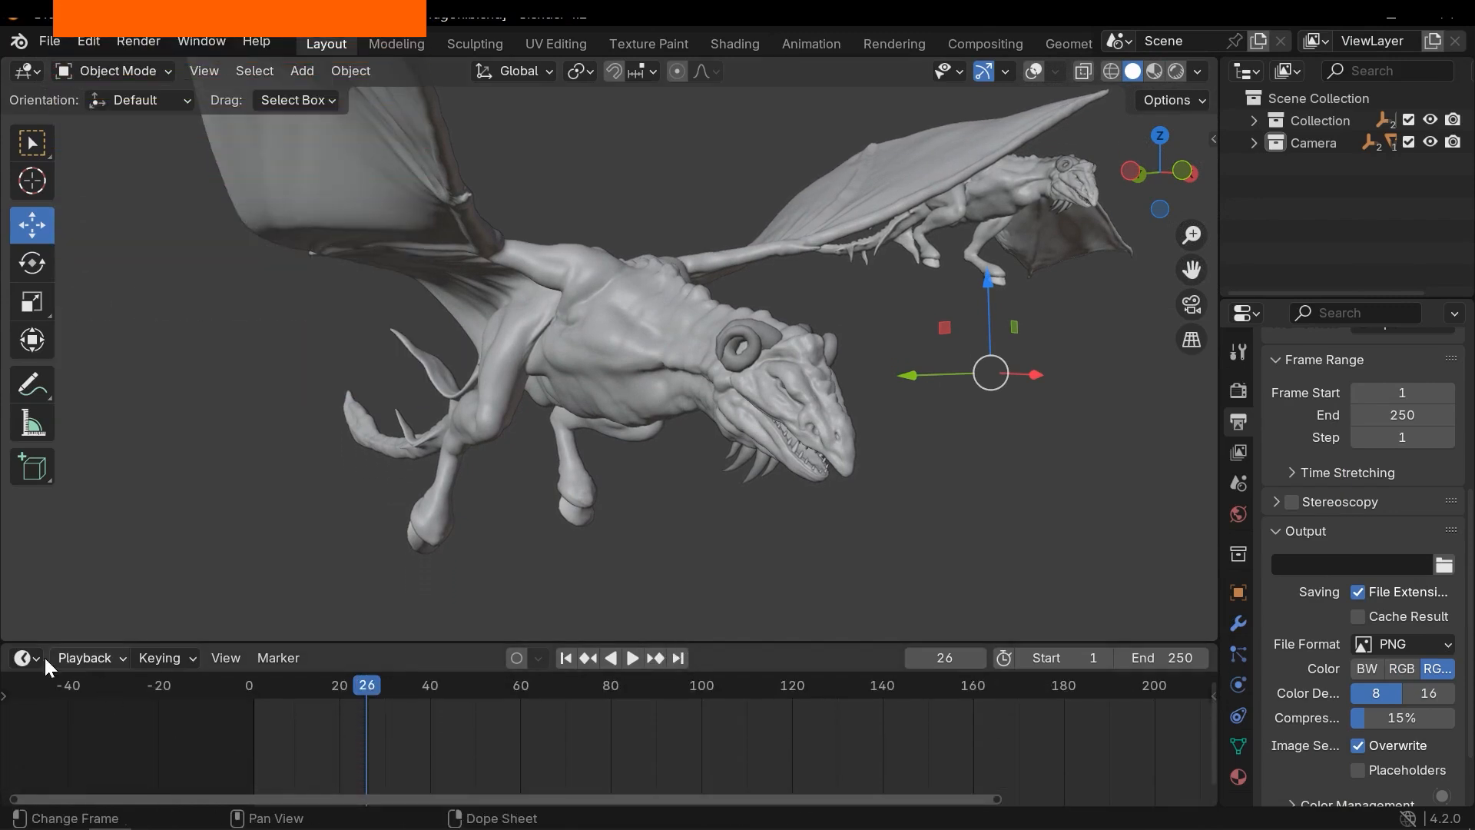
Switch the Timeline area to the Shader Editor showing BodyMat's UDIM base-color texture nodes.
left_click(20, 656)
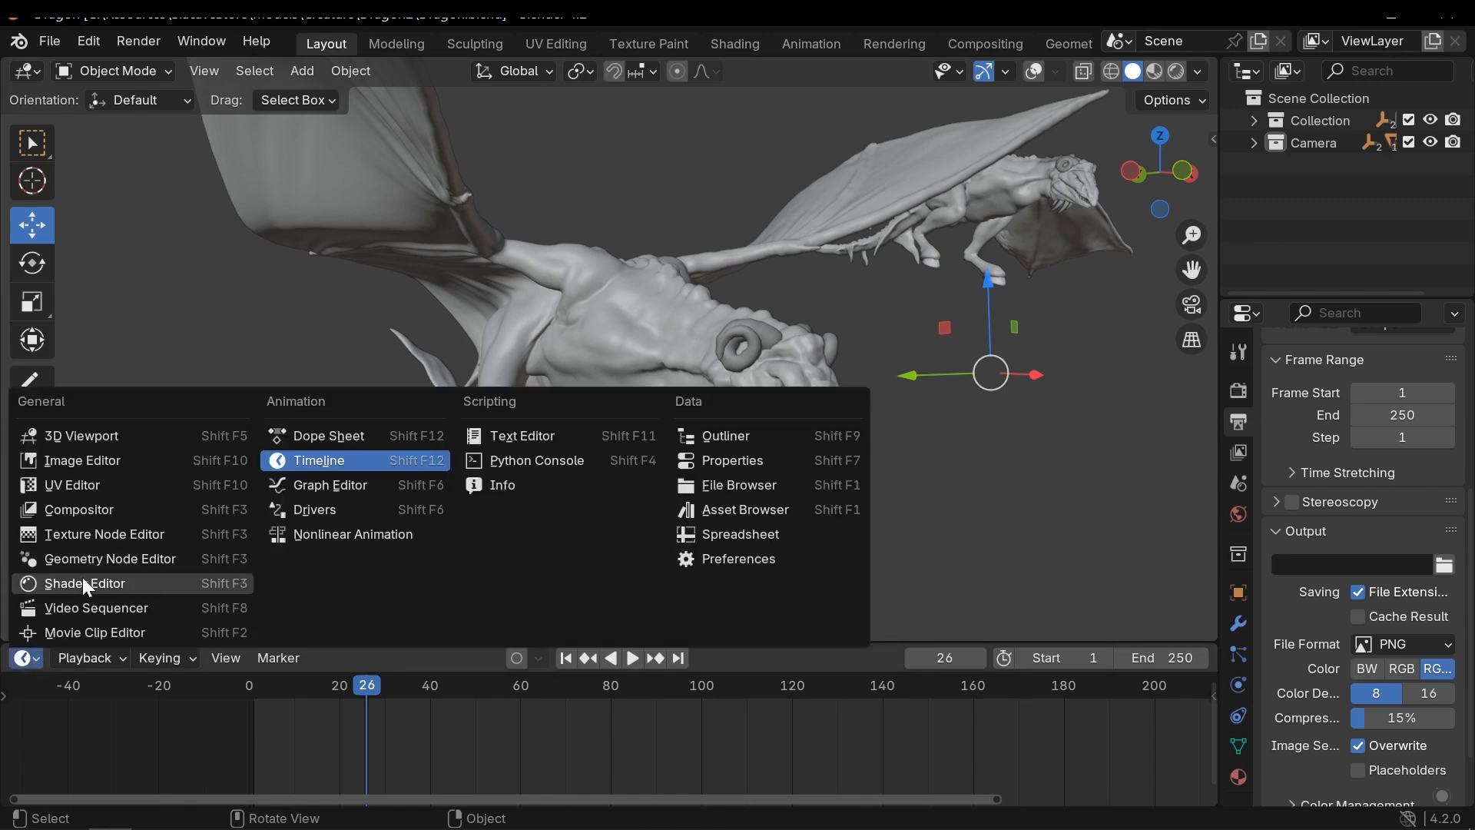
left_click(85, 584)
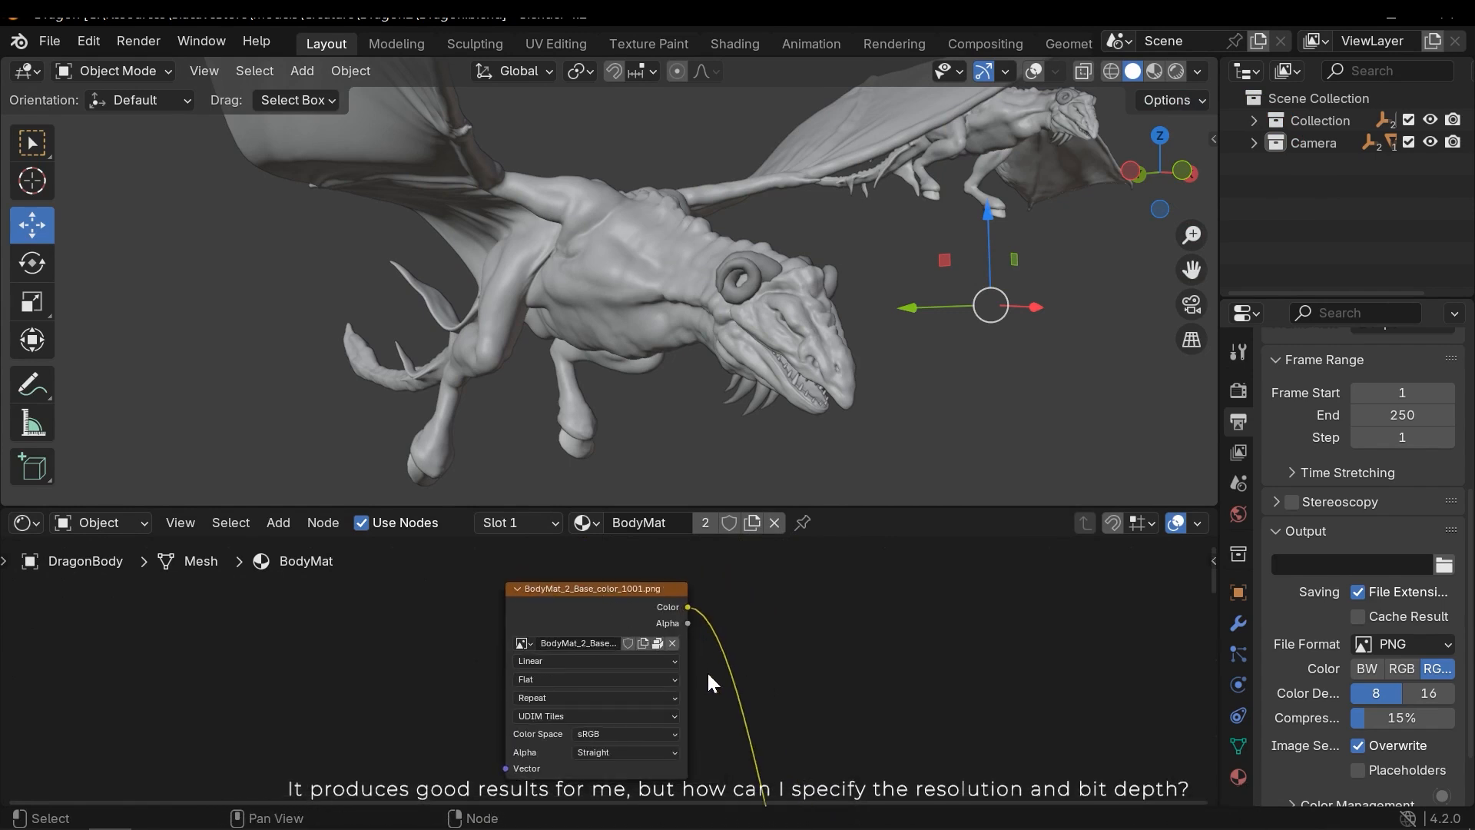
scroll("down", 3)
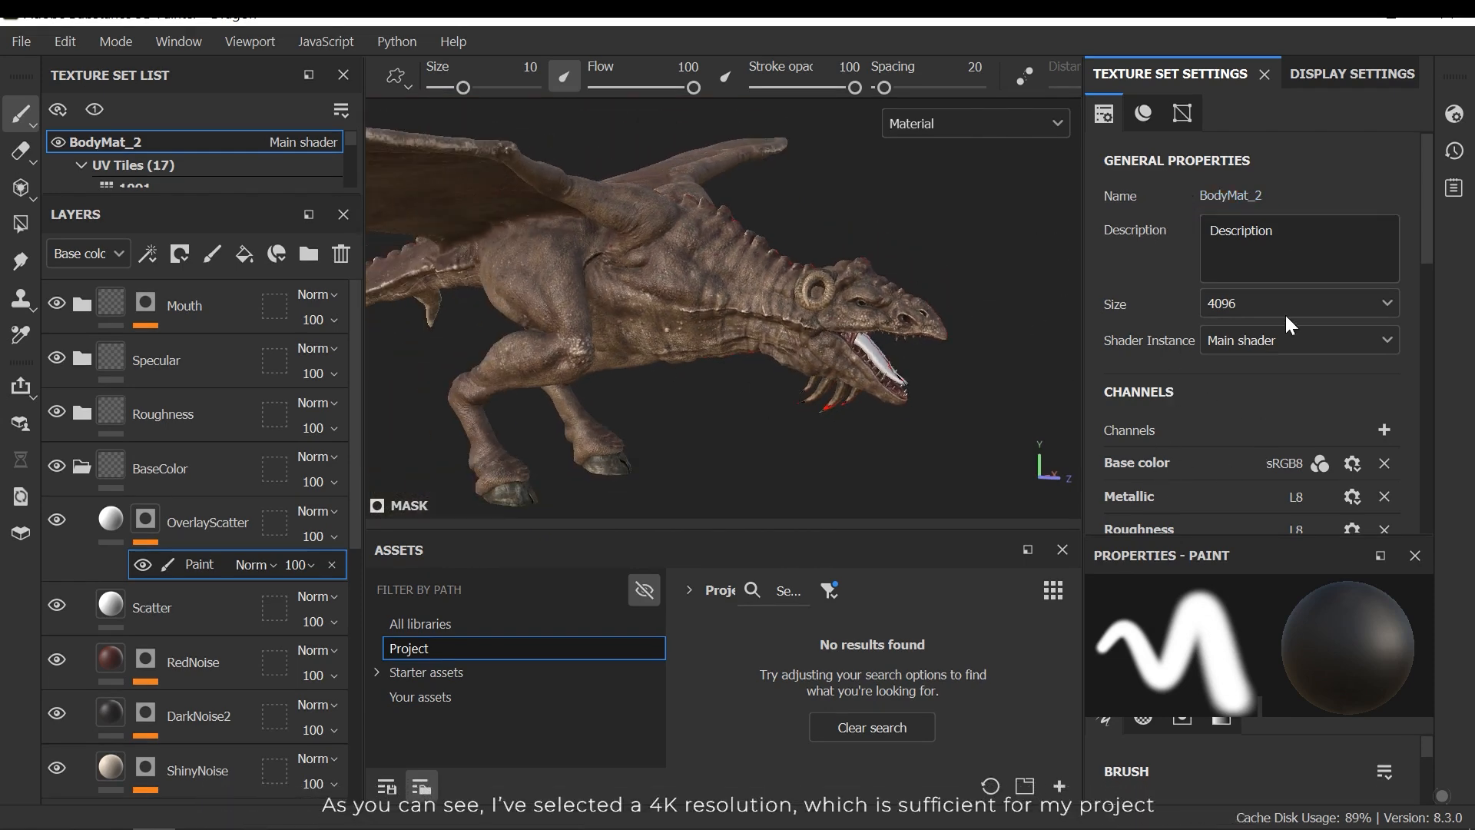
Keep BodyMat_2 texture set size at 4096 and bring up File > Export Textures.
left_click(1297, 303)
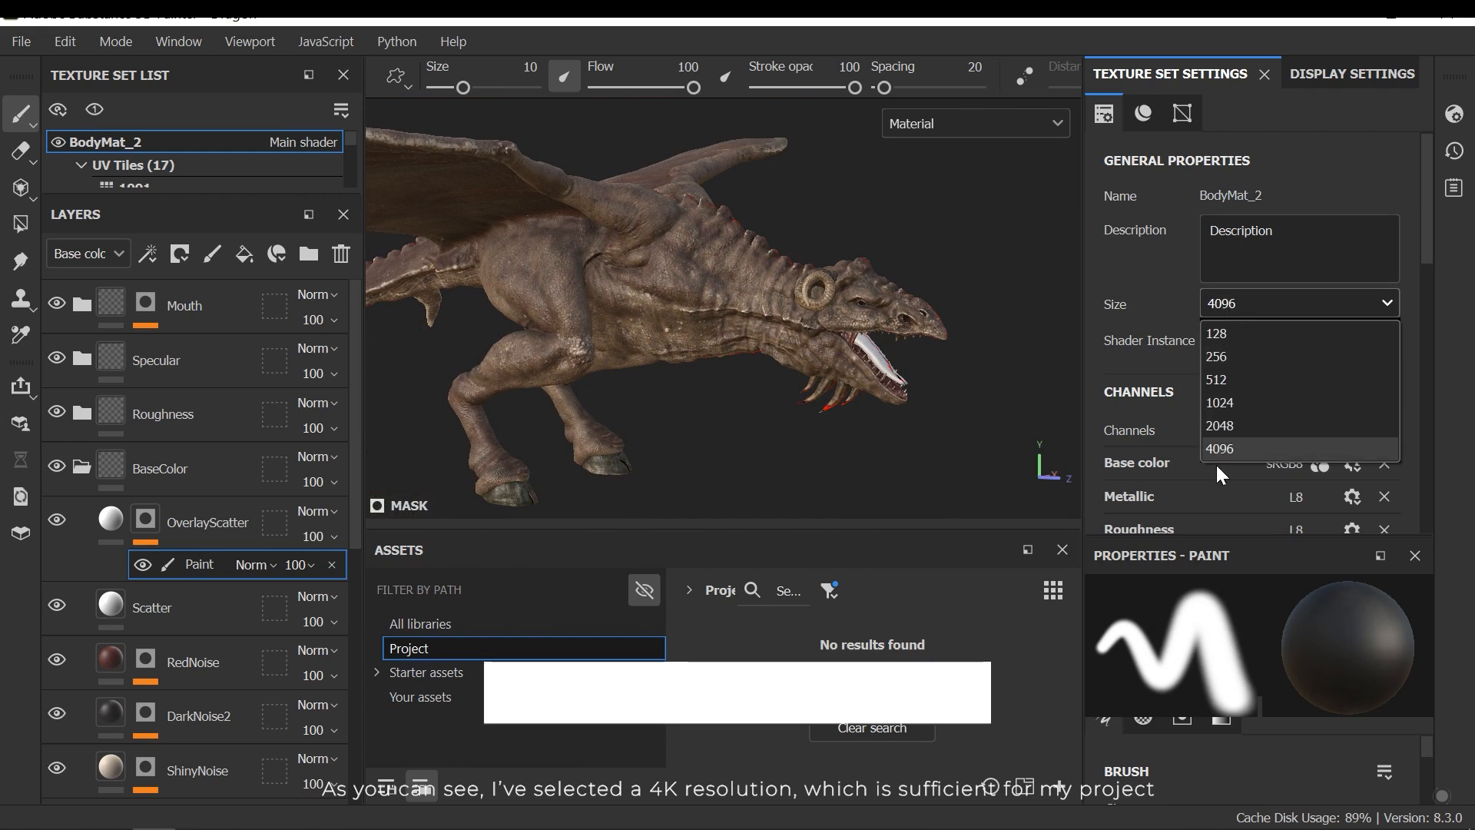
left_click(1219, 449)
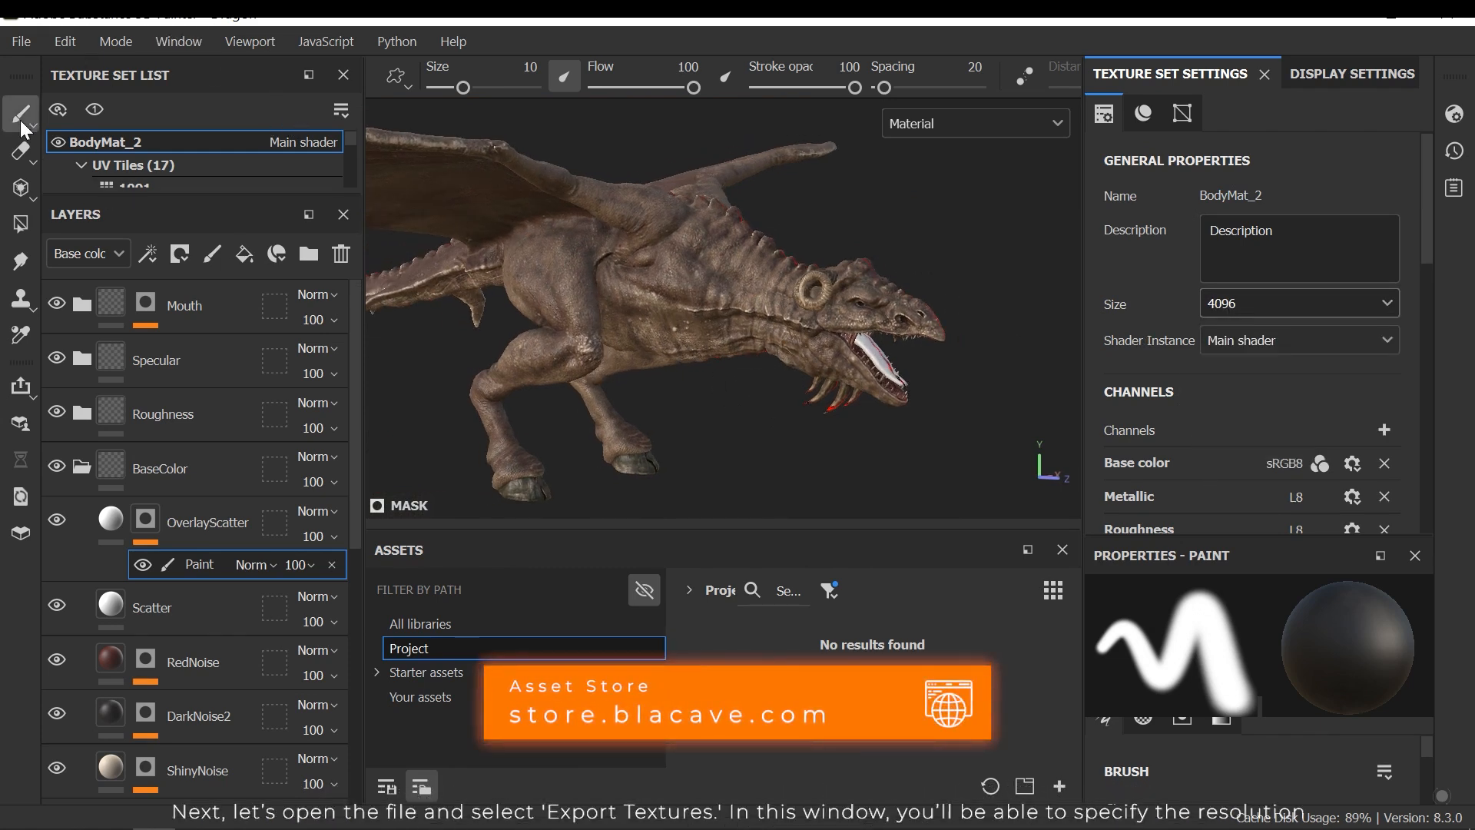
left_click(20, 40)
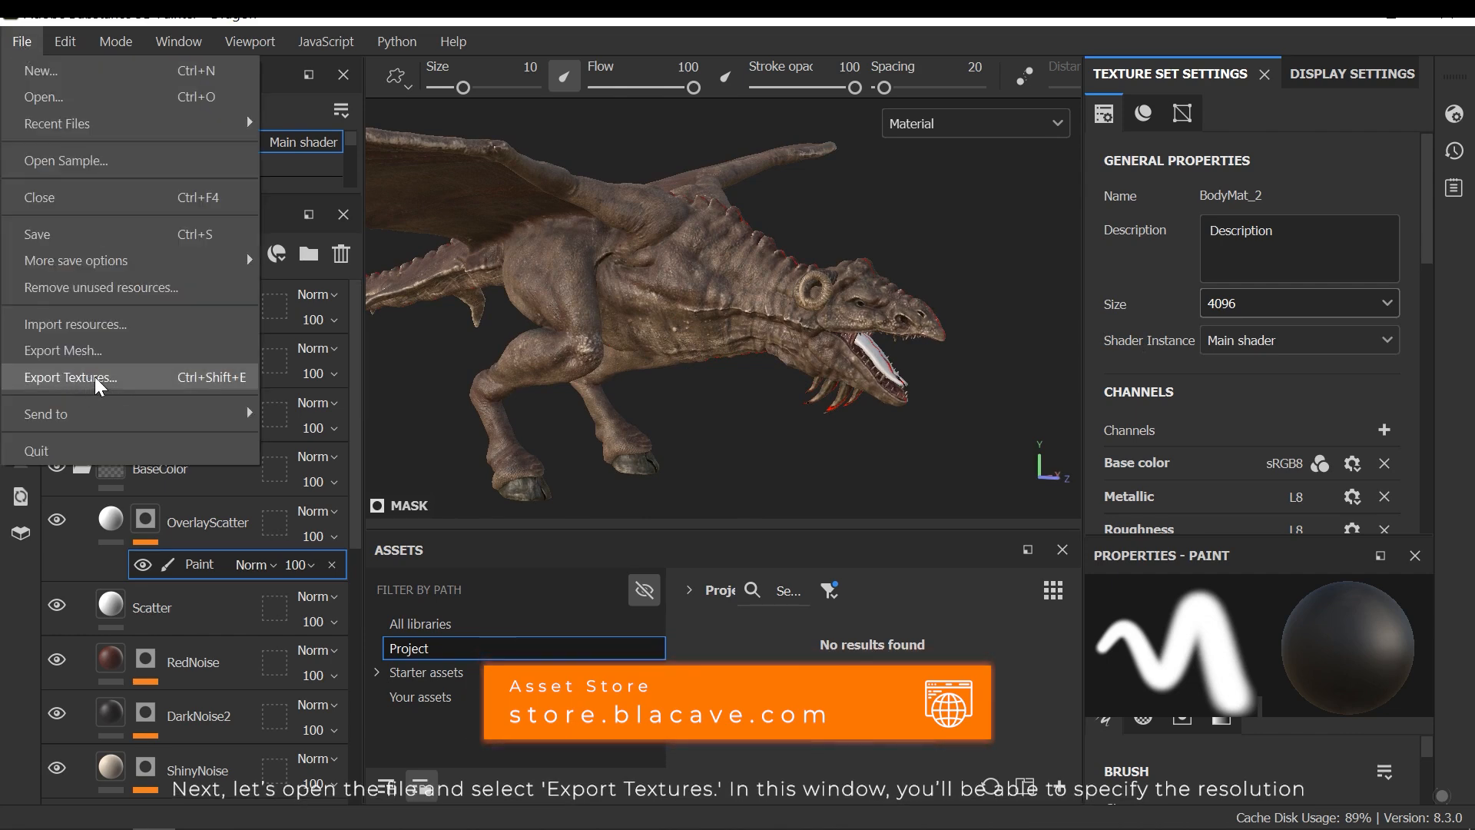
left_click(71, 377)
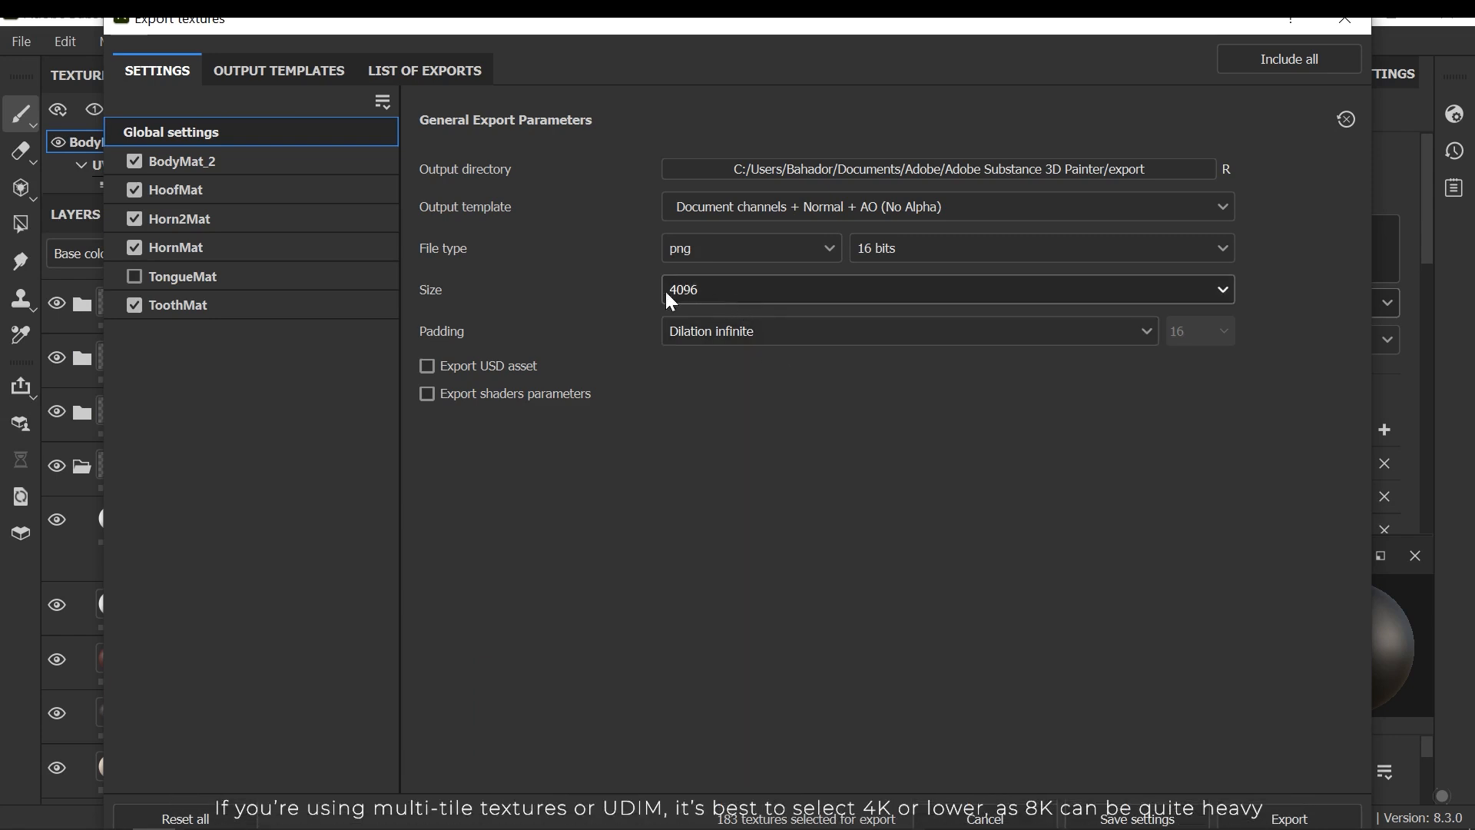
mouse_move(739, 306)
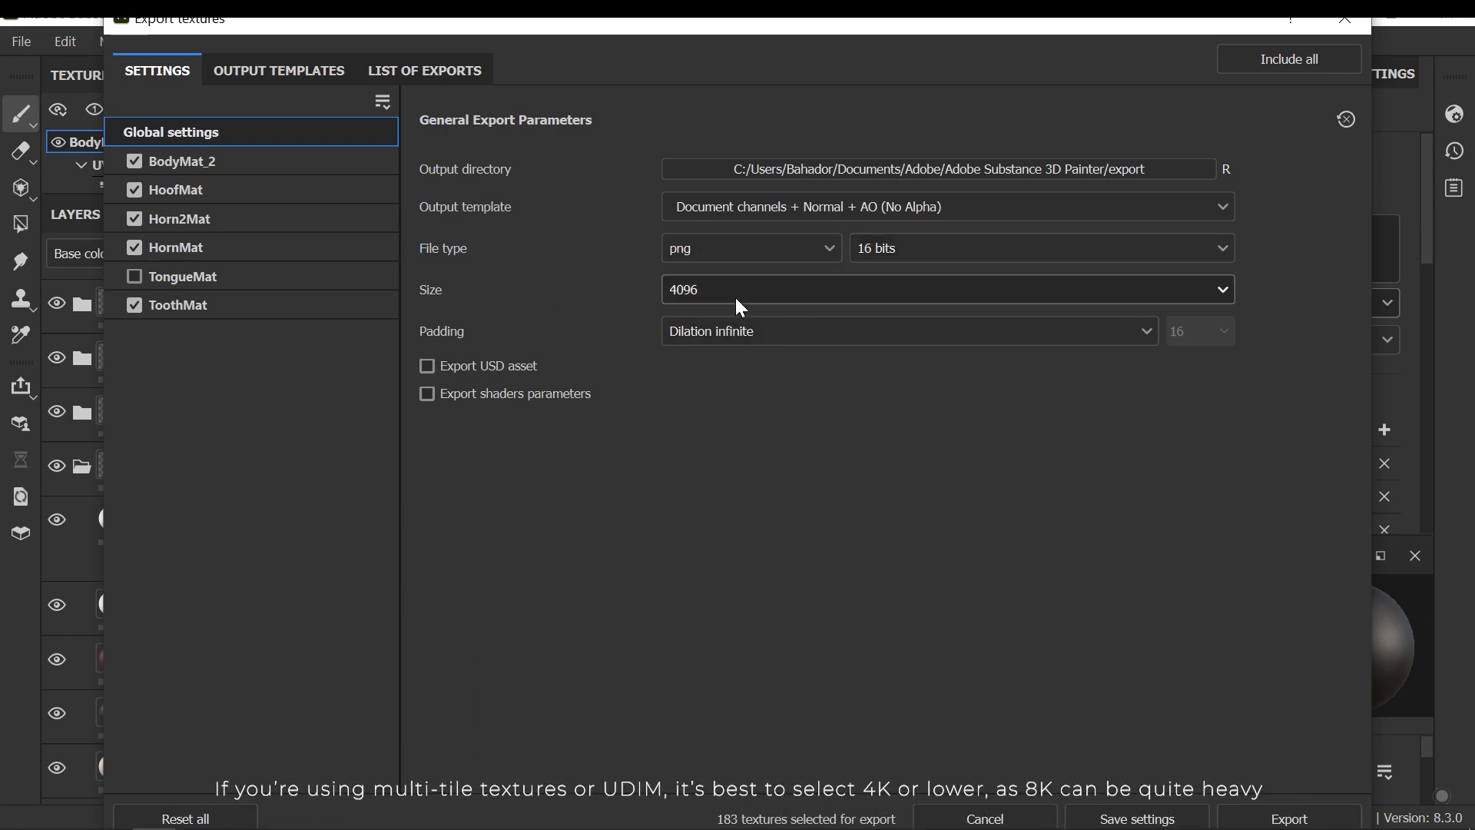
Keep export size 4096 and change PNG bit depth from 16 bits to 8 bits.
left_click(945, 289)
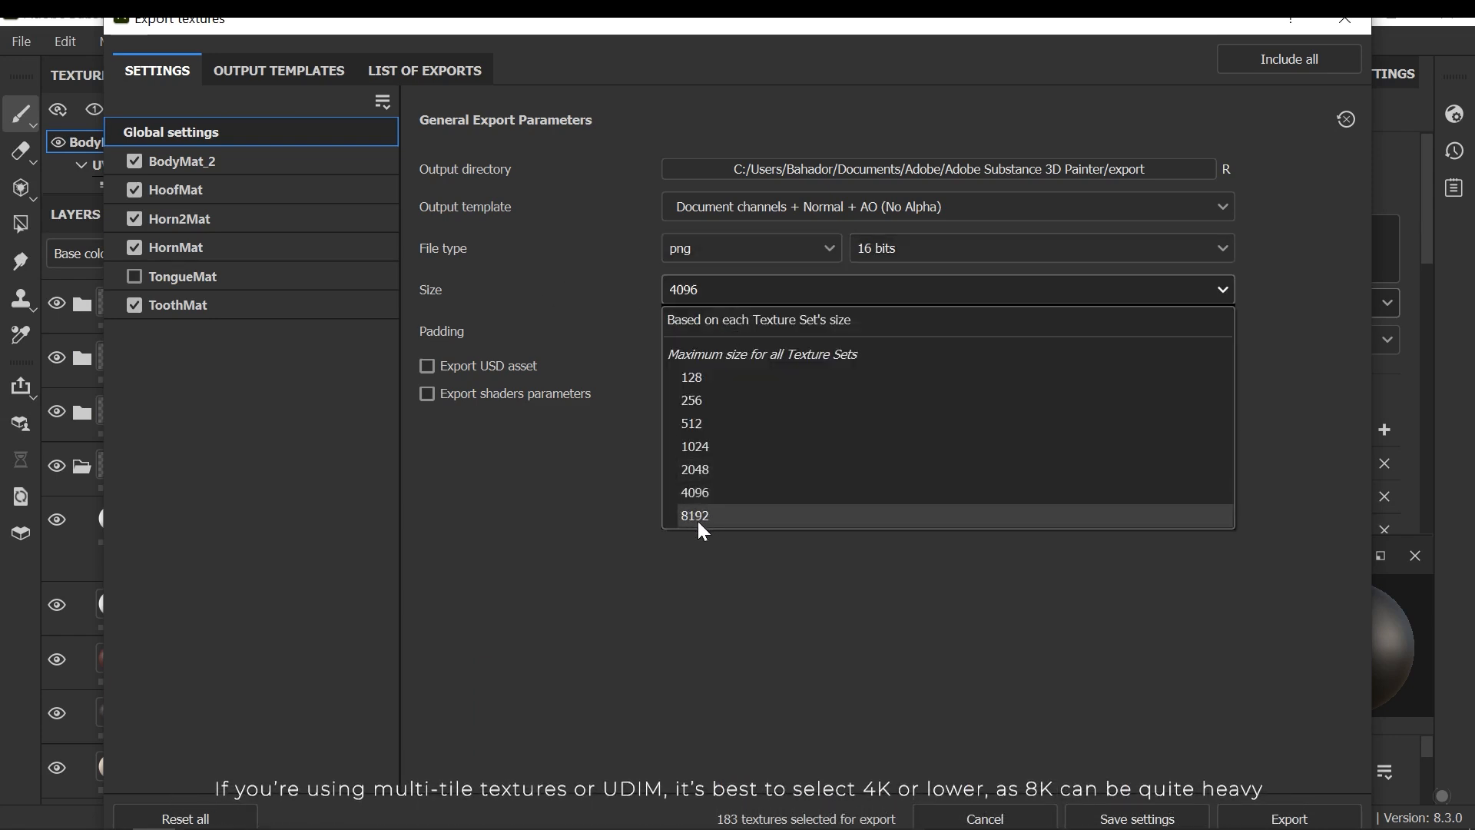
left_click(695, 492)
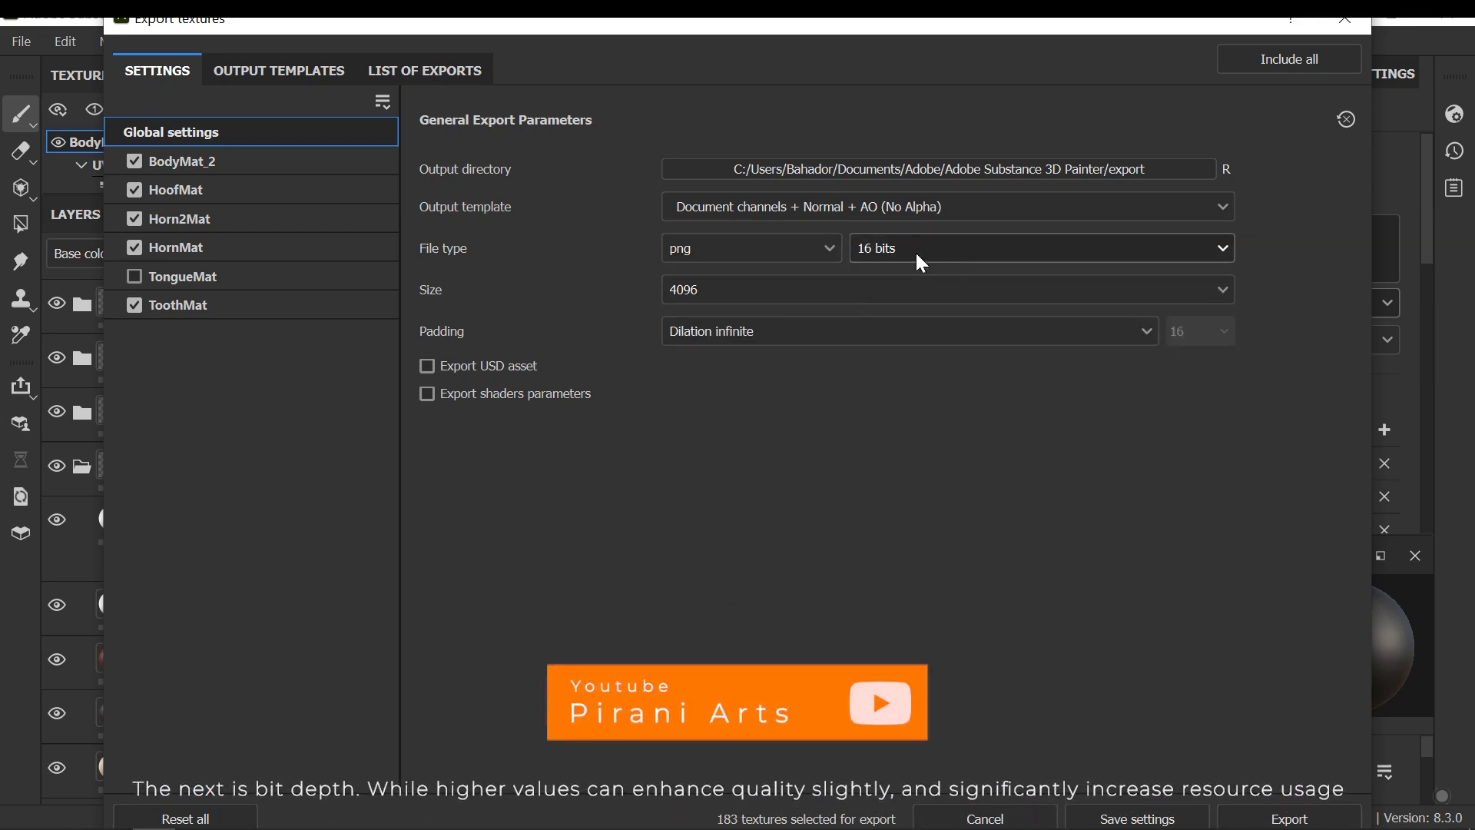
left_click(1039, 249)
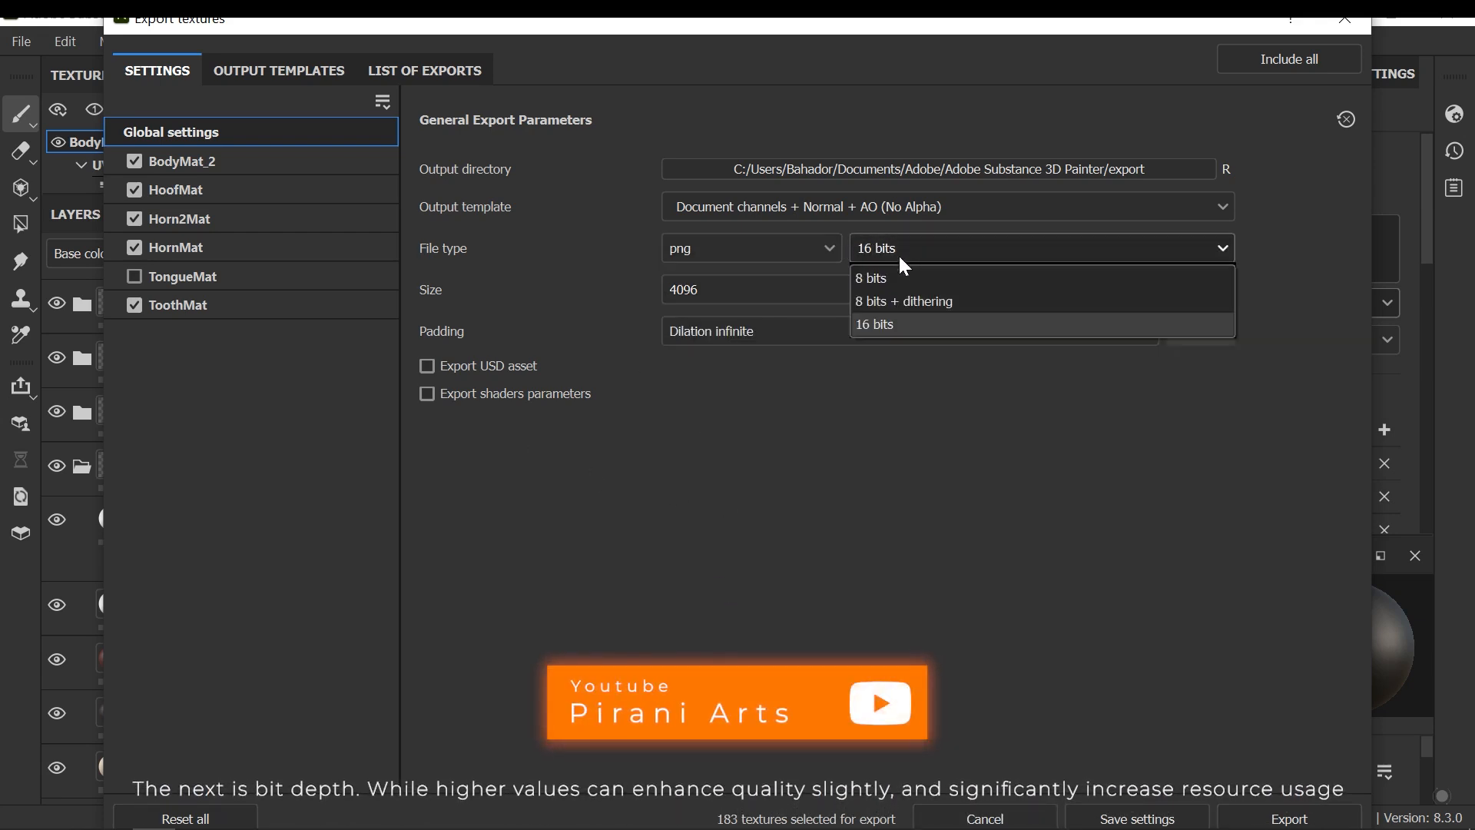
left_click(870, 277)
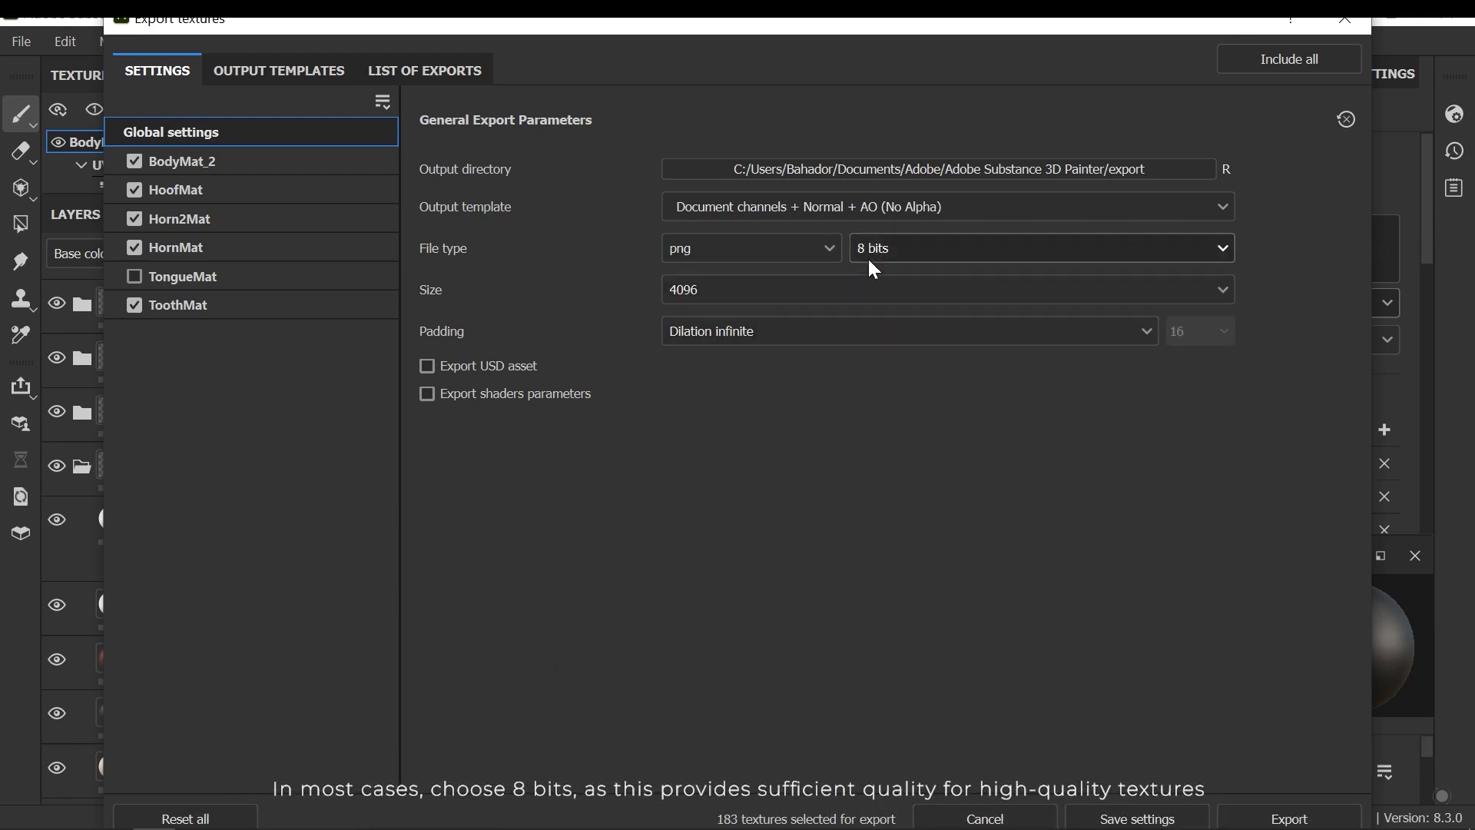
mouse_move(535, 492)
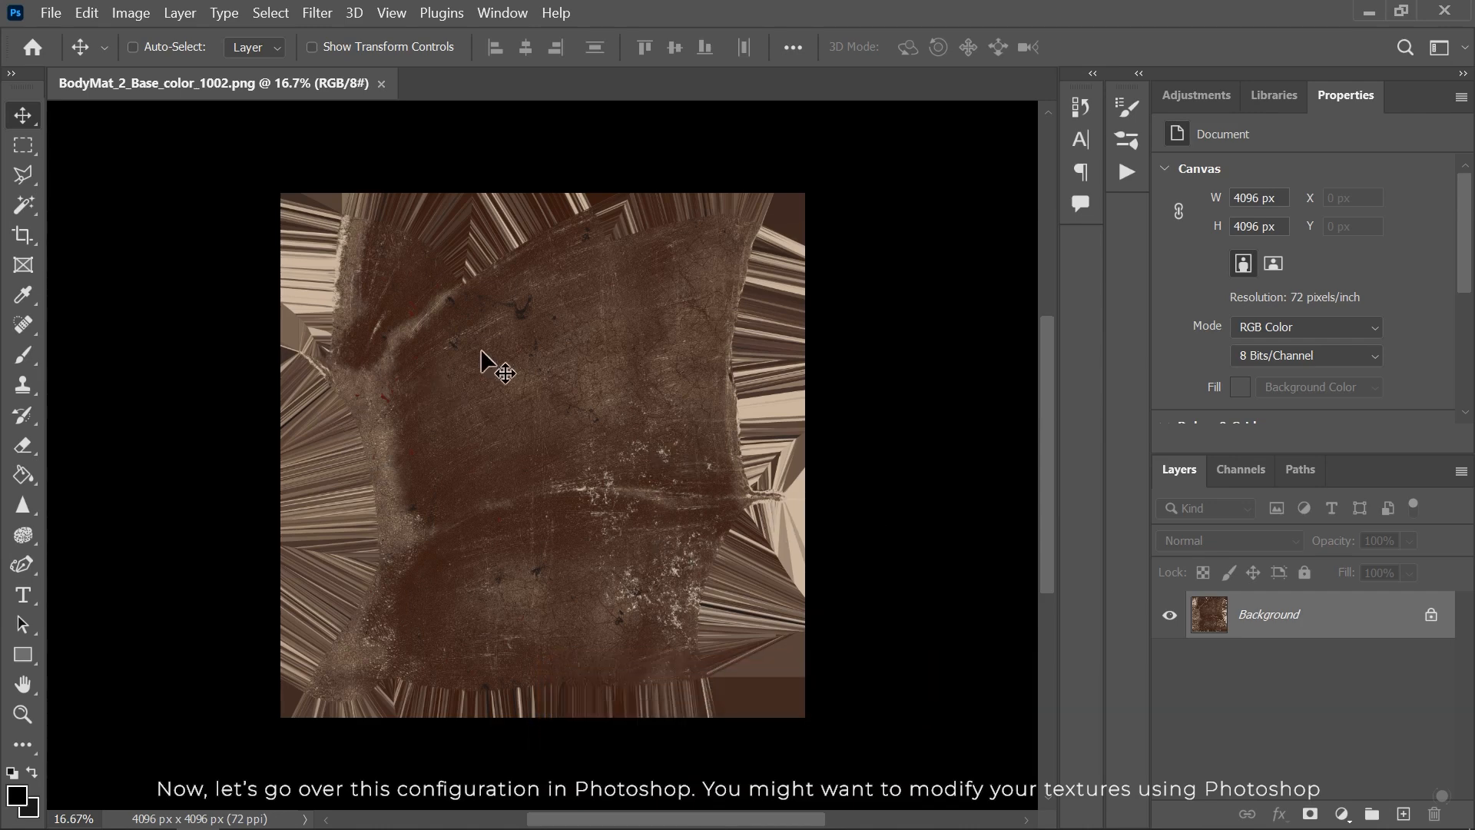
mouse_move(292, 137)
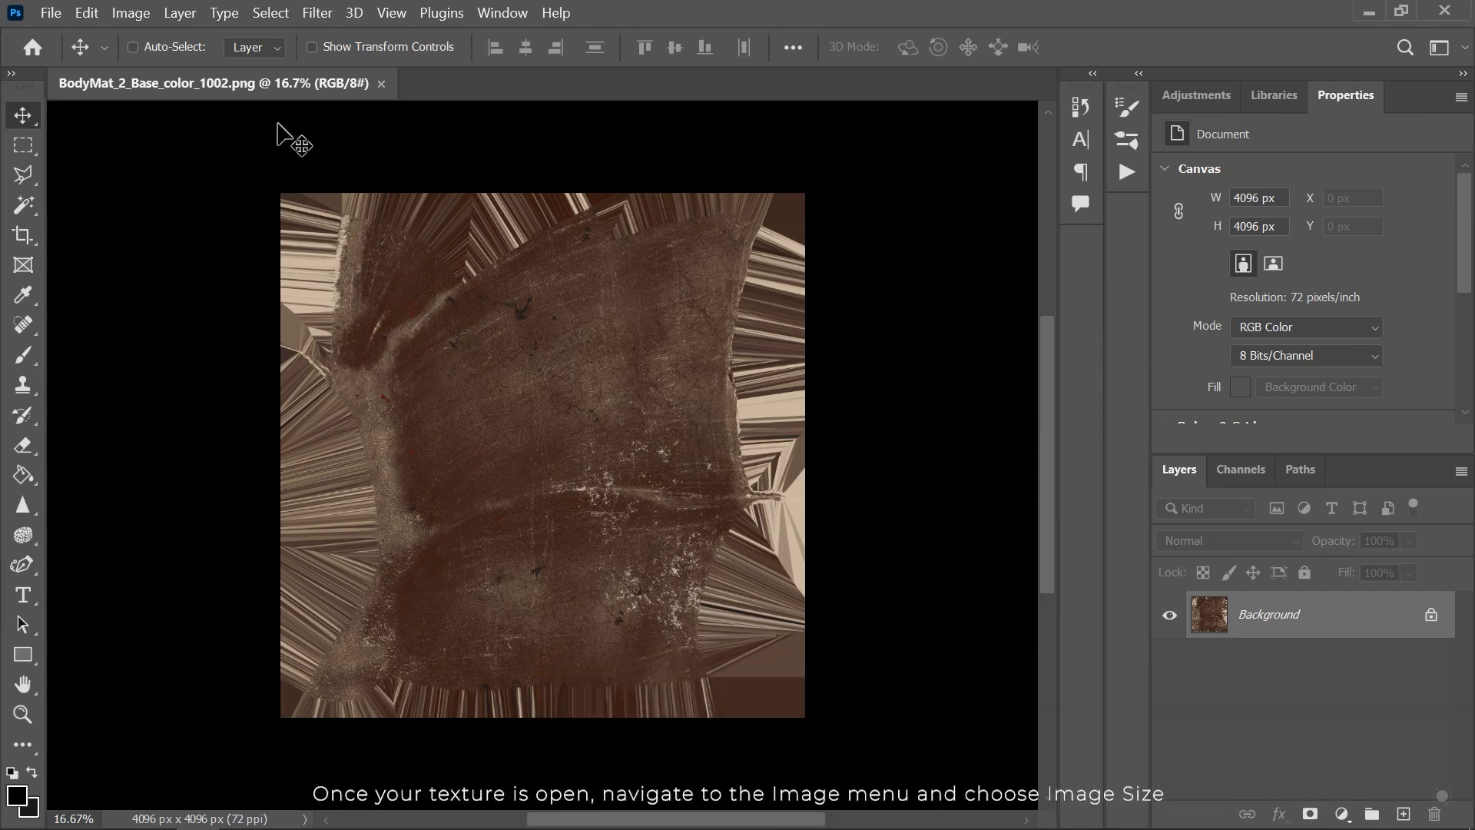
left_click(129, 12)
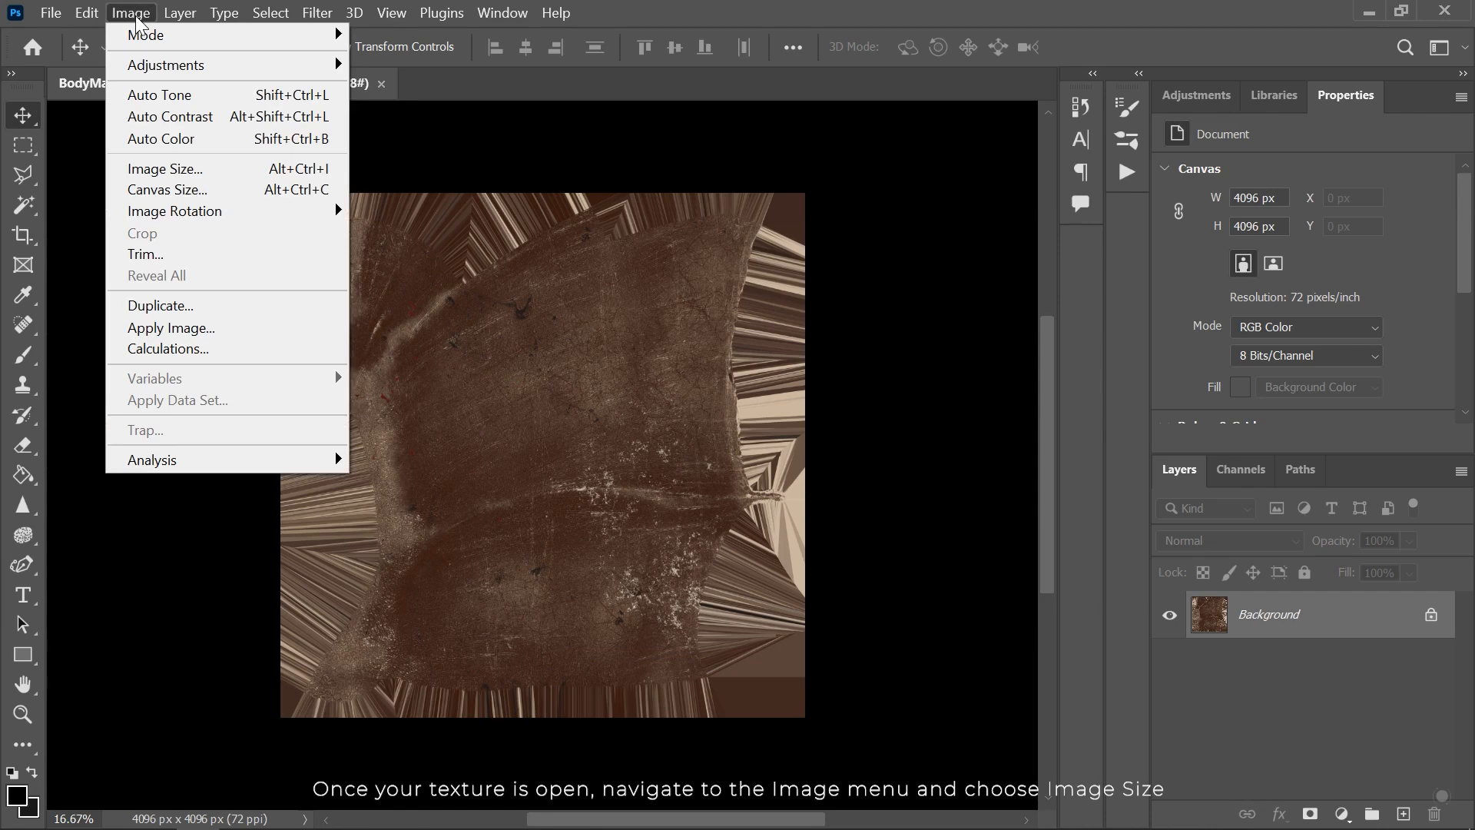
mouse_move(165, 169)
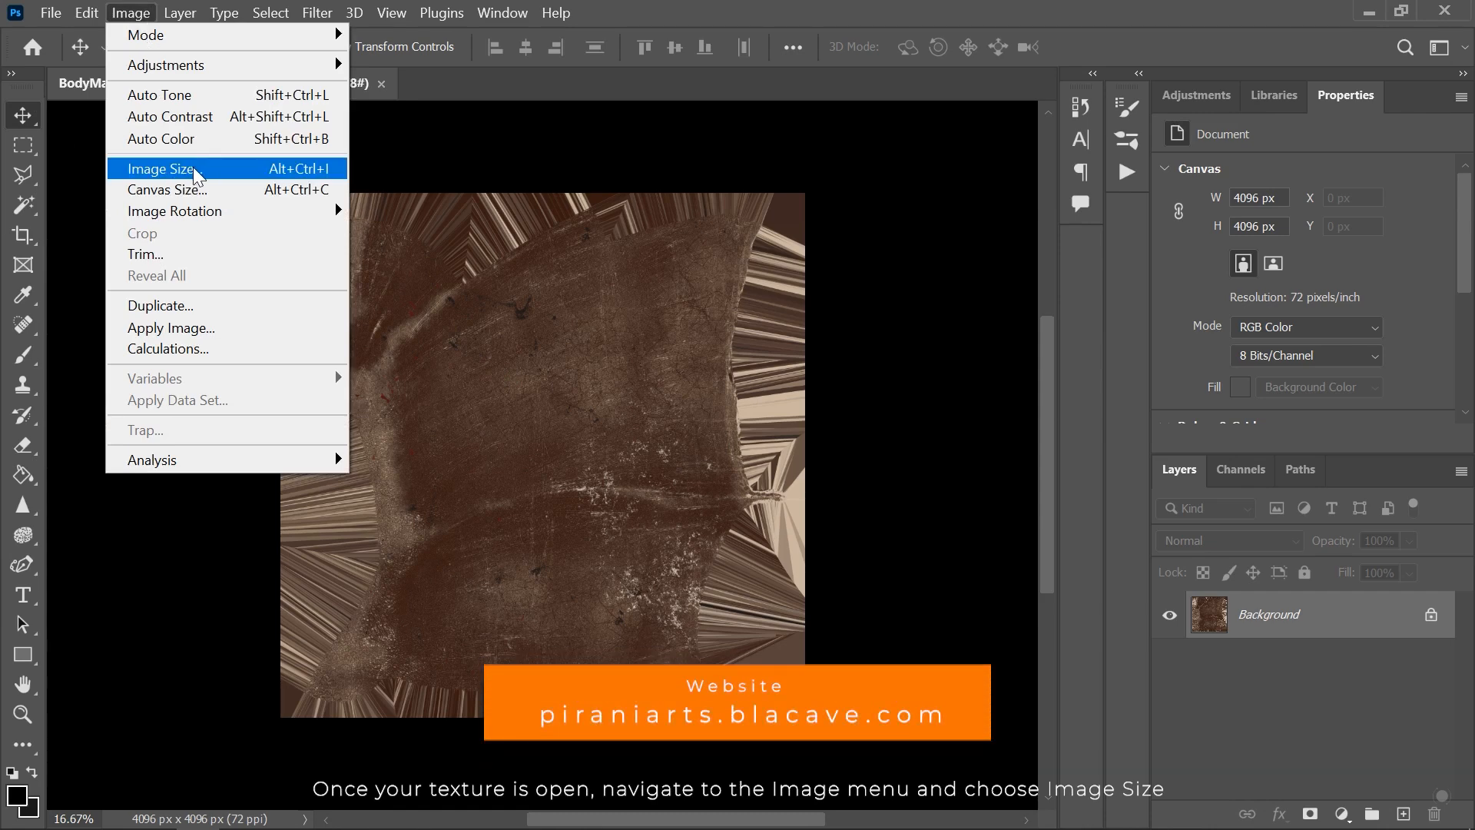
left_click(161, 169)
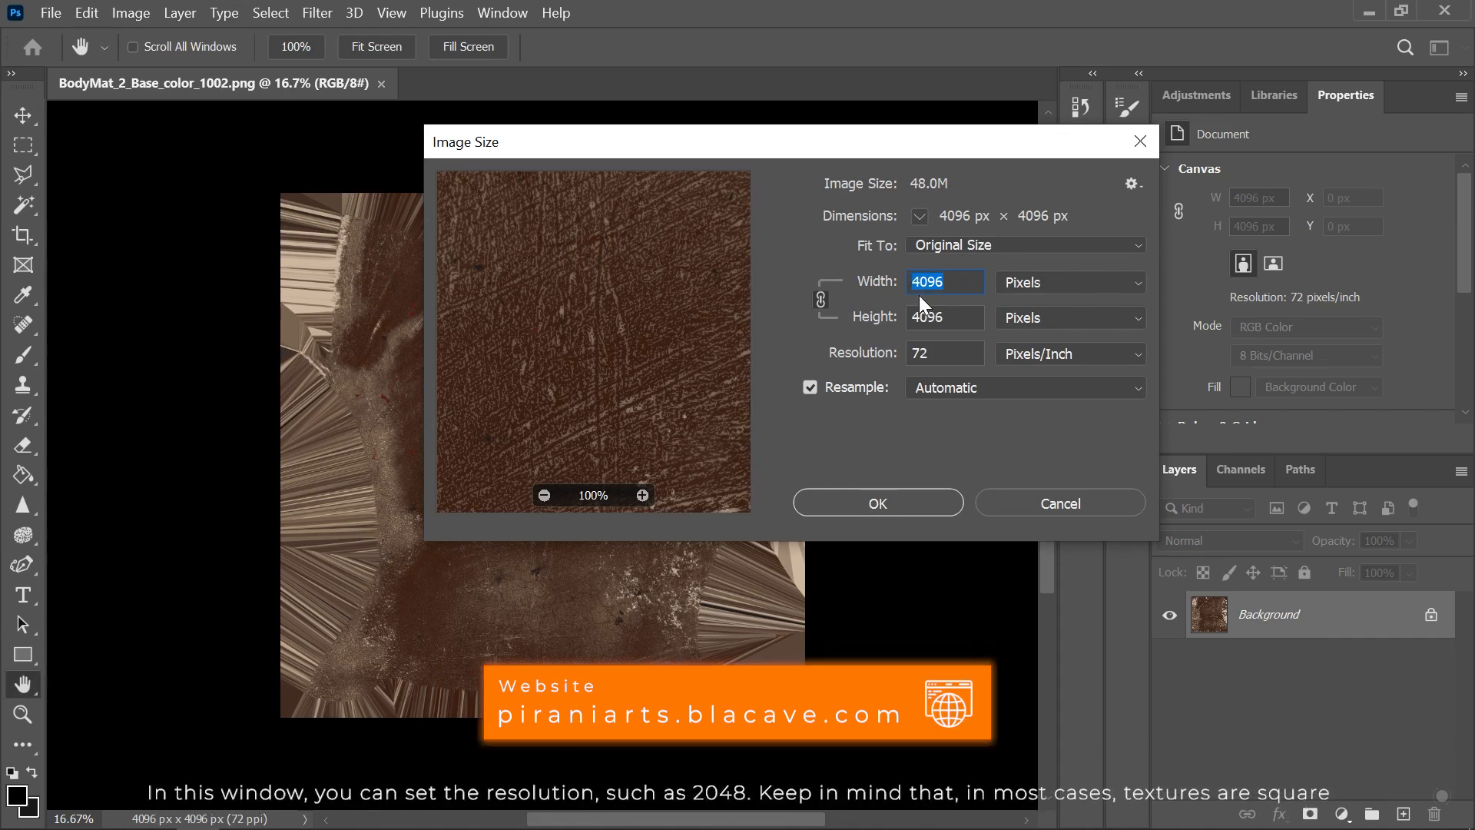
mouse_move(920, 322)
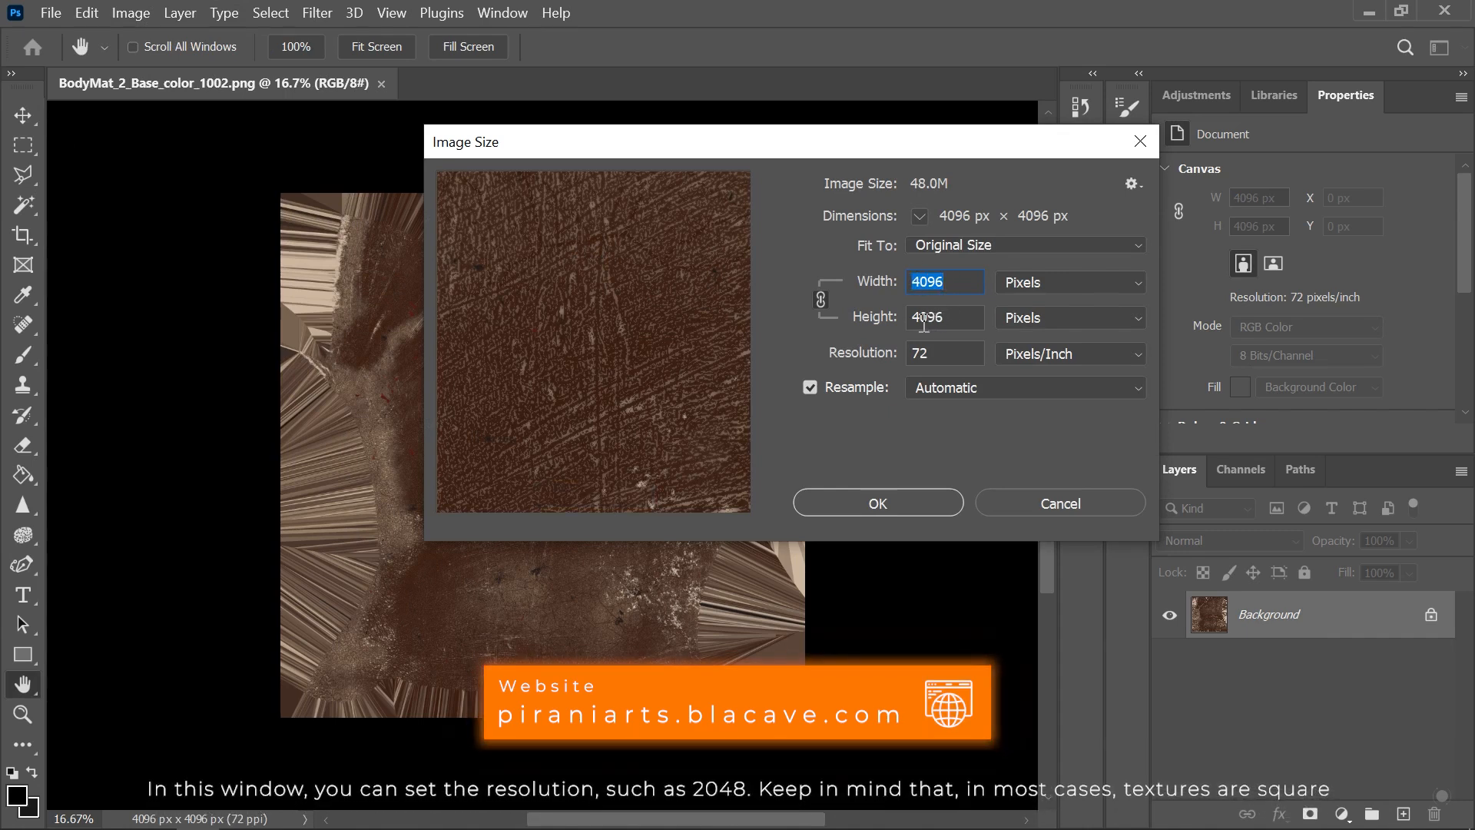
mouse_move(988, 375)
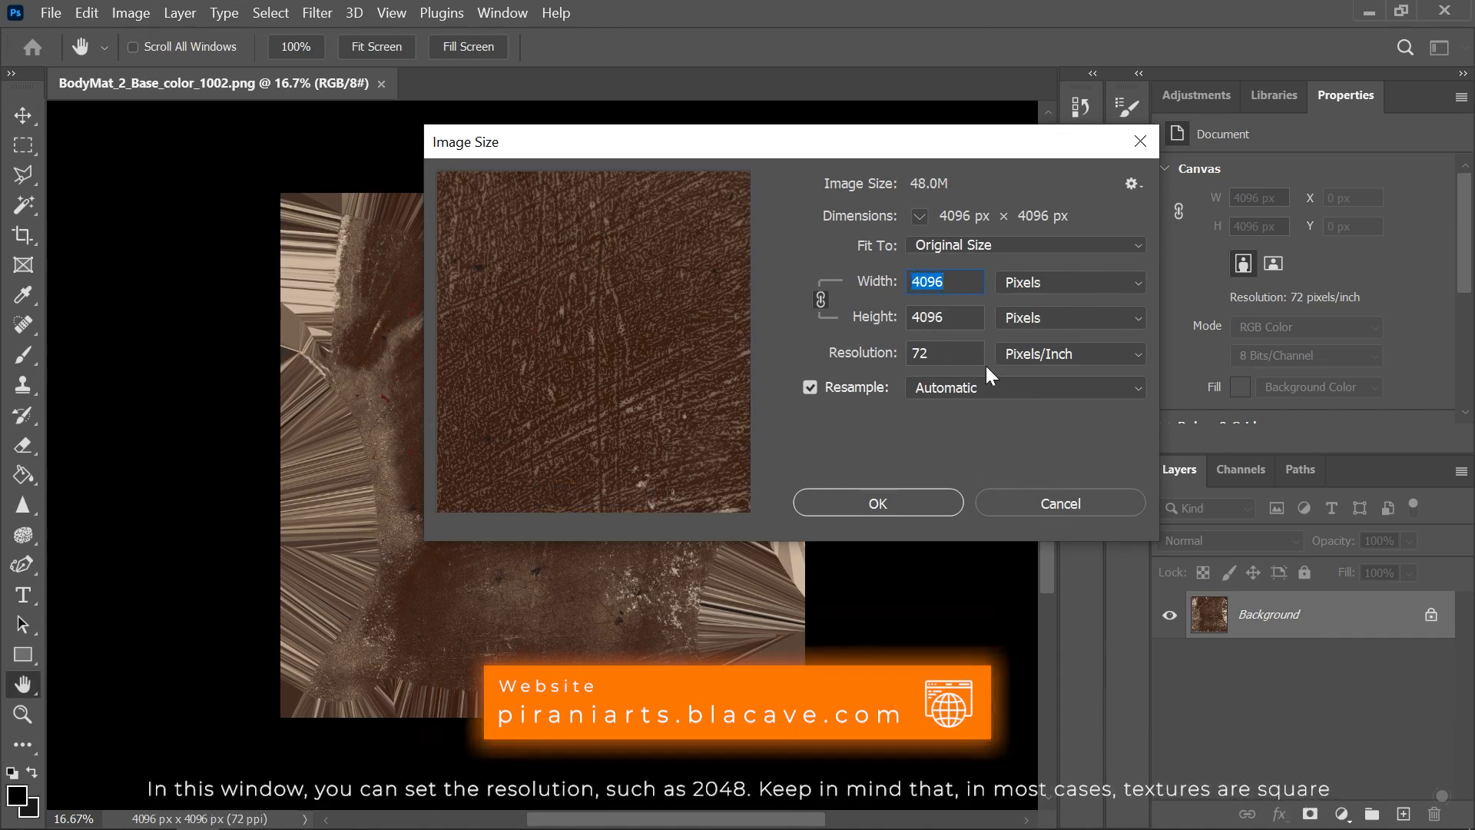
triple_click(943, 354)
type("30")
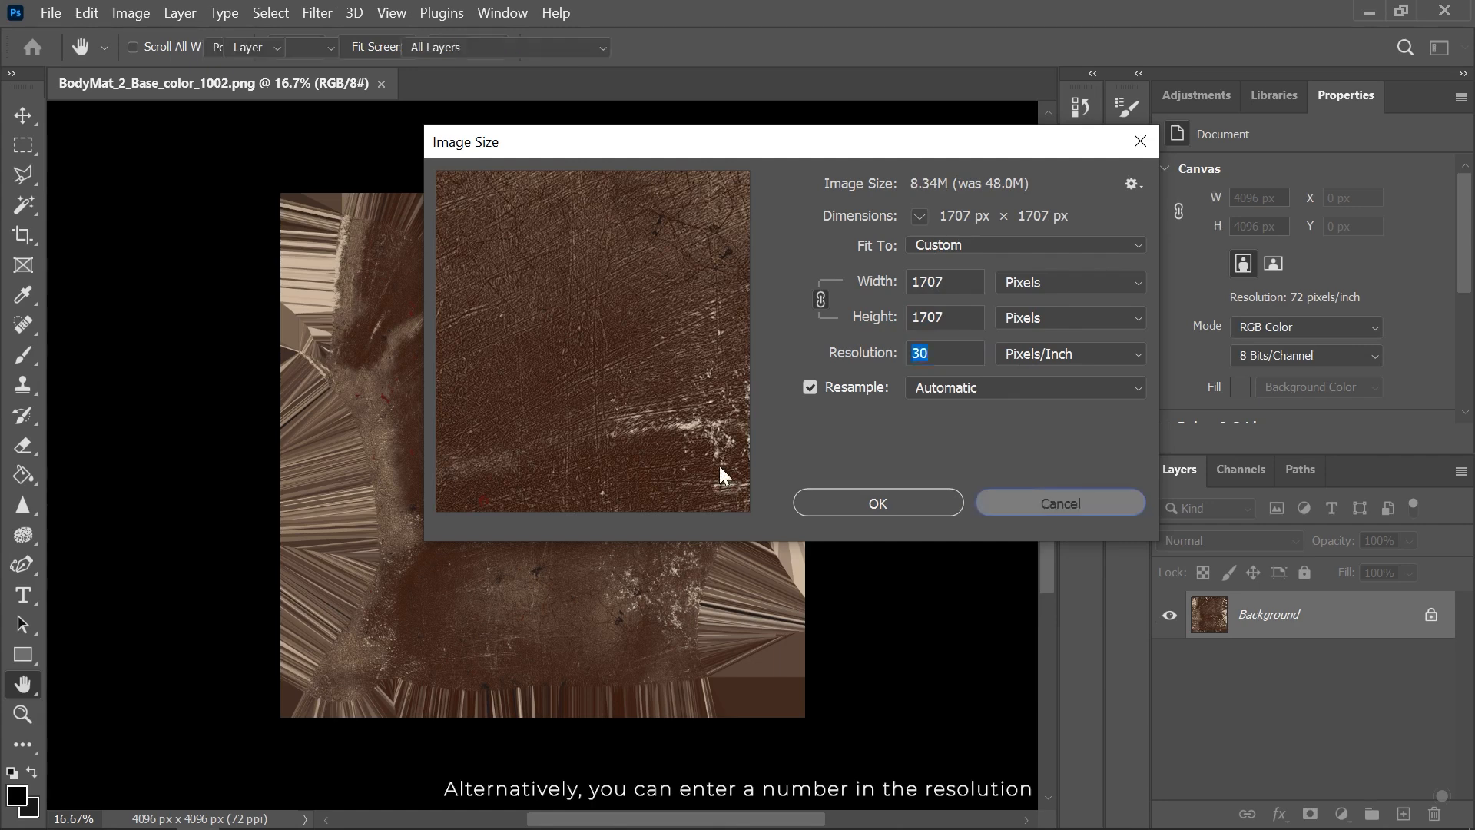
left_click(1059, 504)
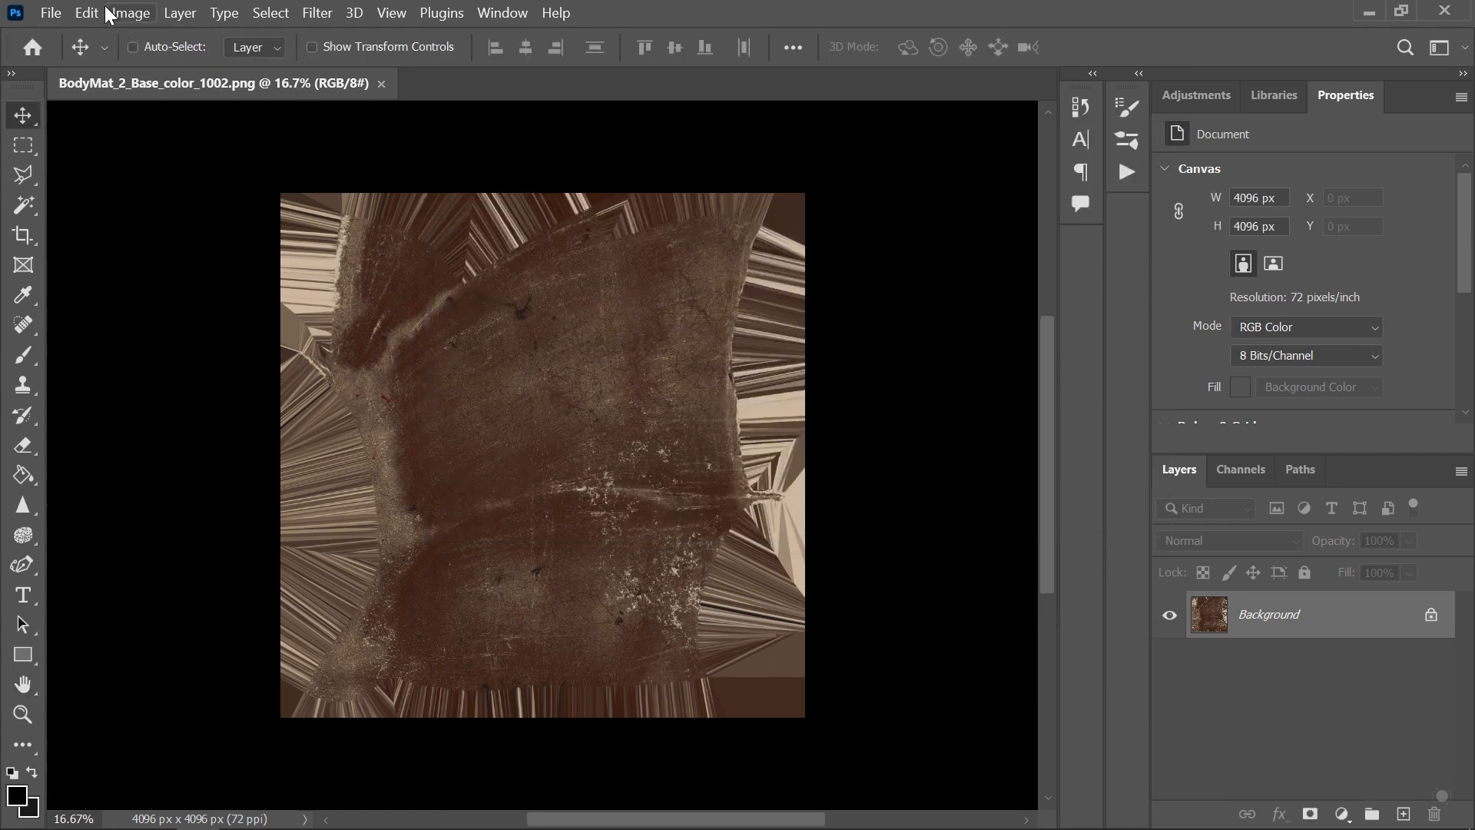
left_click(86, 13)
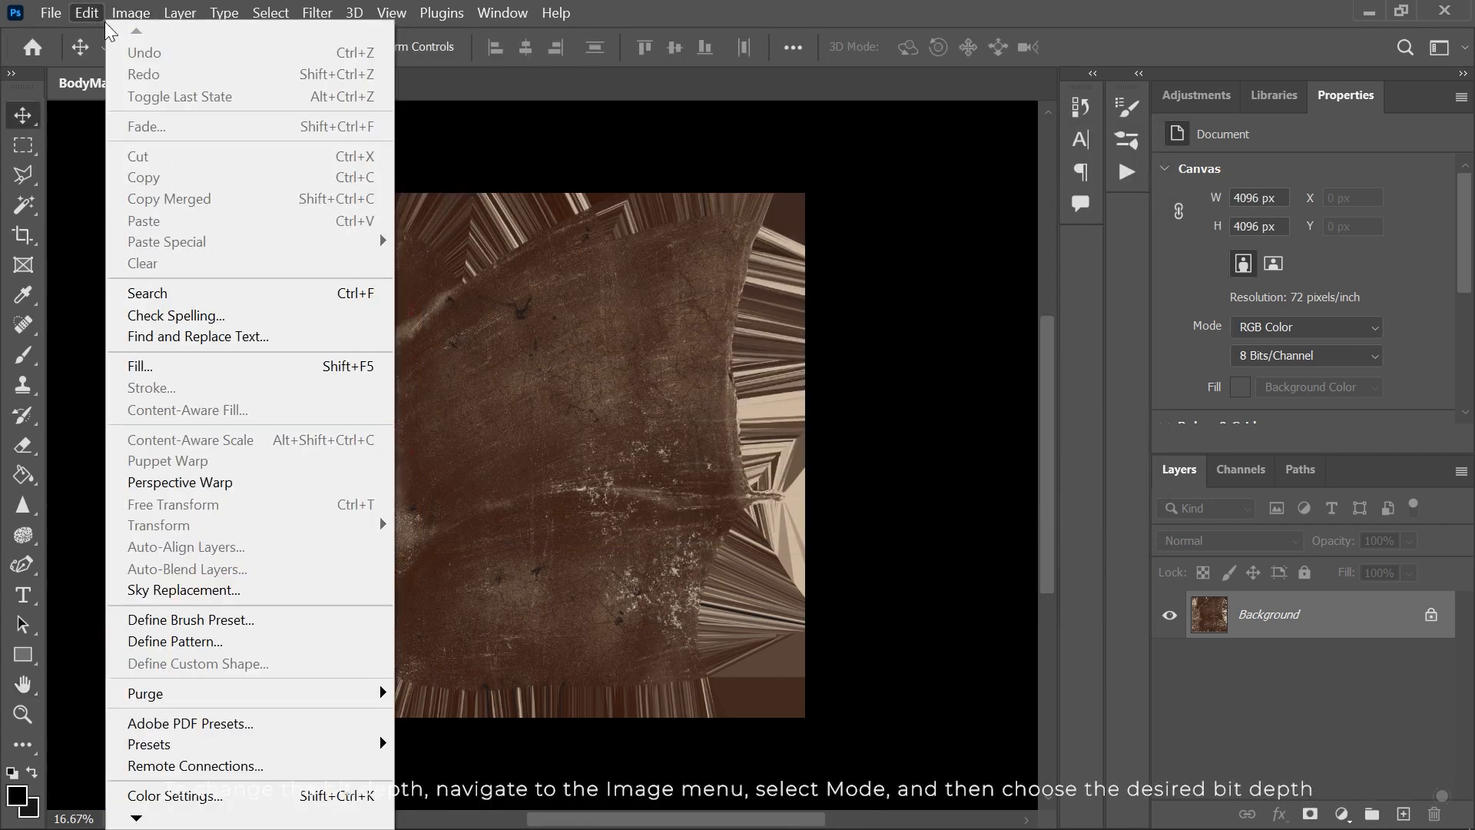
left_click(129, 12)
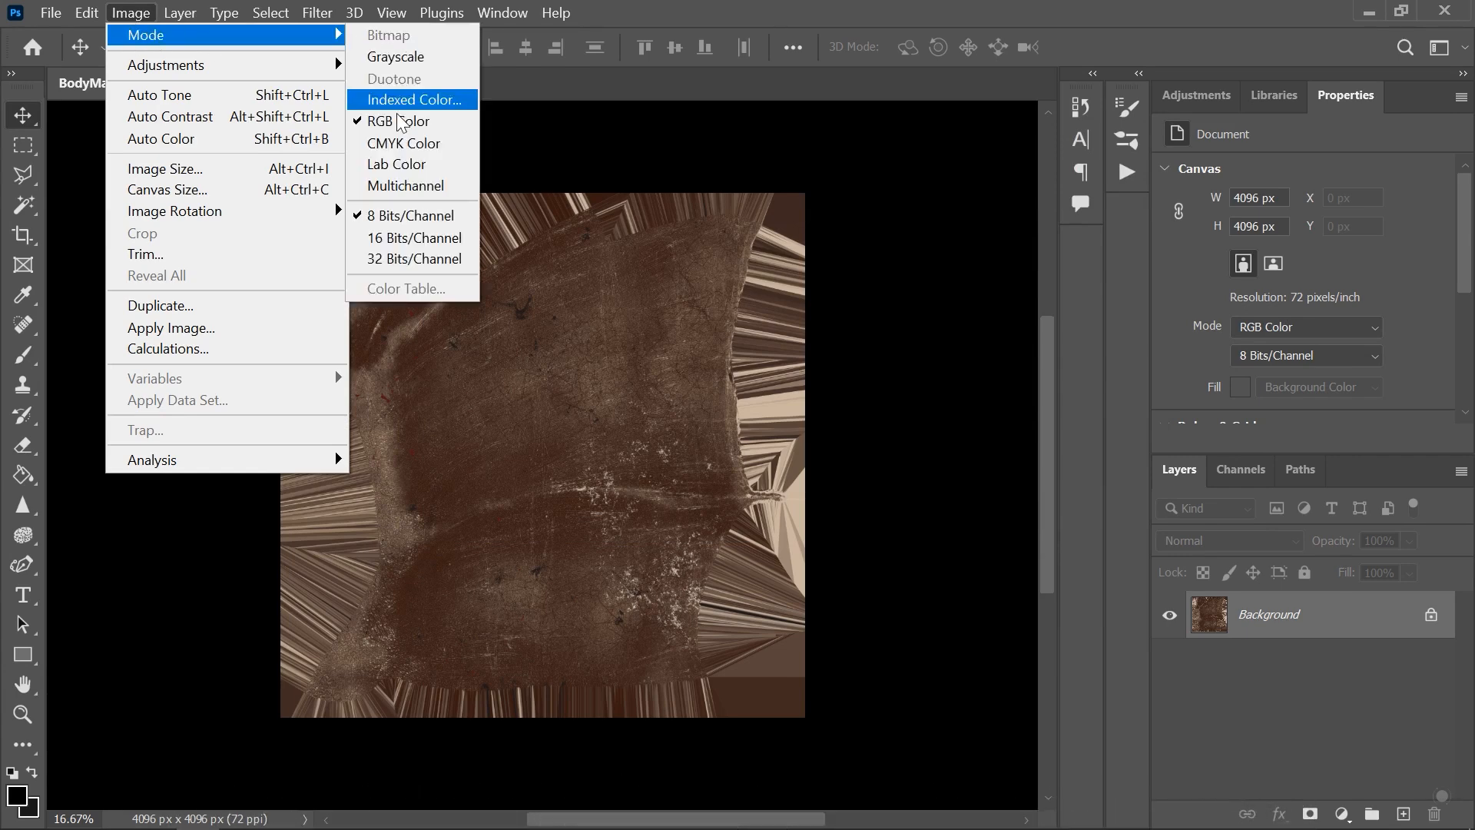
mouse_move(412, 216)
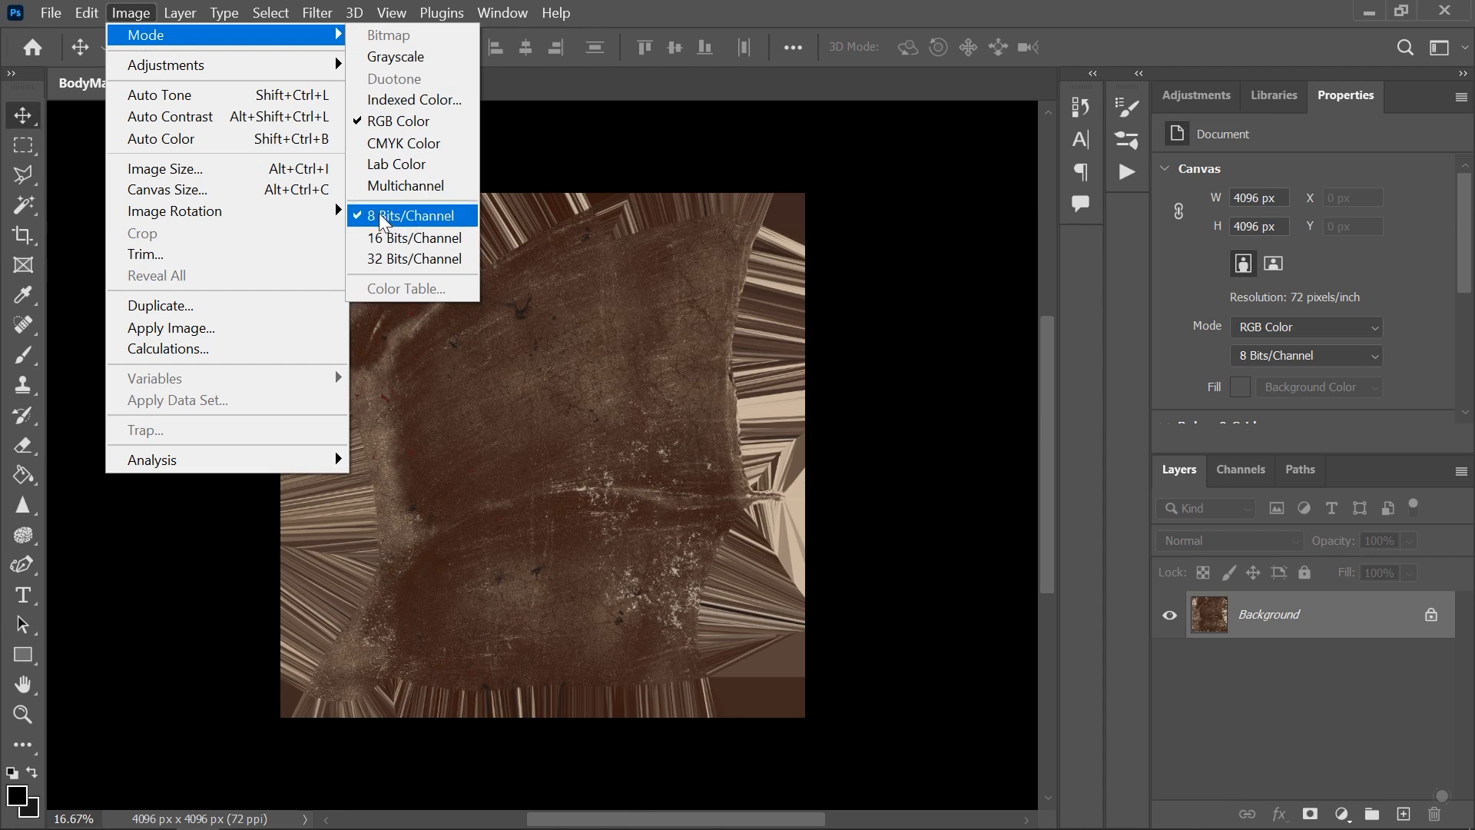
mouse_move(409, 237)
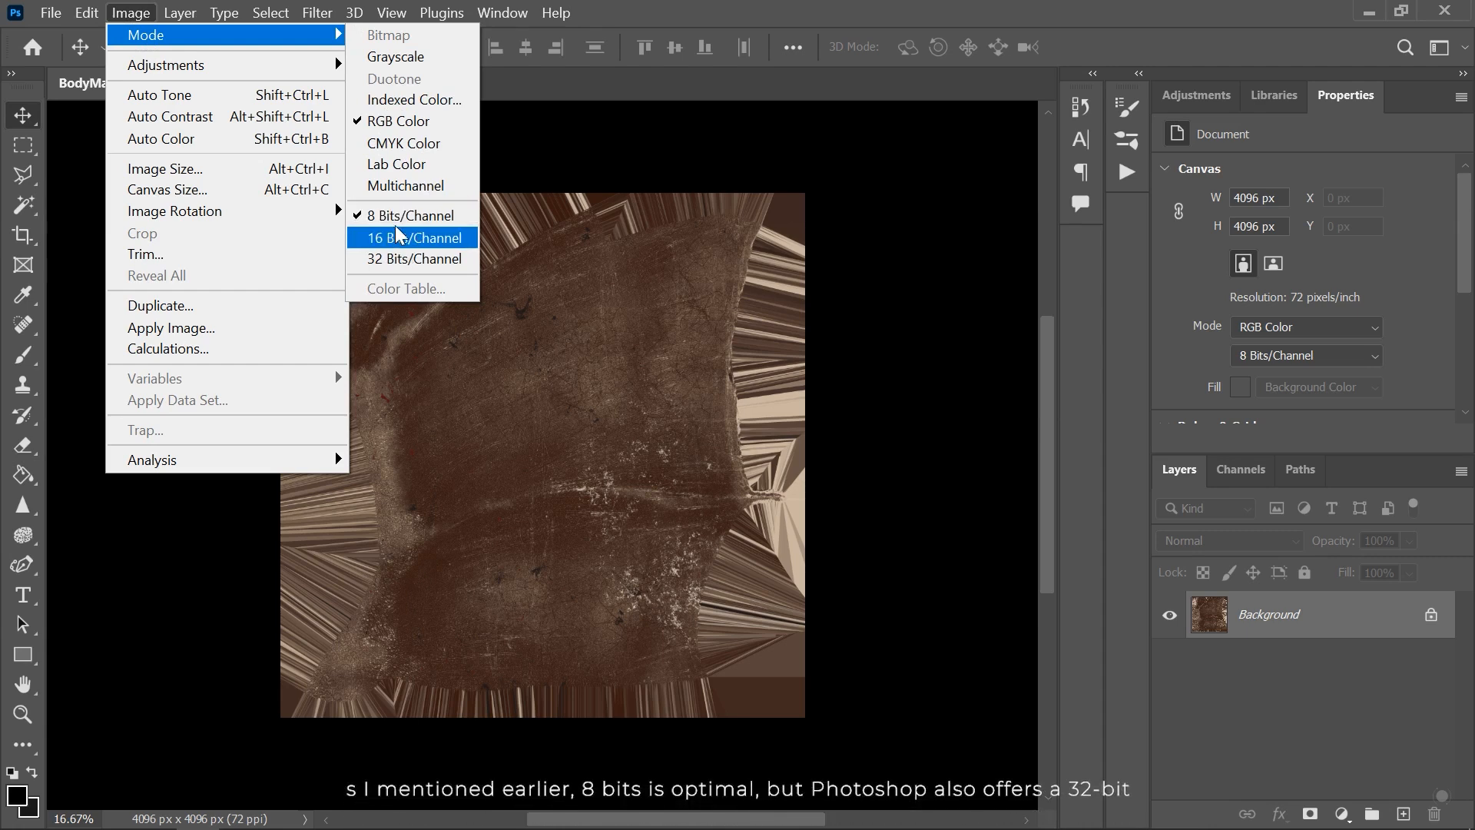
left_click(411, 237)
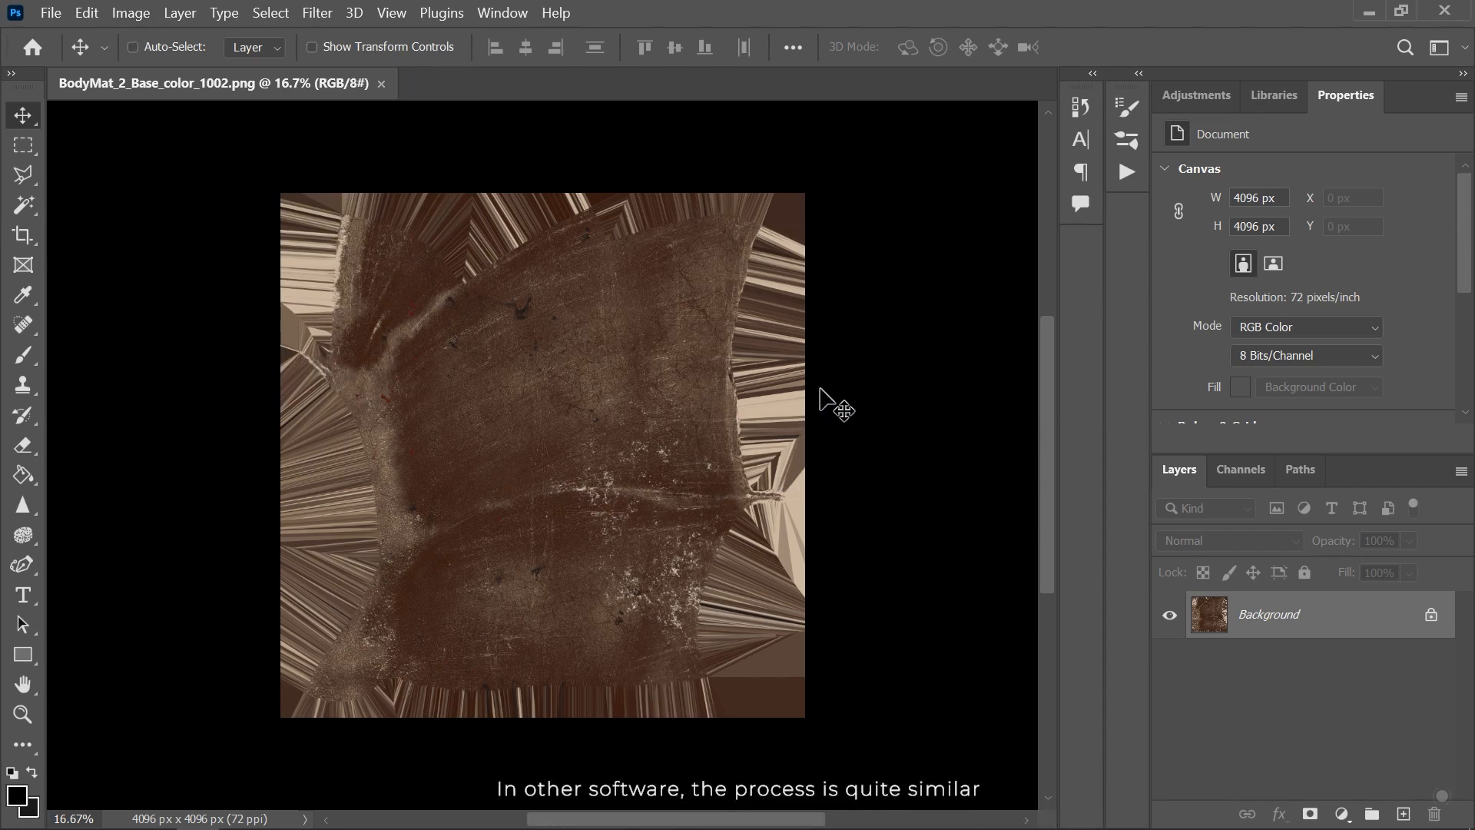
mouse_move(366, 98)
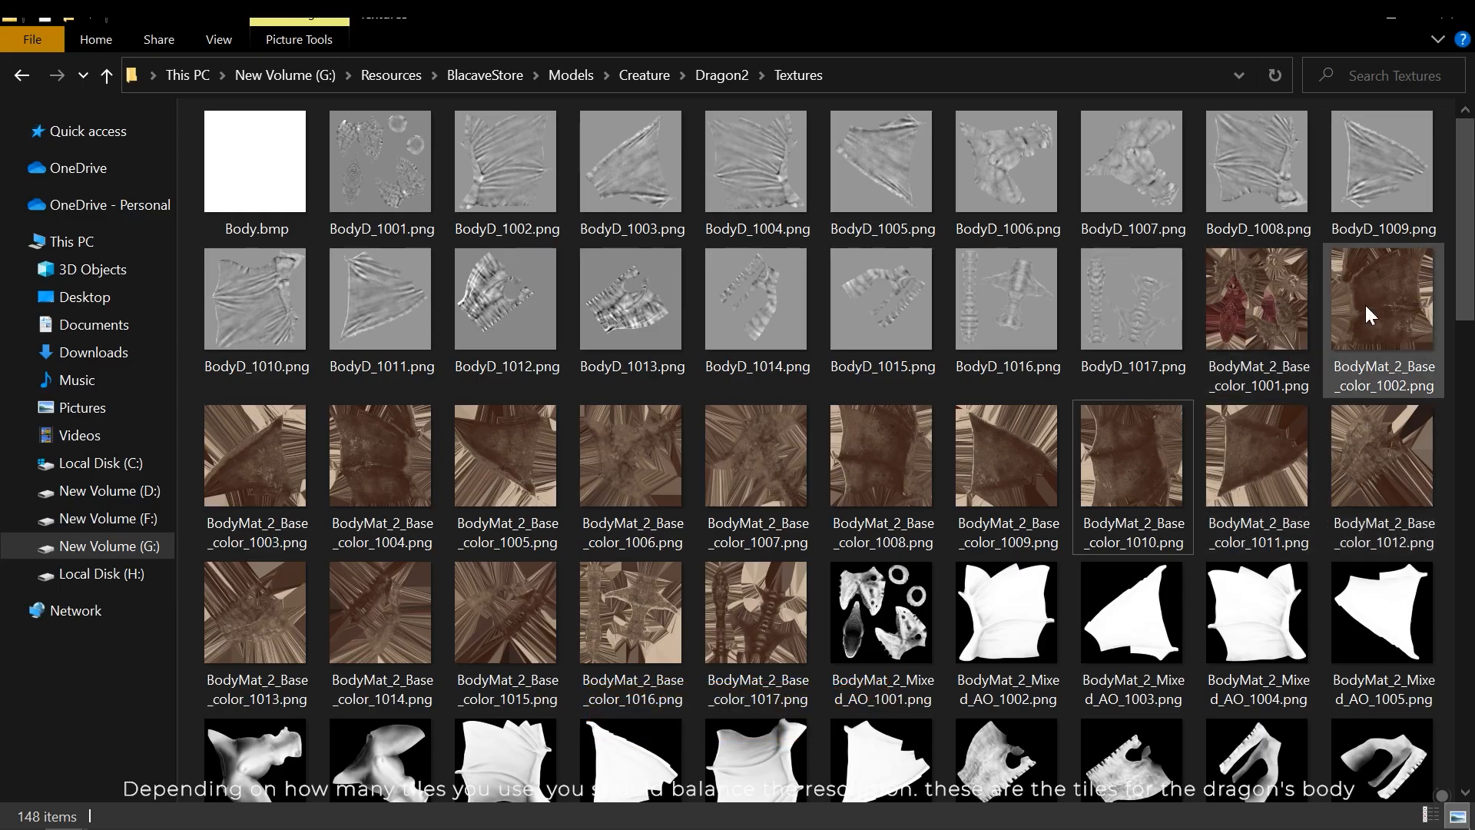
mouse_move(1257, 509)
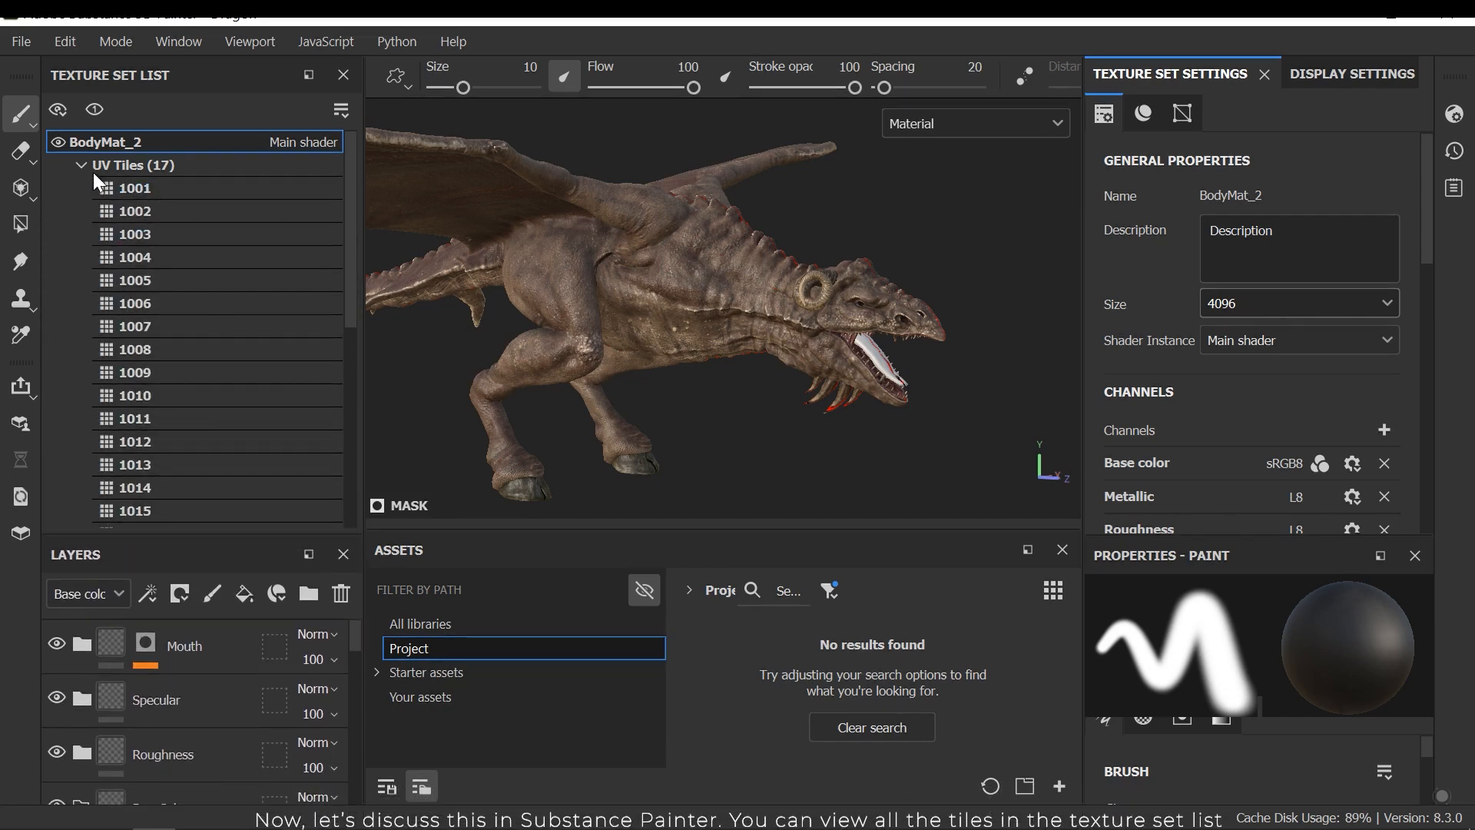
scroll("down", 3)
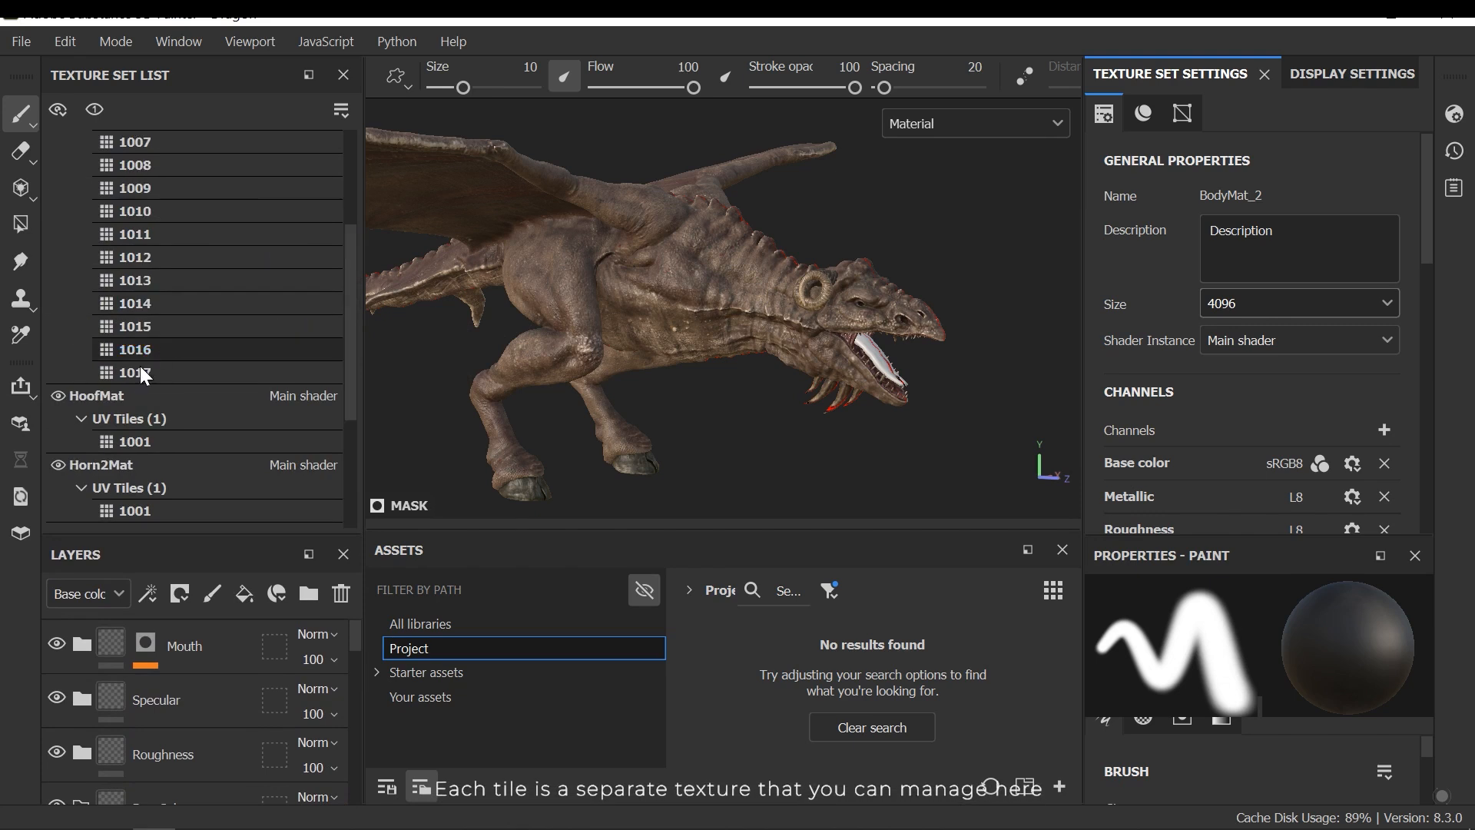
scroll("up", 3)
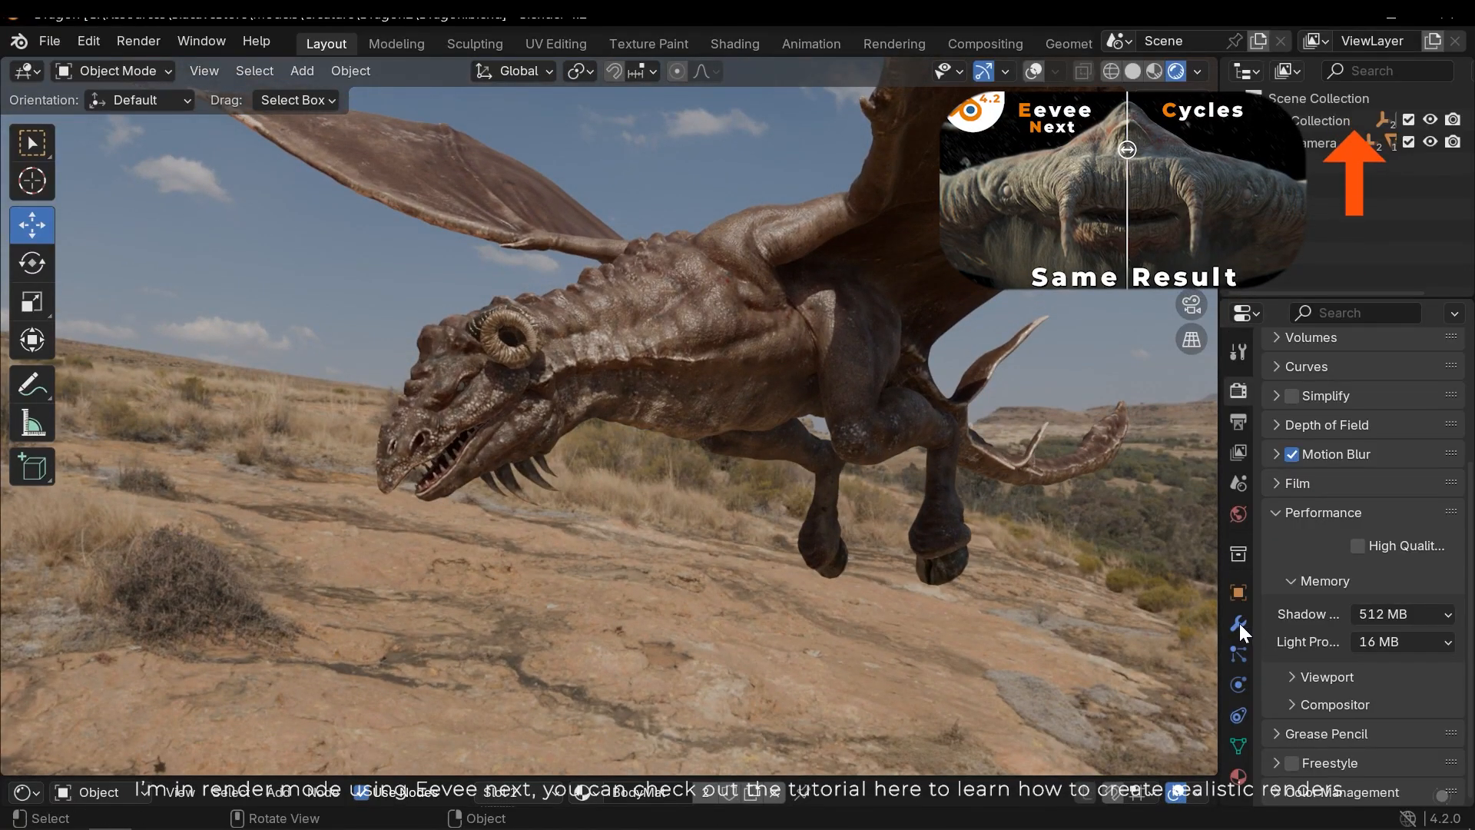
Show the dragon's modifier stack with Subdivision Surface levels and the Add Modifier list.
left_click(1239, 624)
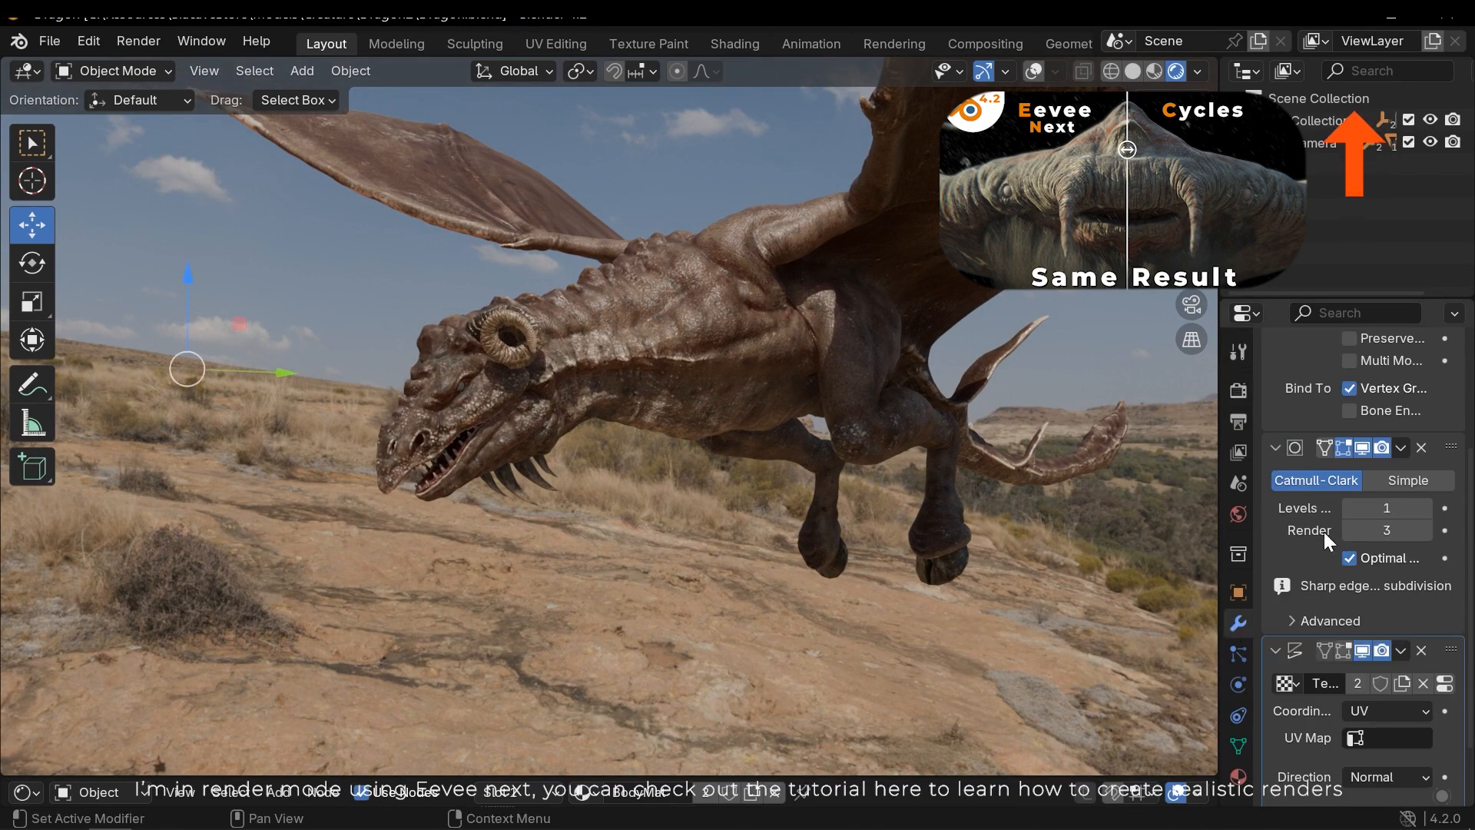
scroll("up", 3)
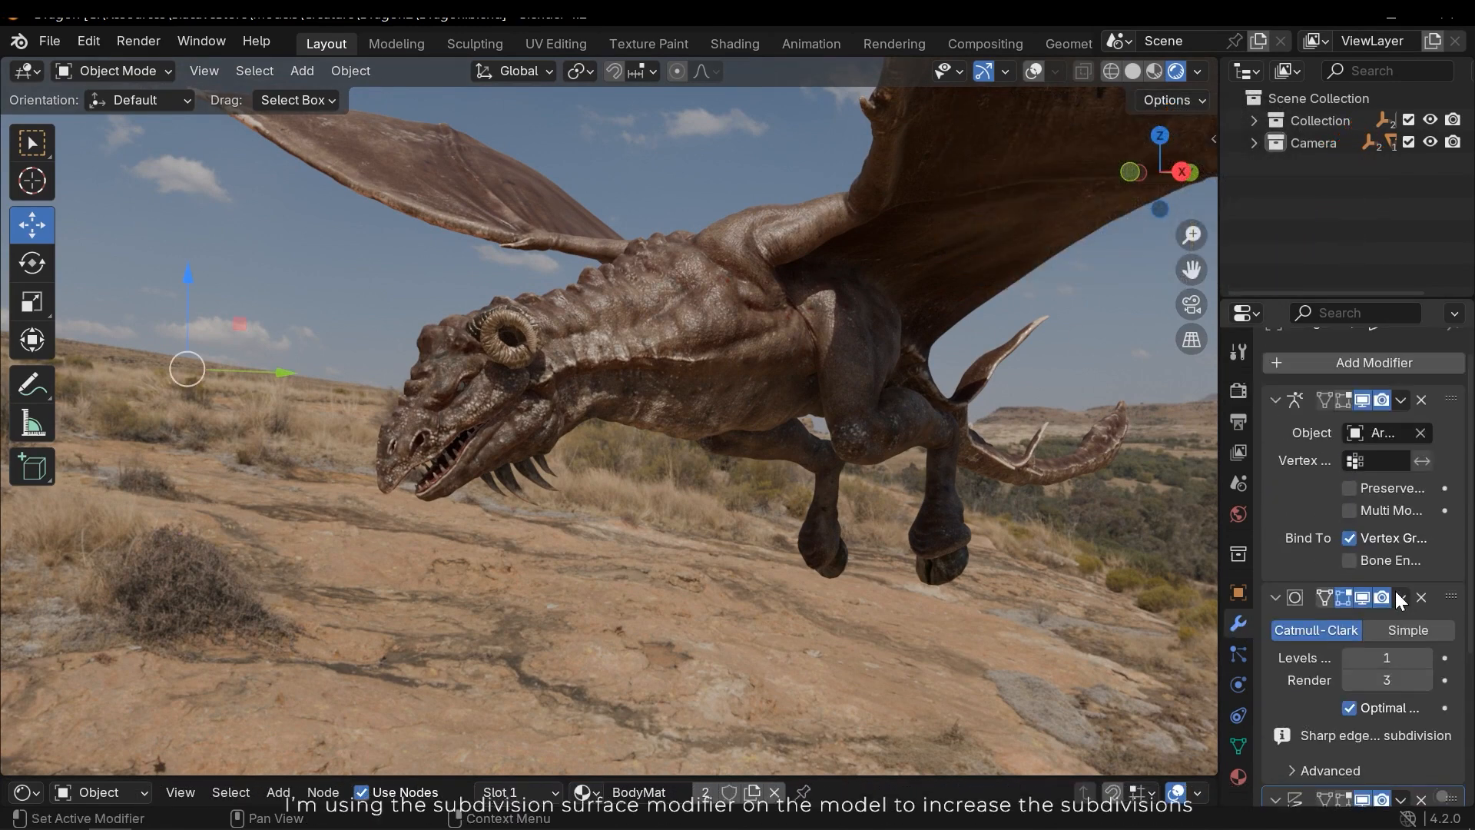
scroll("down", 3)
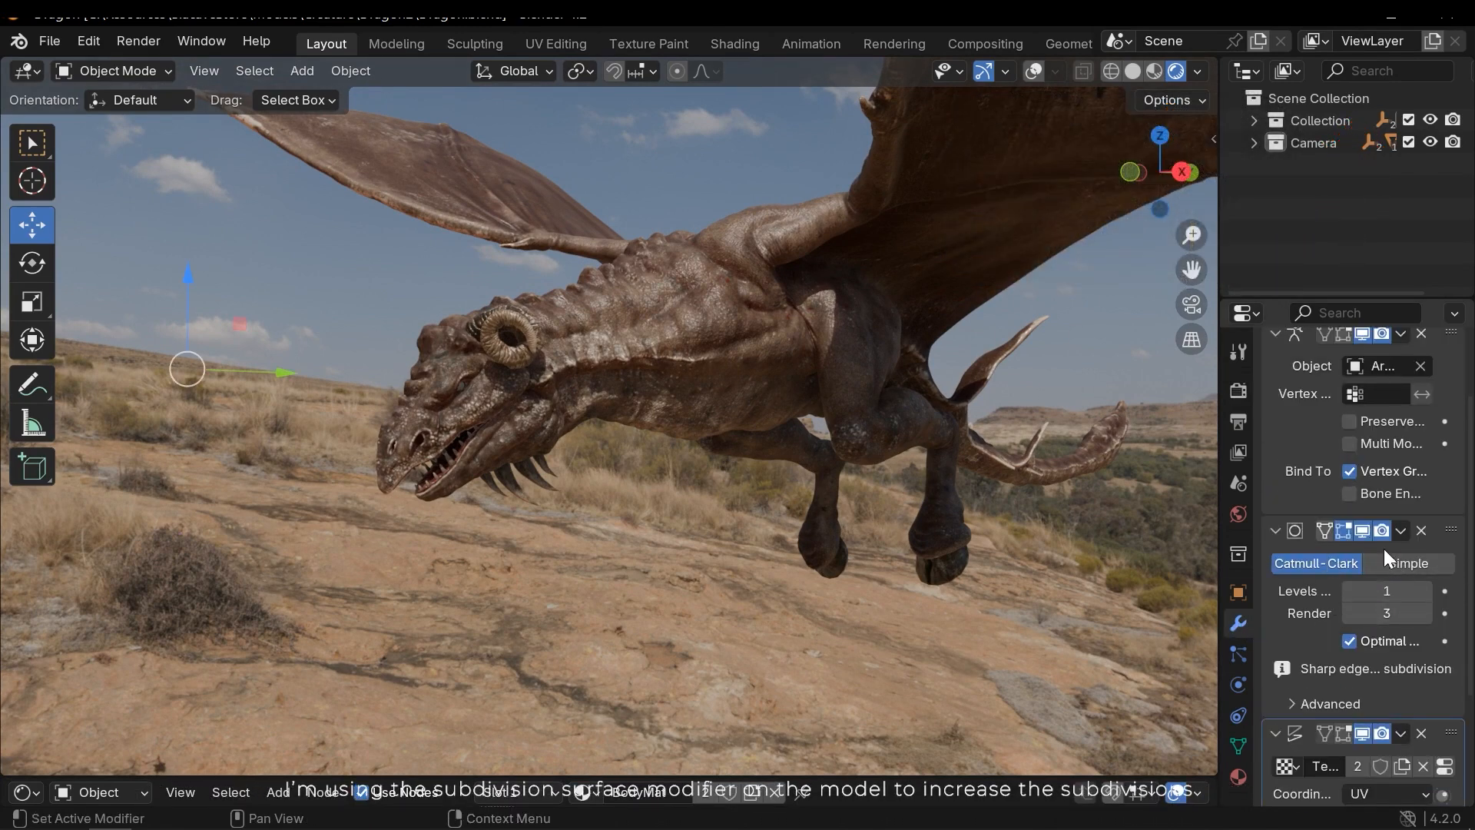
scroll("up", 3)
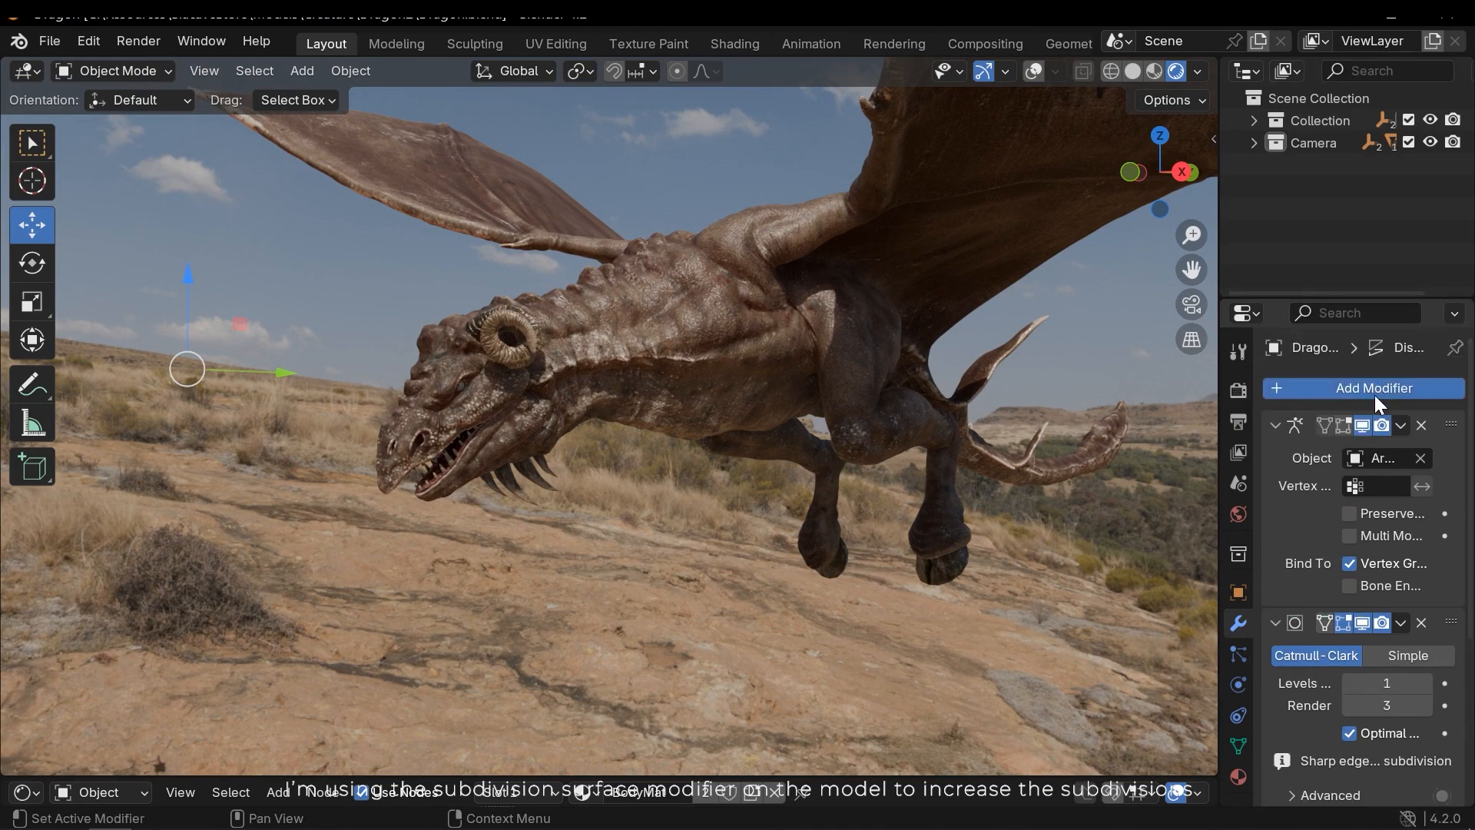
left_click(1372, 388)
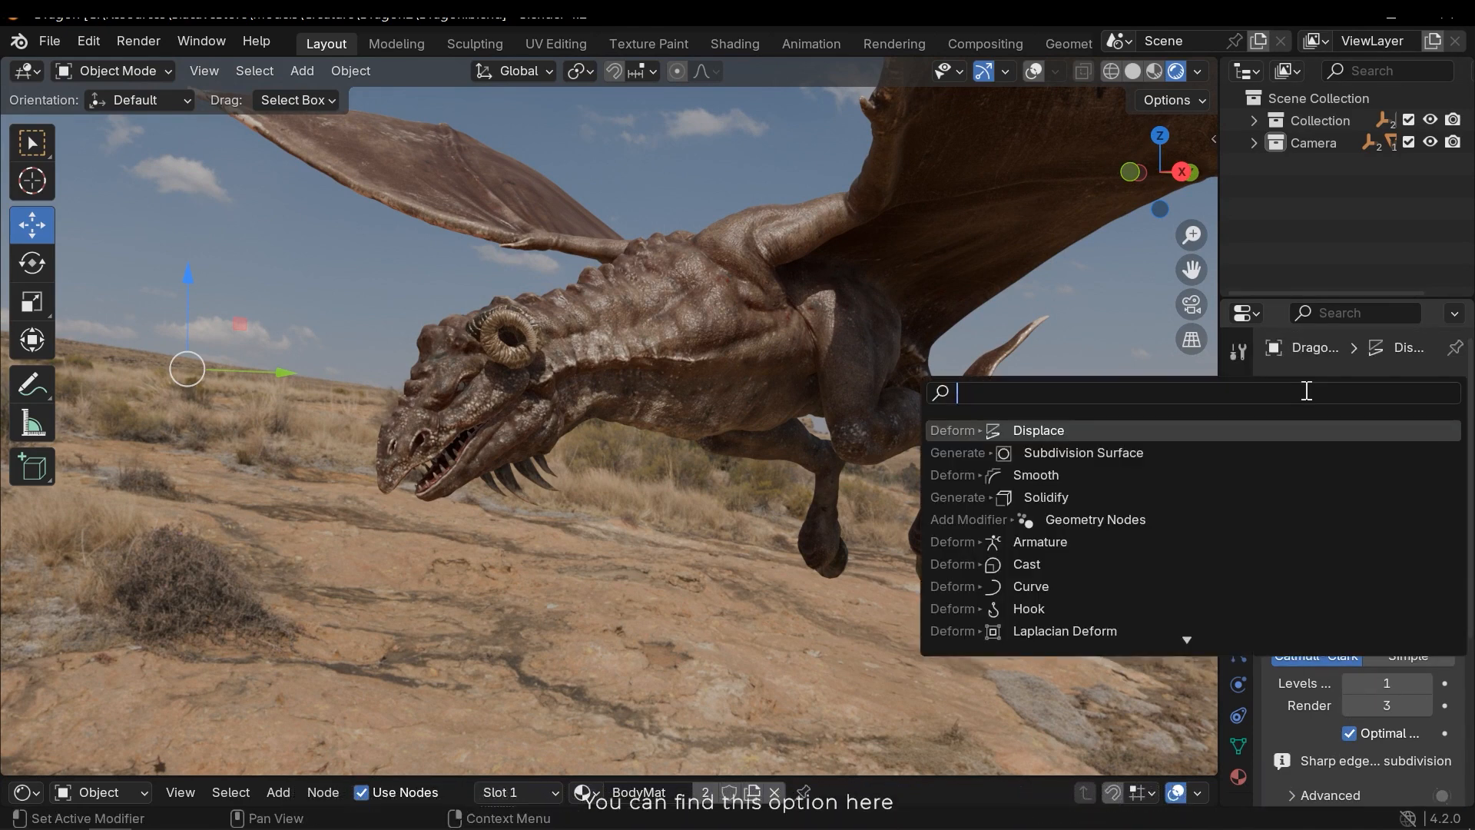
mouse_move(1081, 452)
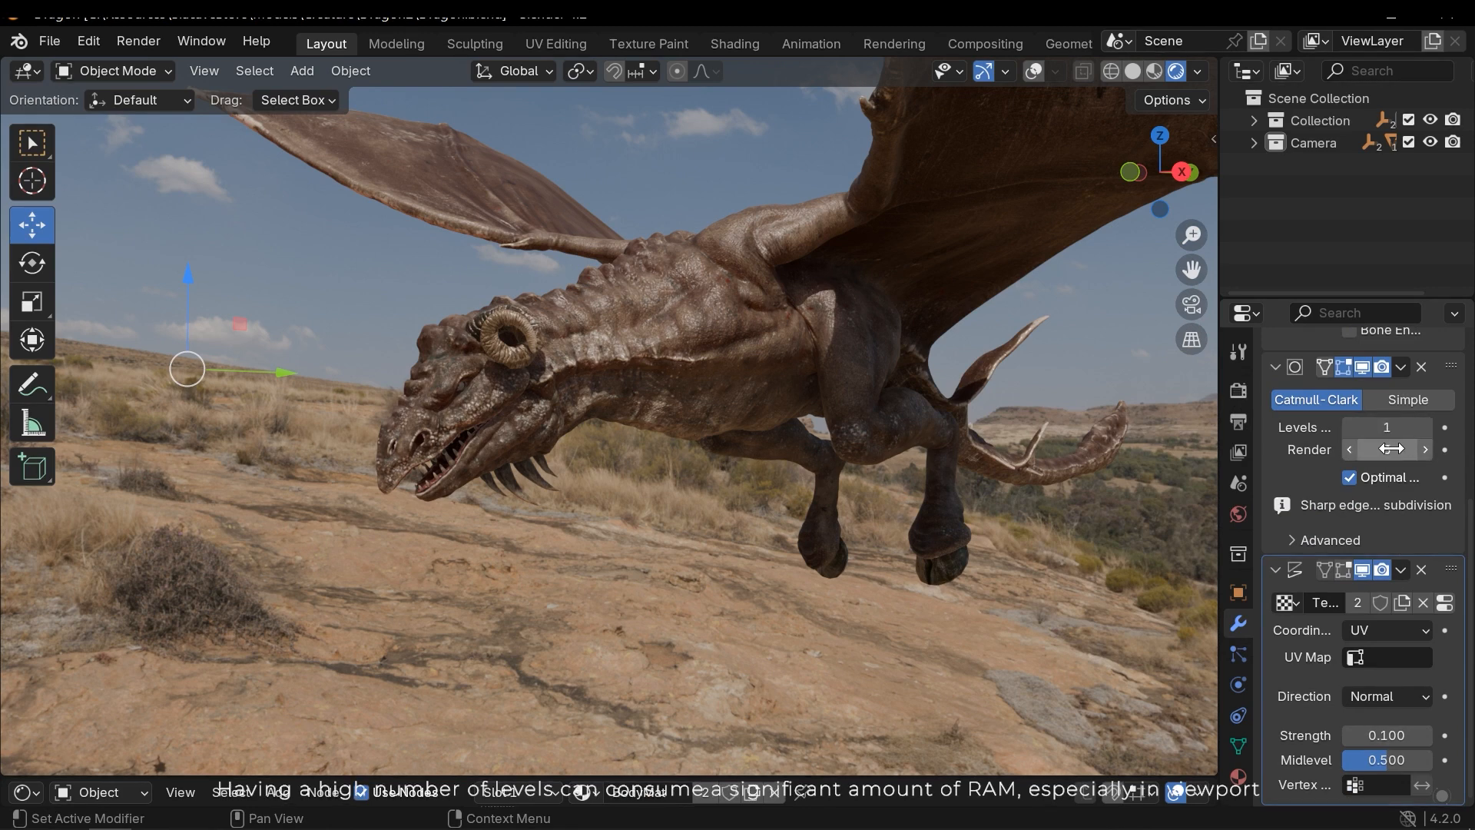
mouse_move(1392, 448)
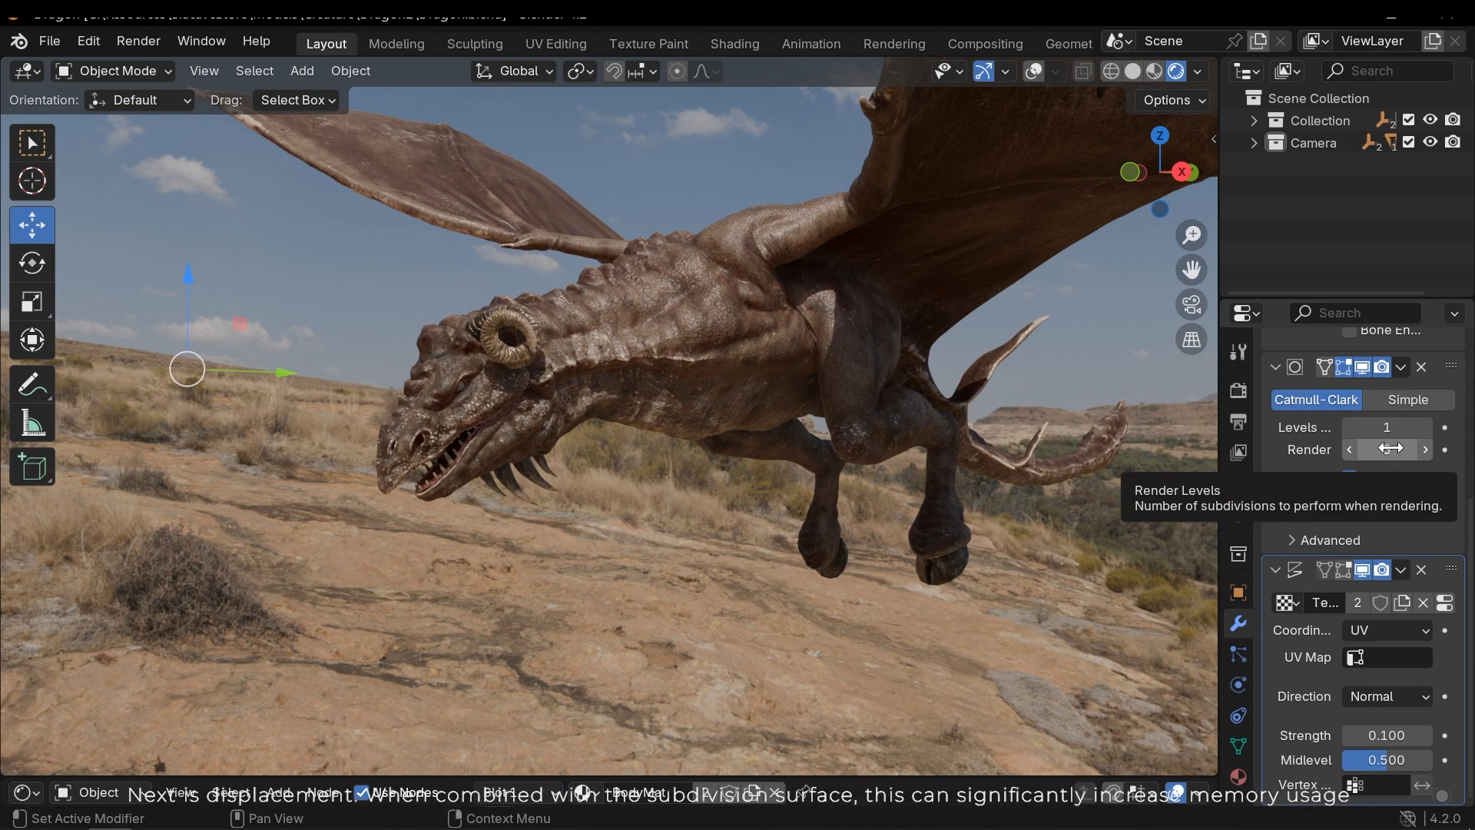
left_click(1423, 449)
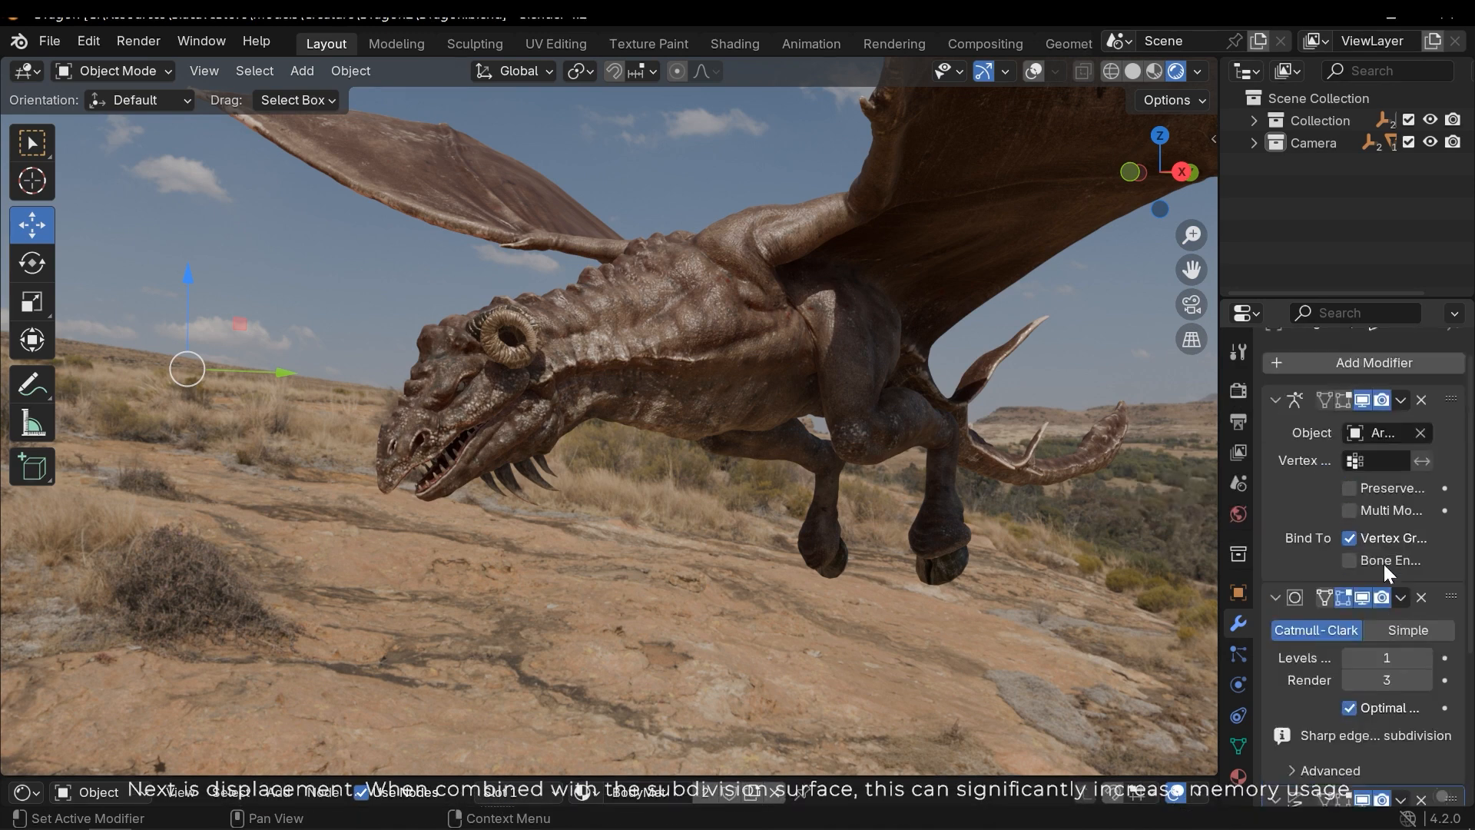
left_click(1373, 363)
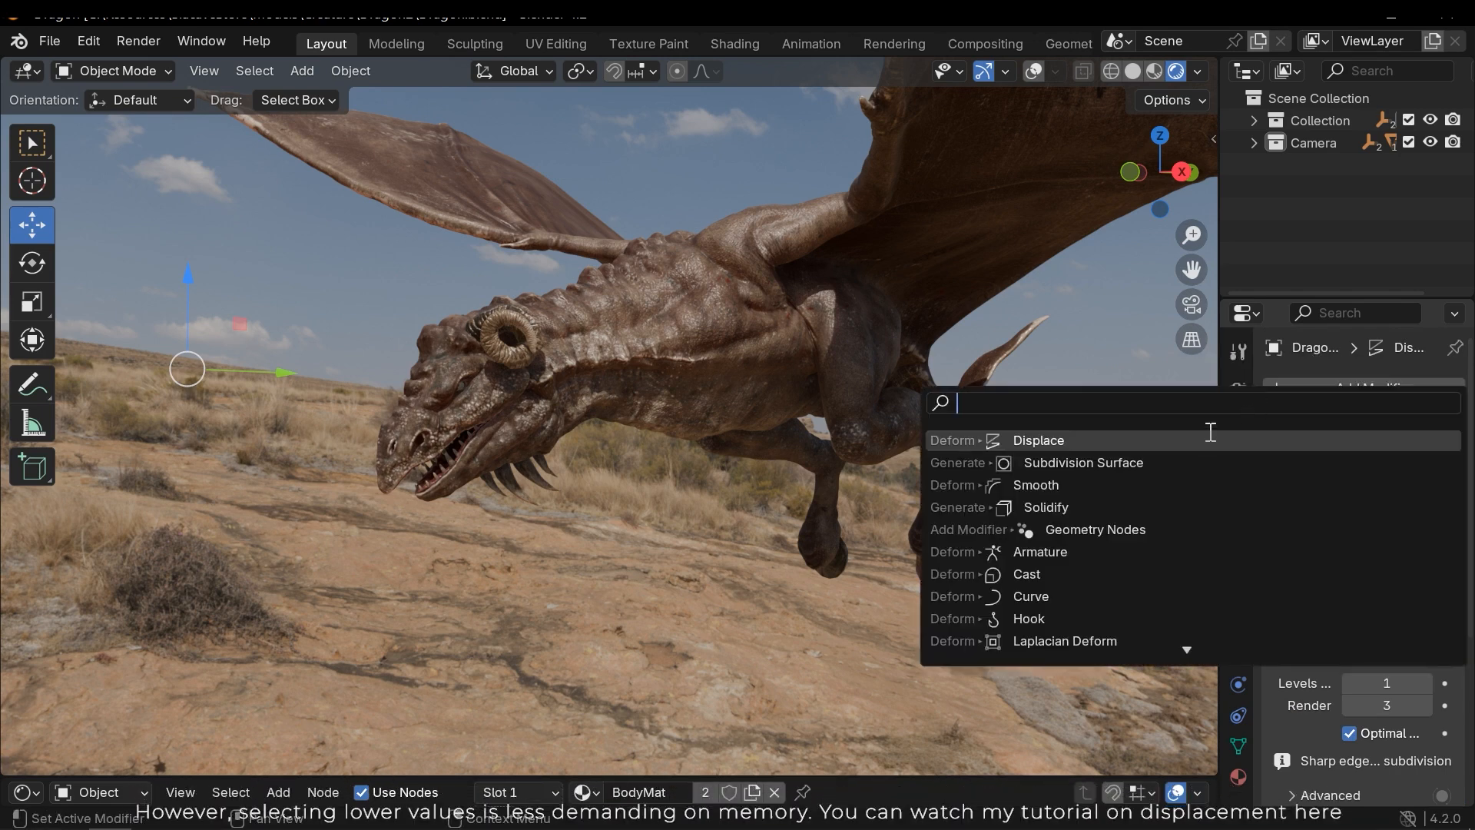
mouse_move(1300, 375)
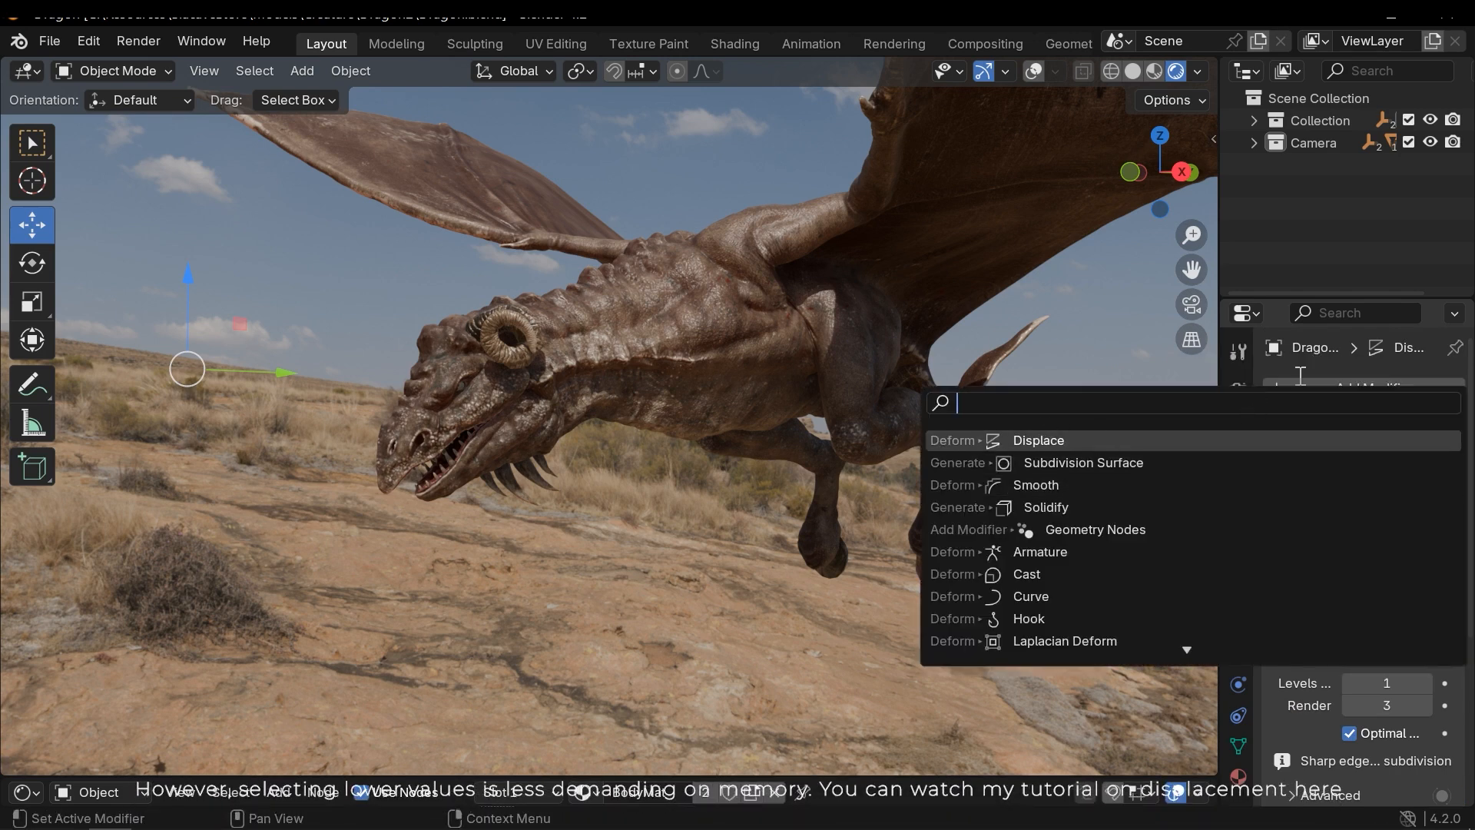
left_click(1038, 441)
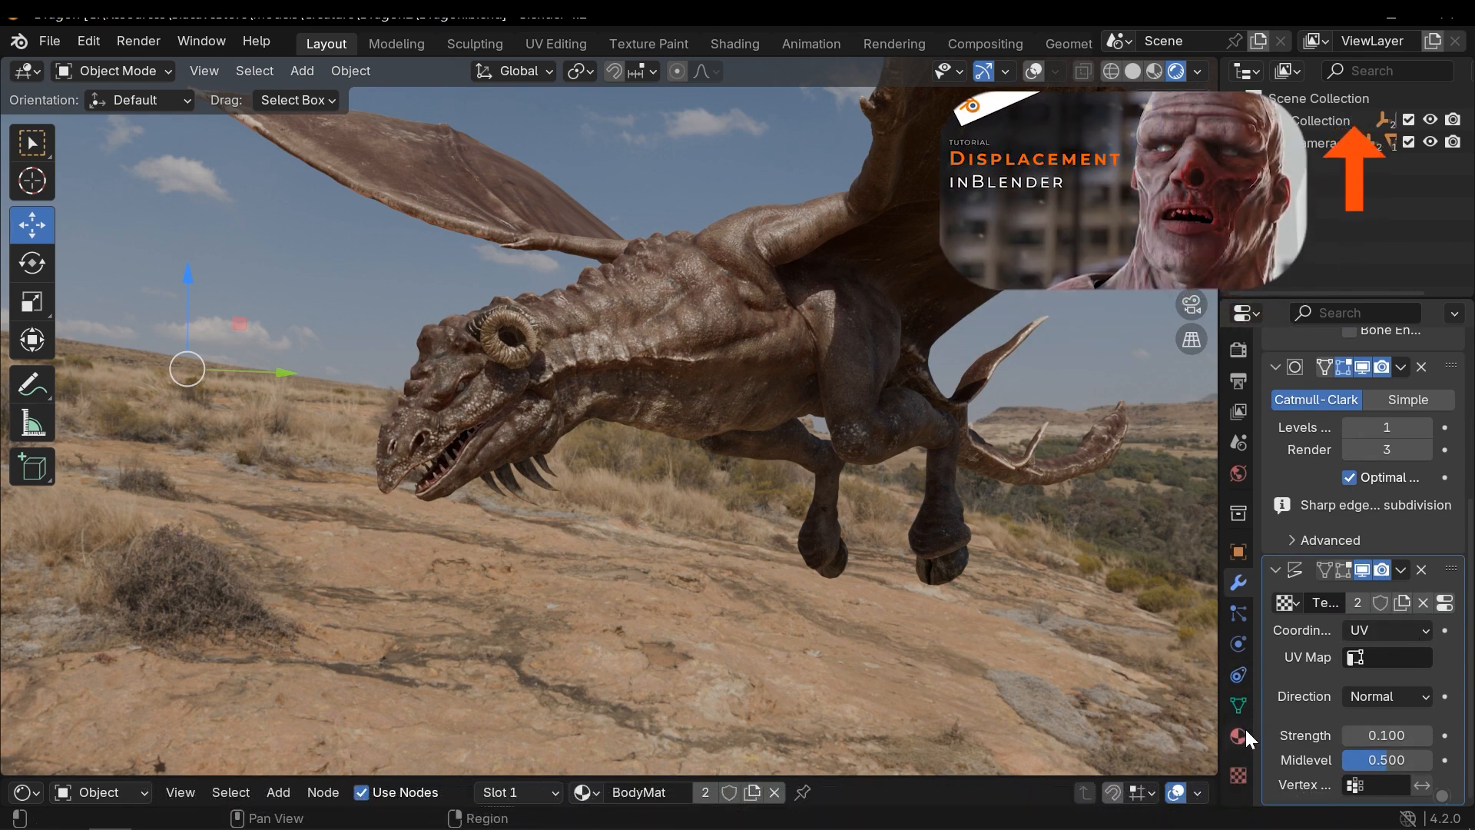
left_click(1239, 737)
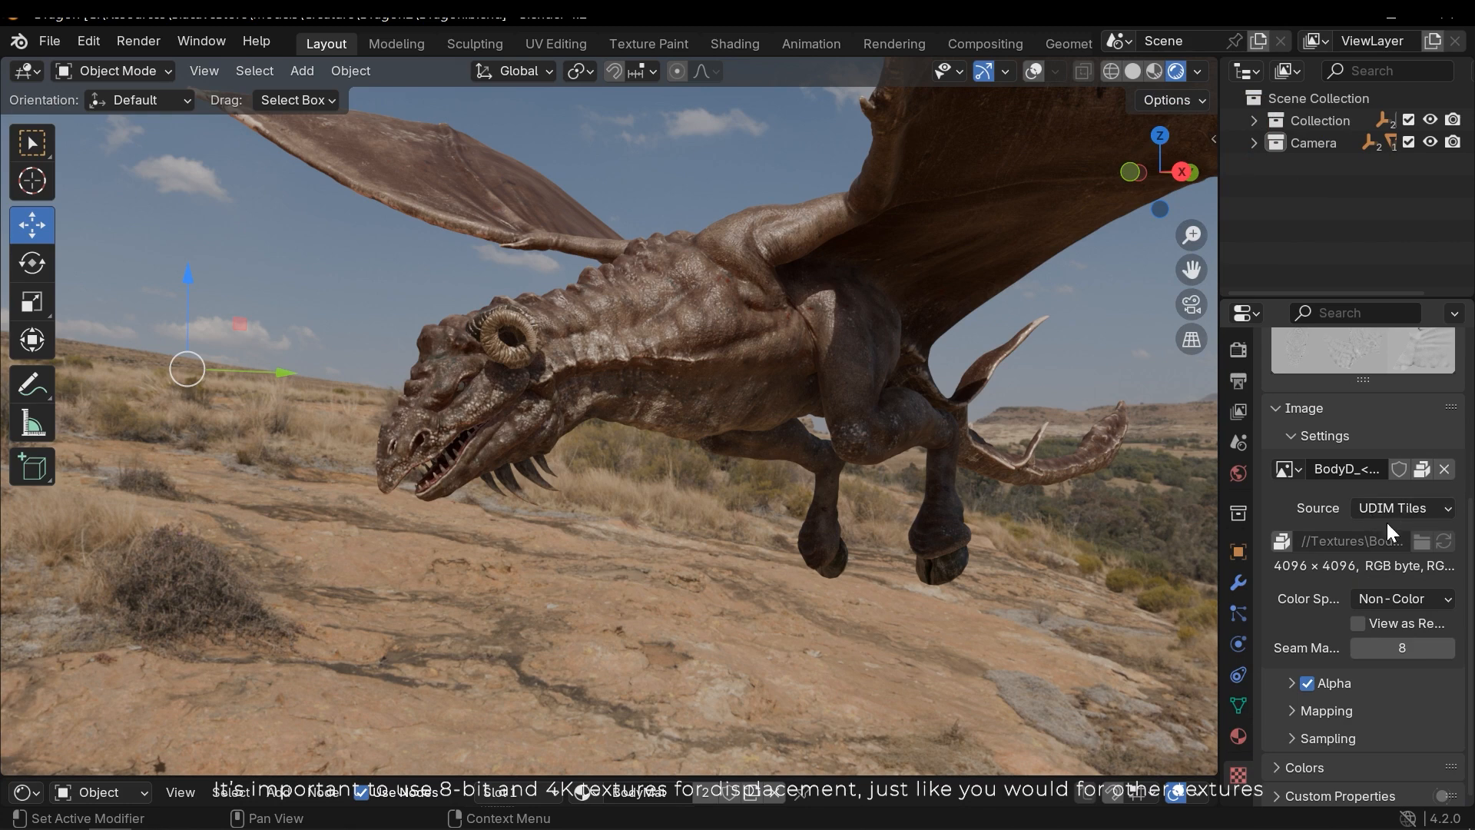
mouse_move(1392, 581)
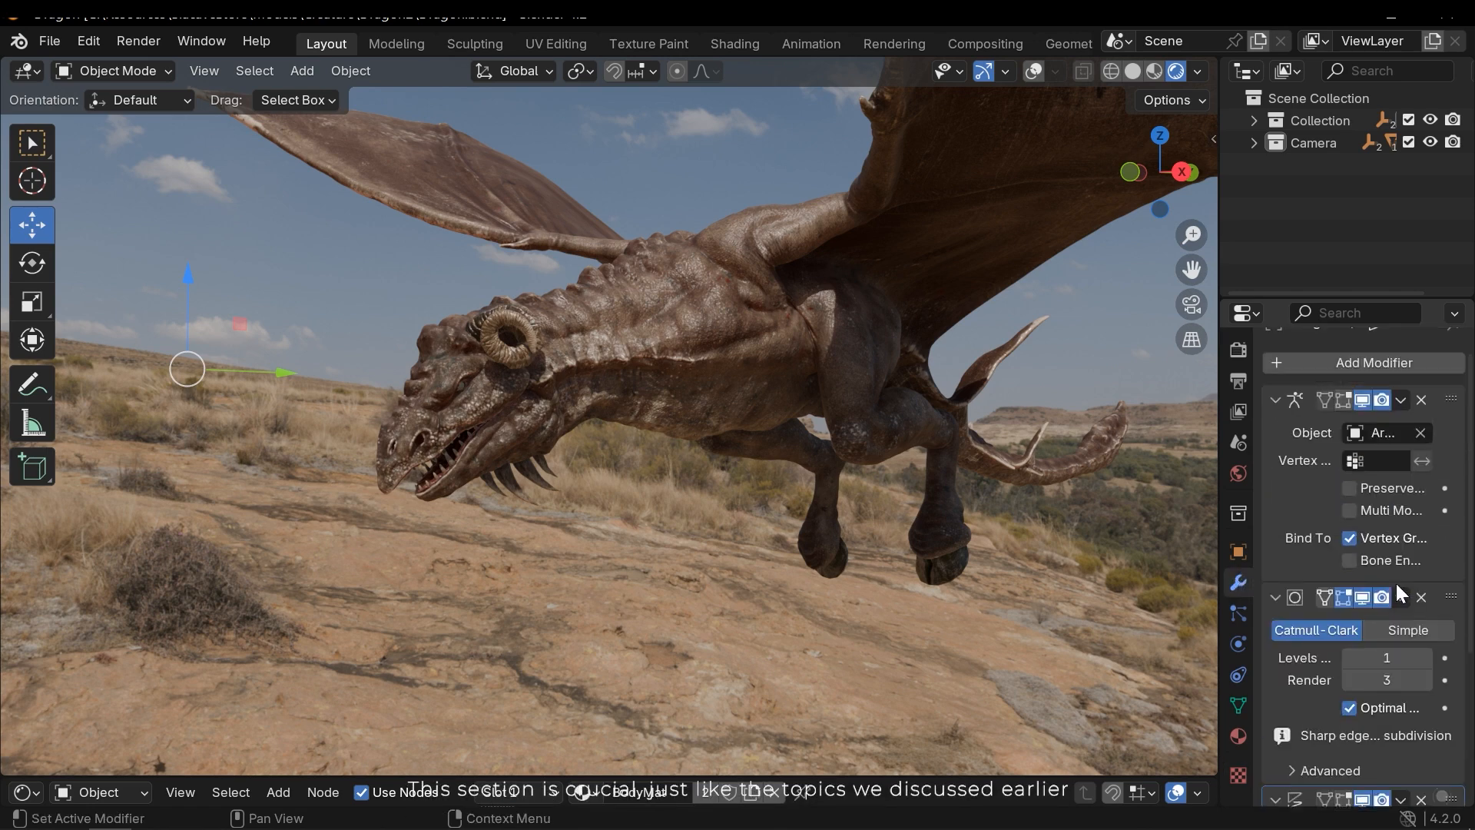
scroll("down", 3)
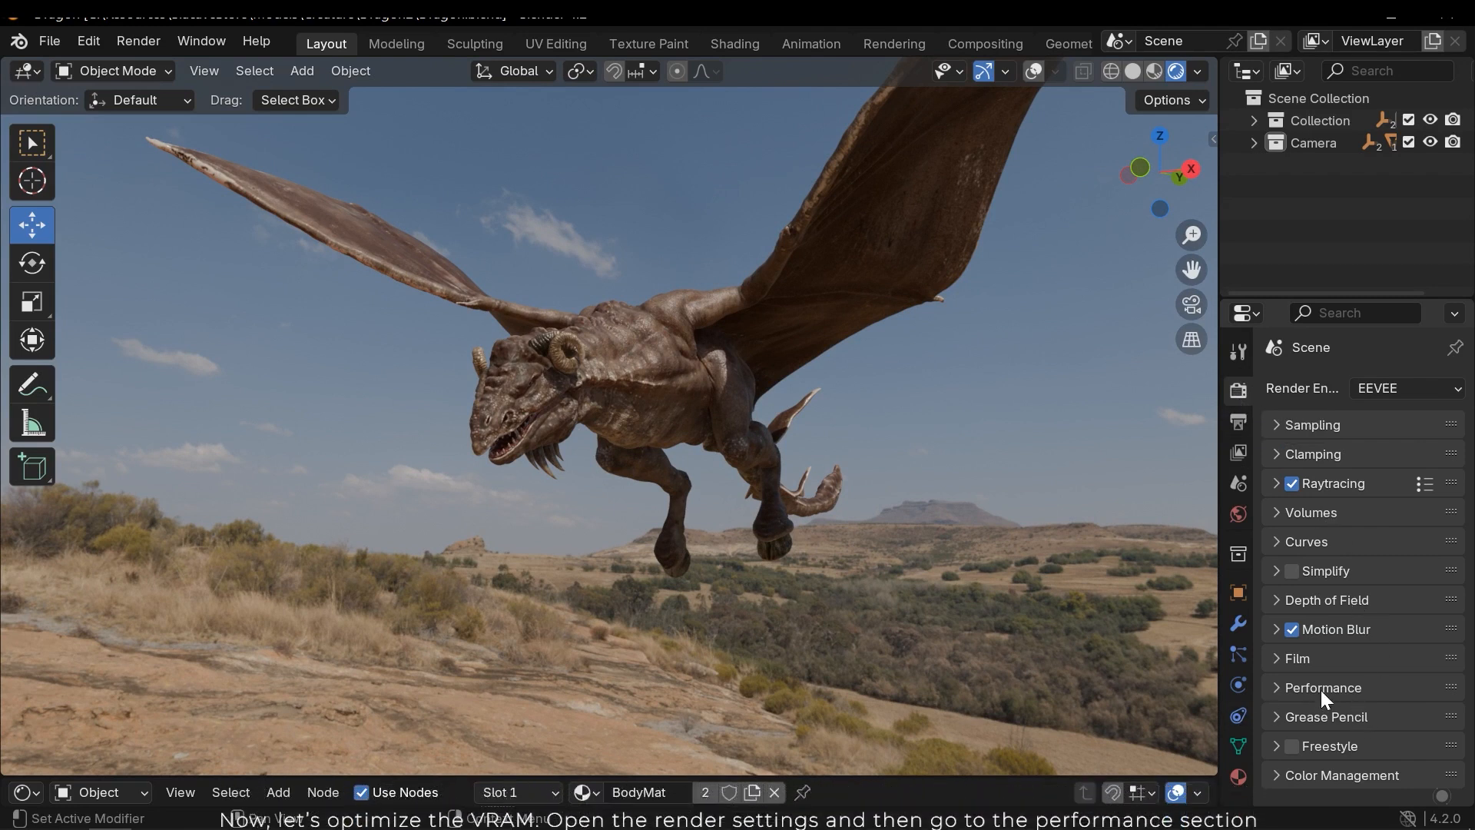
Expand Performance > Memory, leaving Shadow Pool at 512 MB and Light Probes Pool at 16 MB.
left_click(1322, 687)
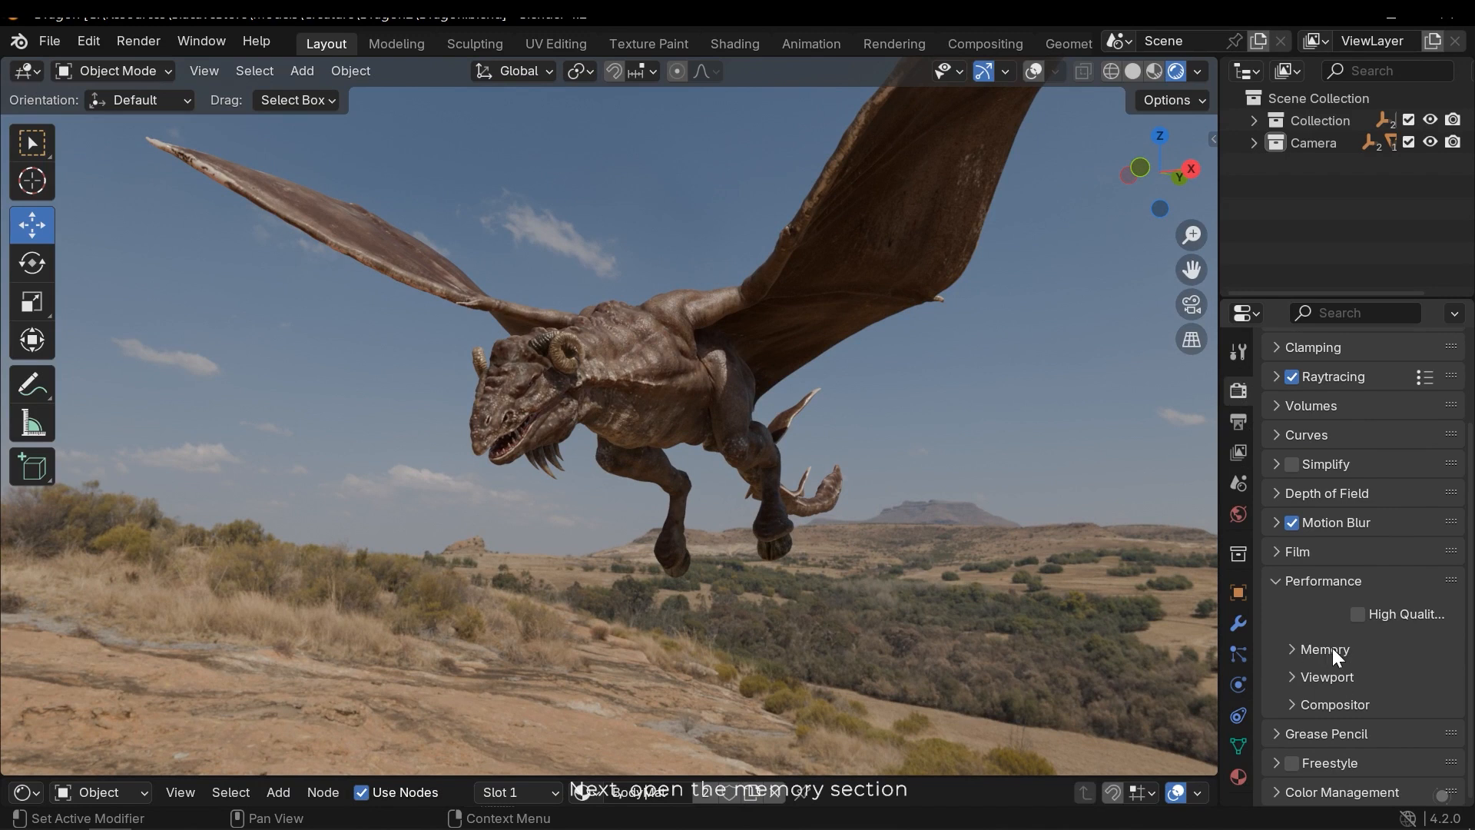
left_click(1324, 648)
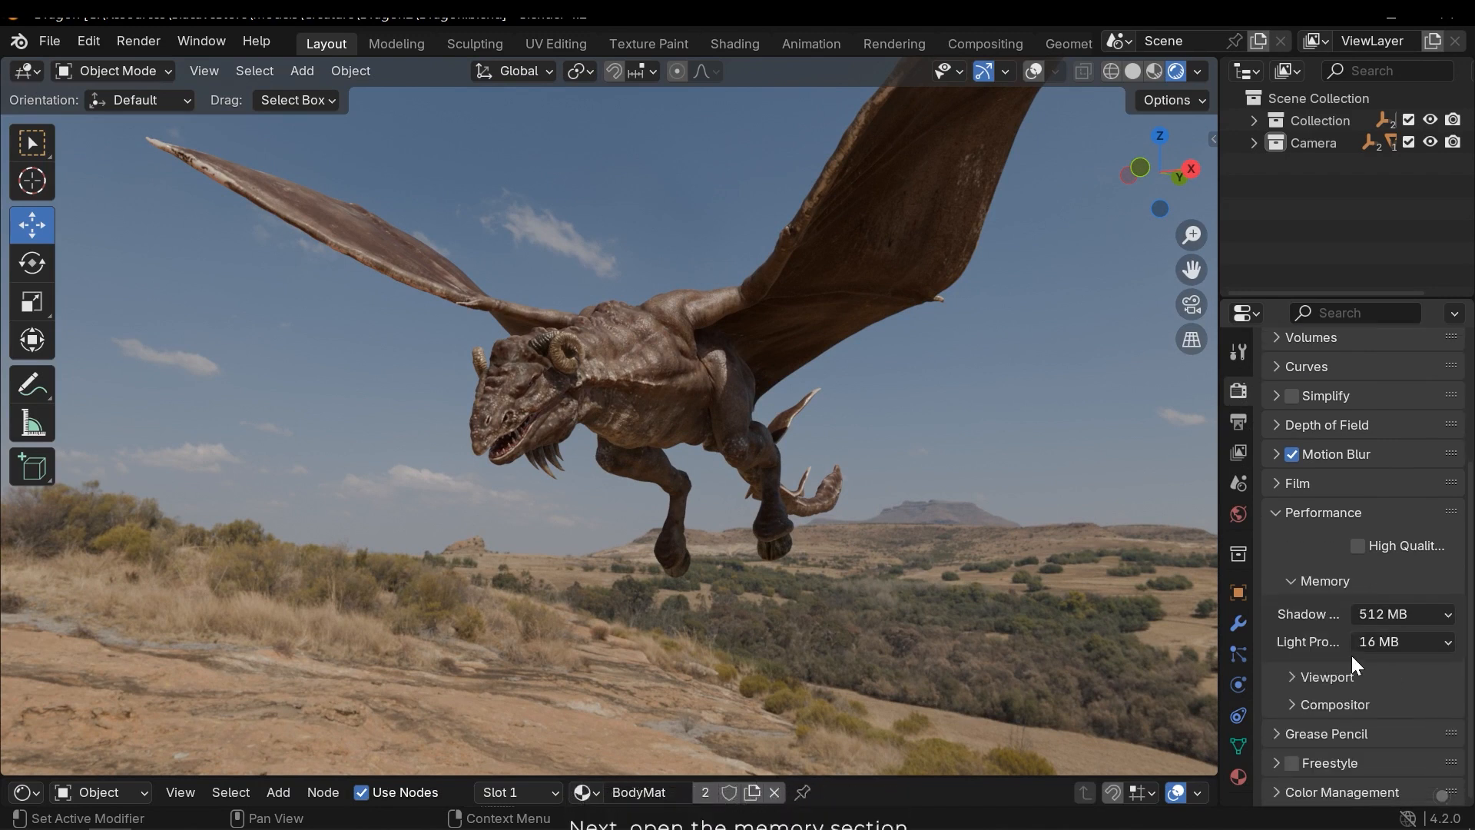
mouse_move(1402, 613)
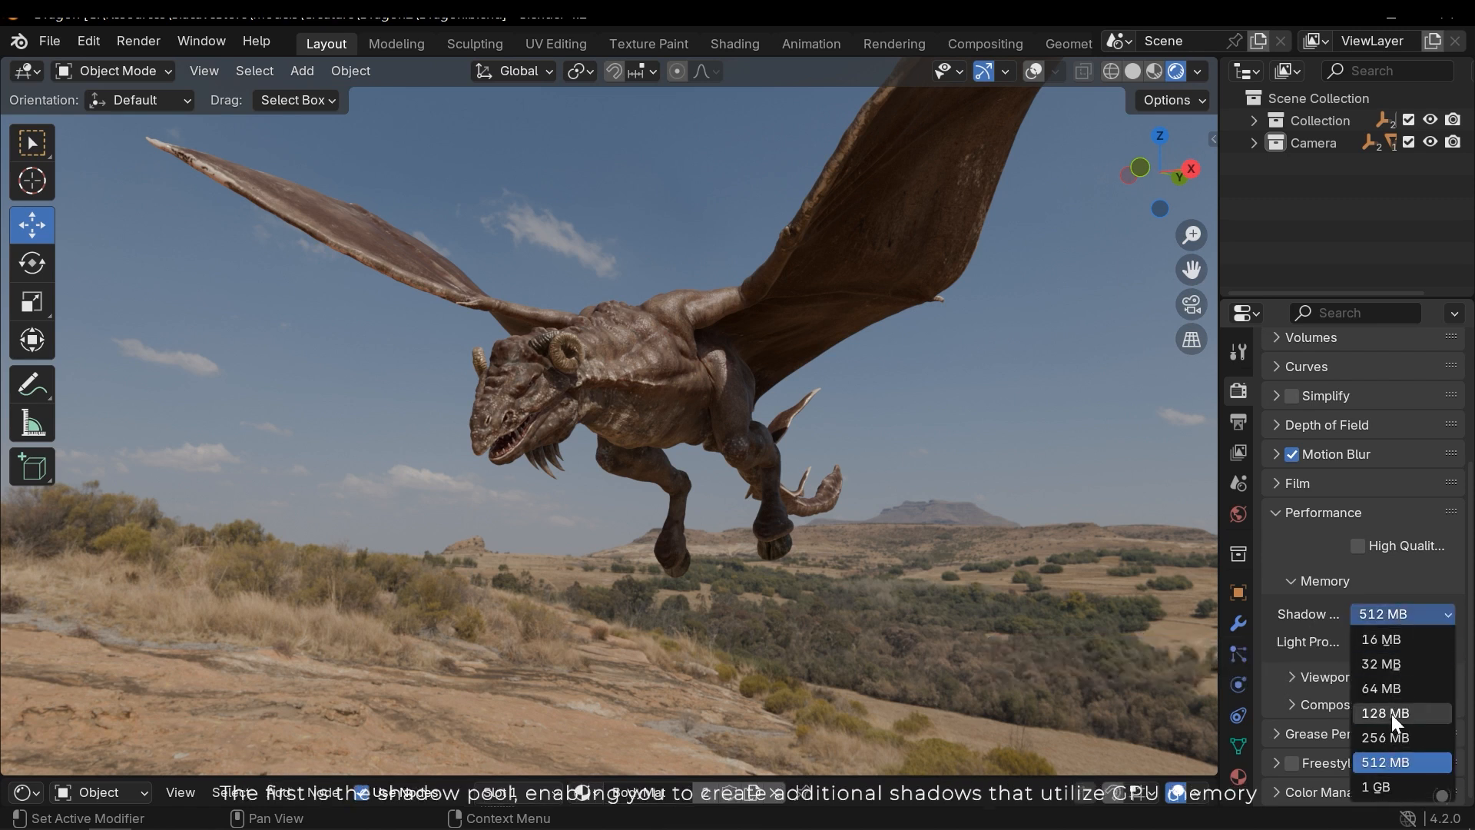
mouse_move(1383, 640)
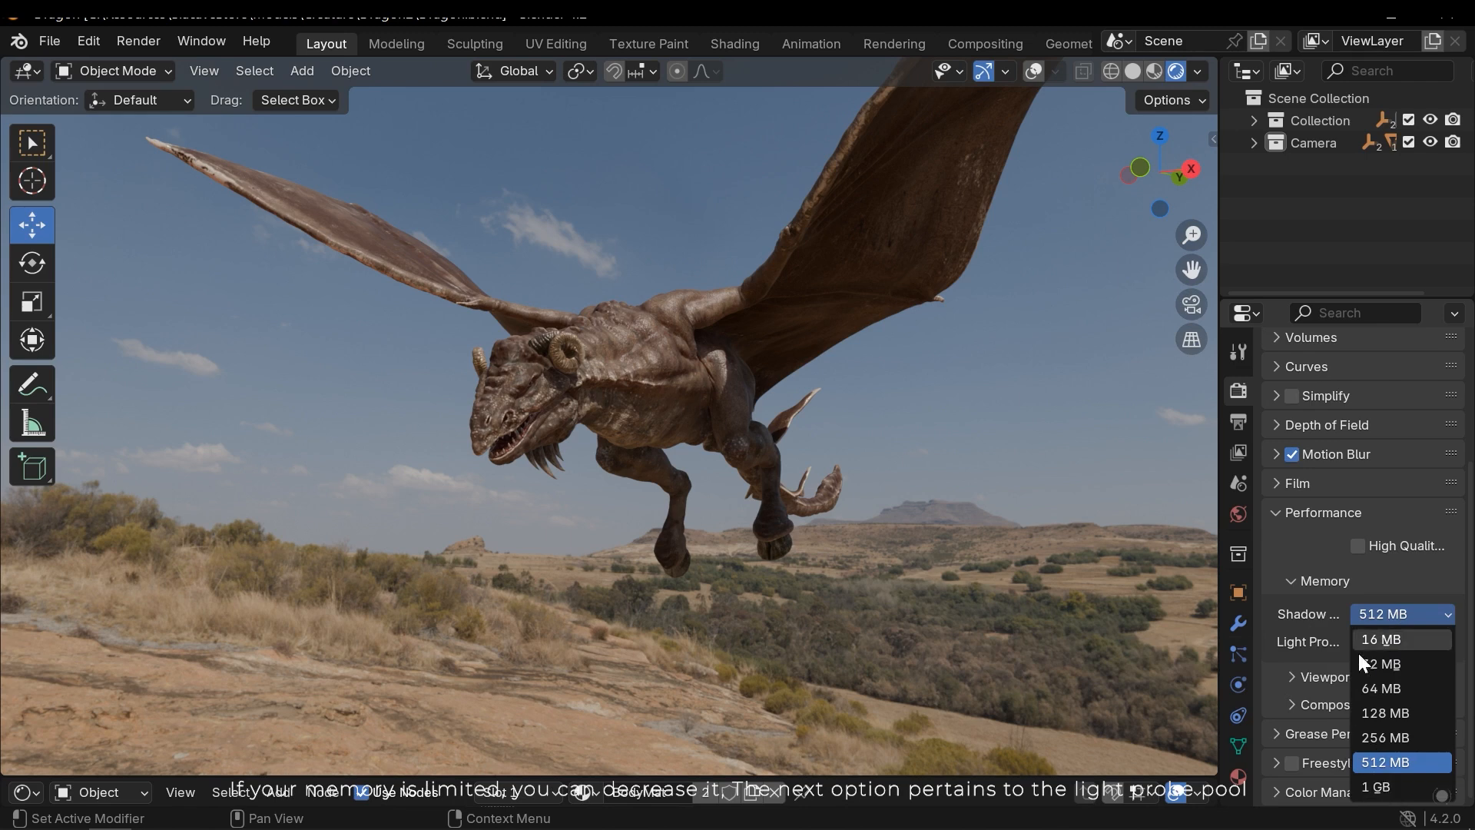
left_click(1381, 639)
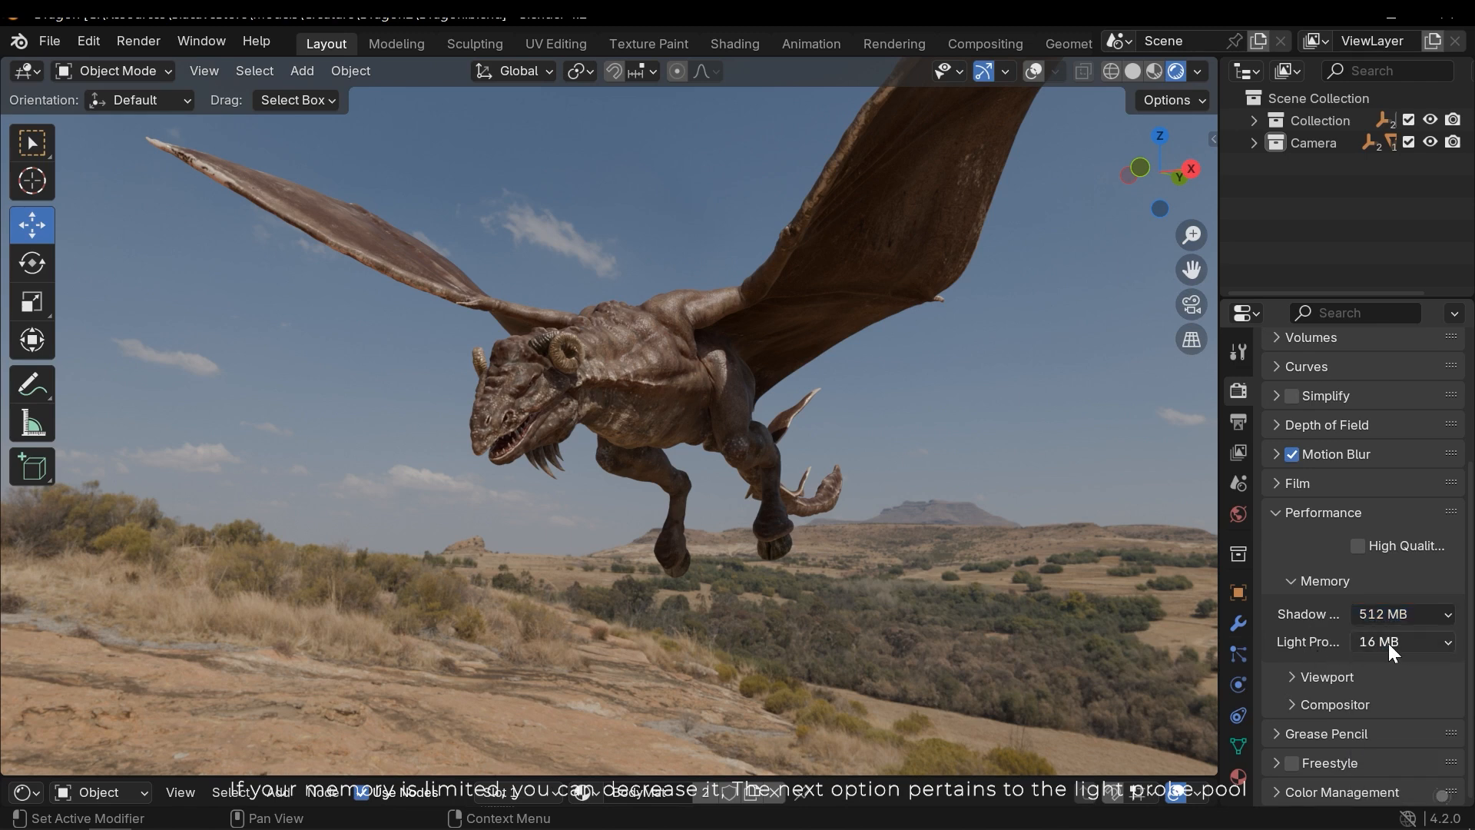
left_click(1398, 642)
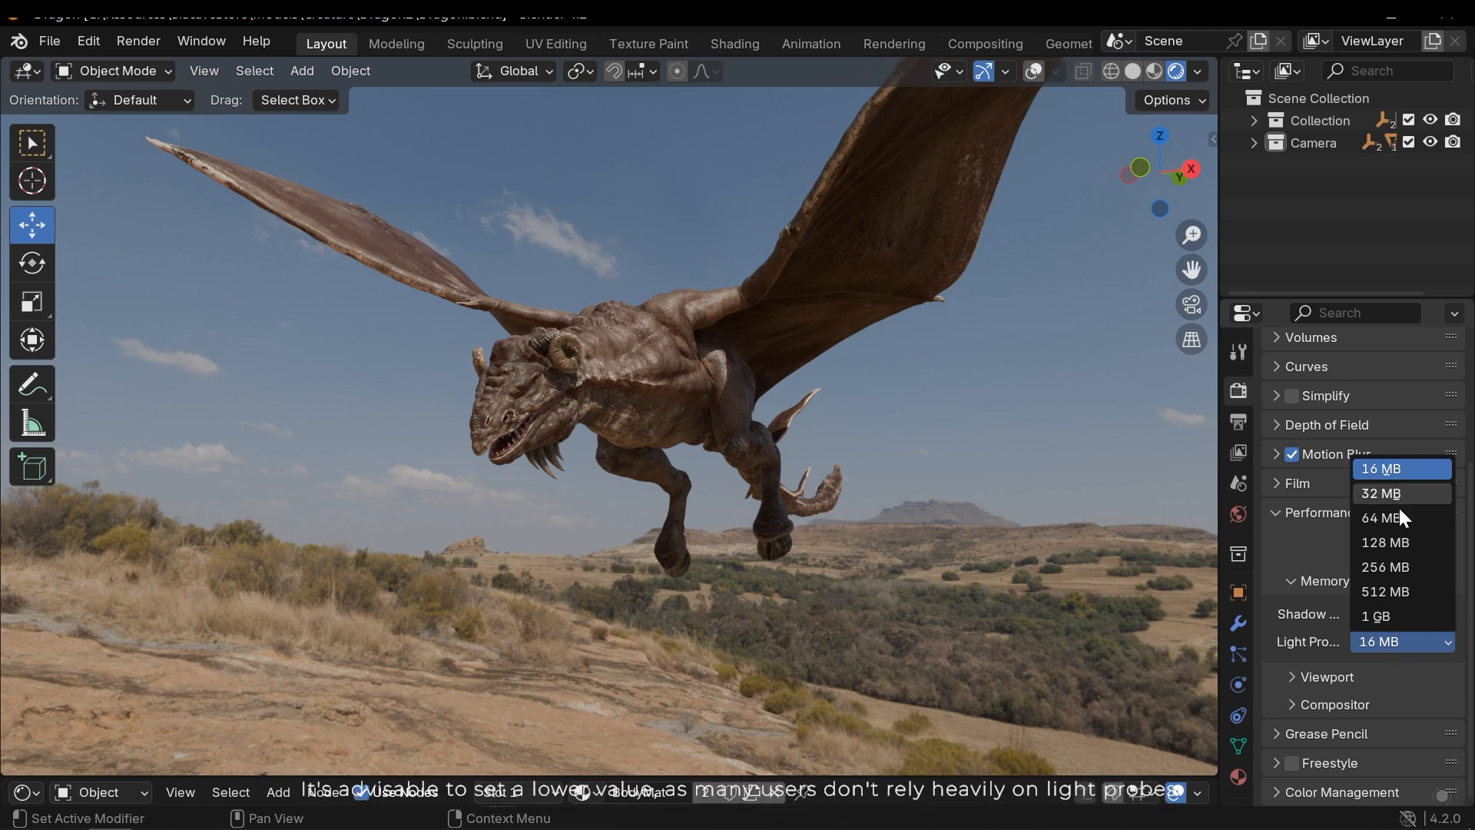
mouse_move(1380, 518)
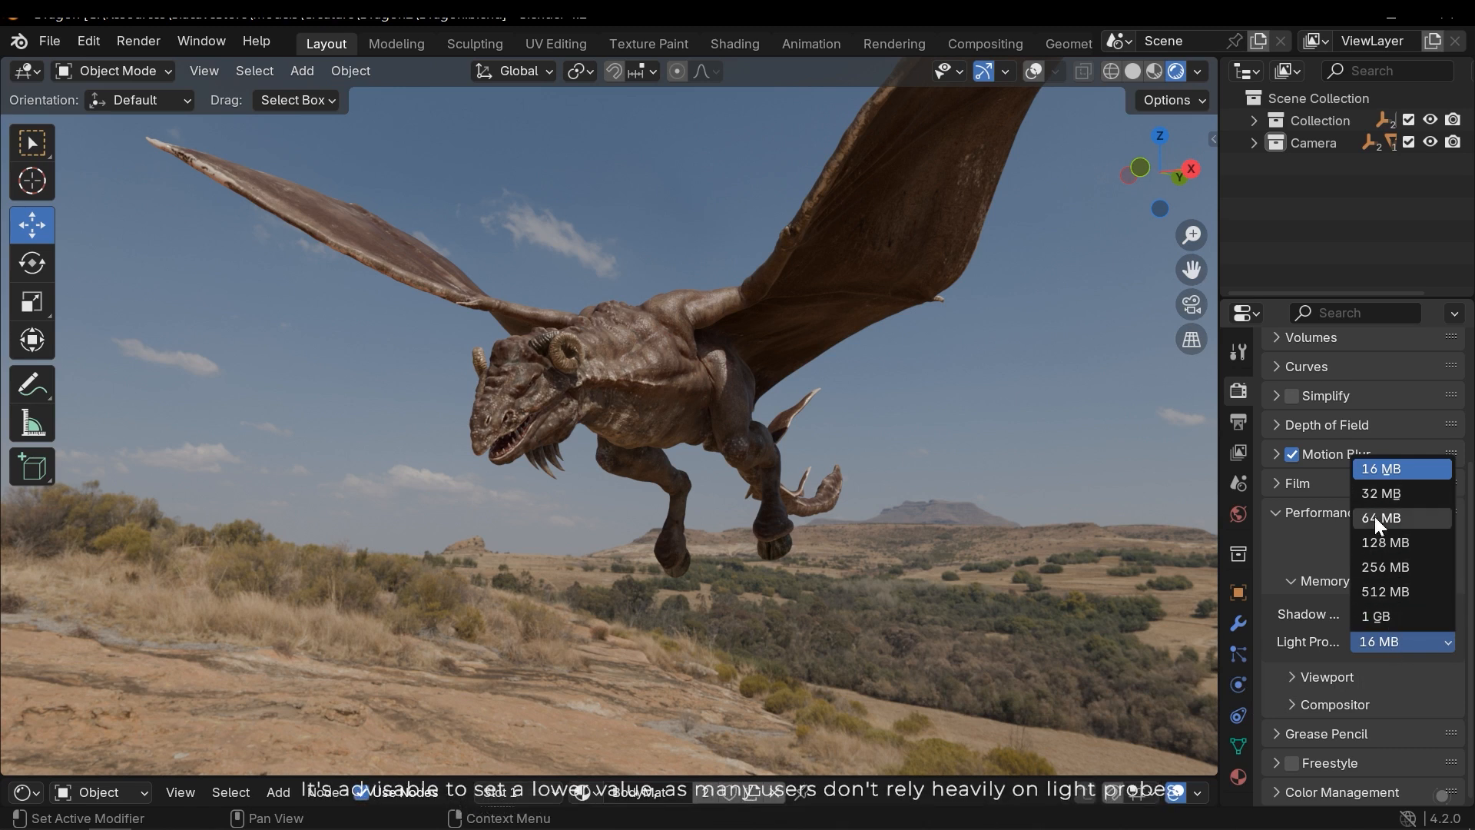
left_click(1385, 590)
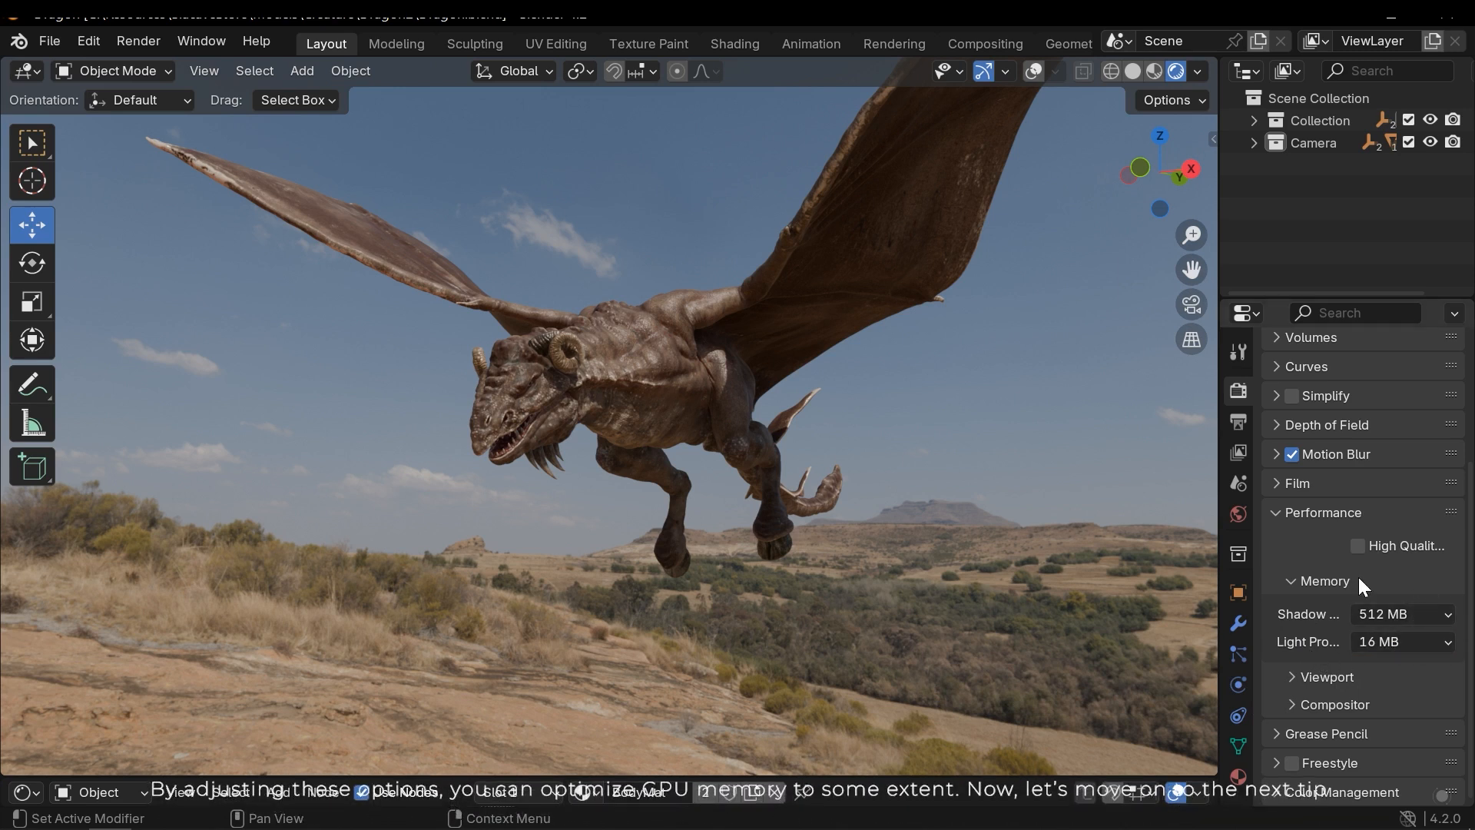
mouse_move(836, 527)
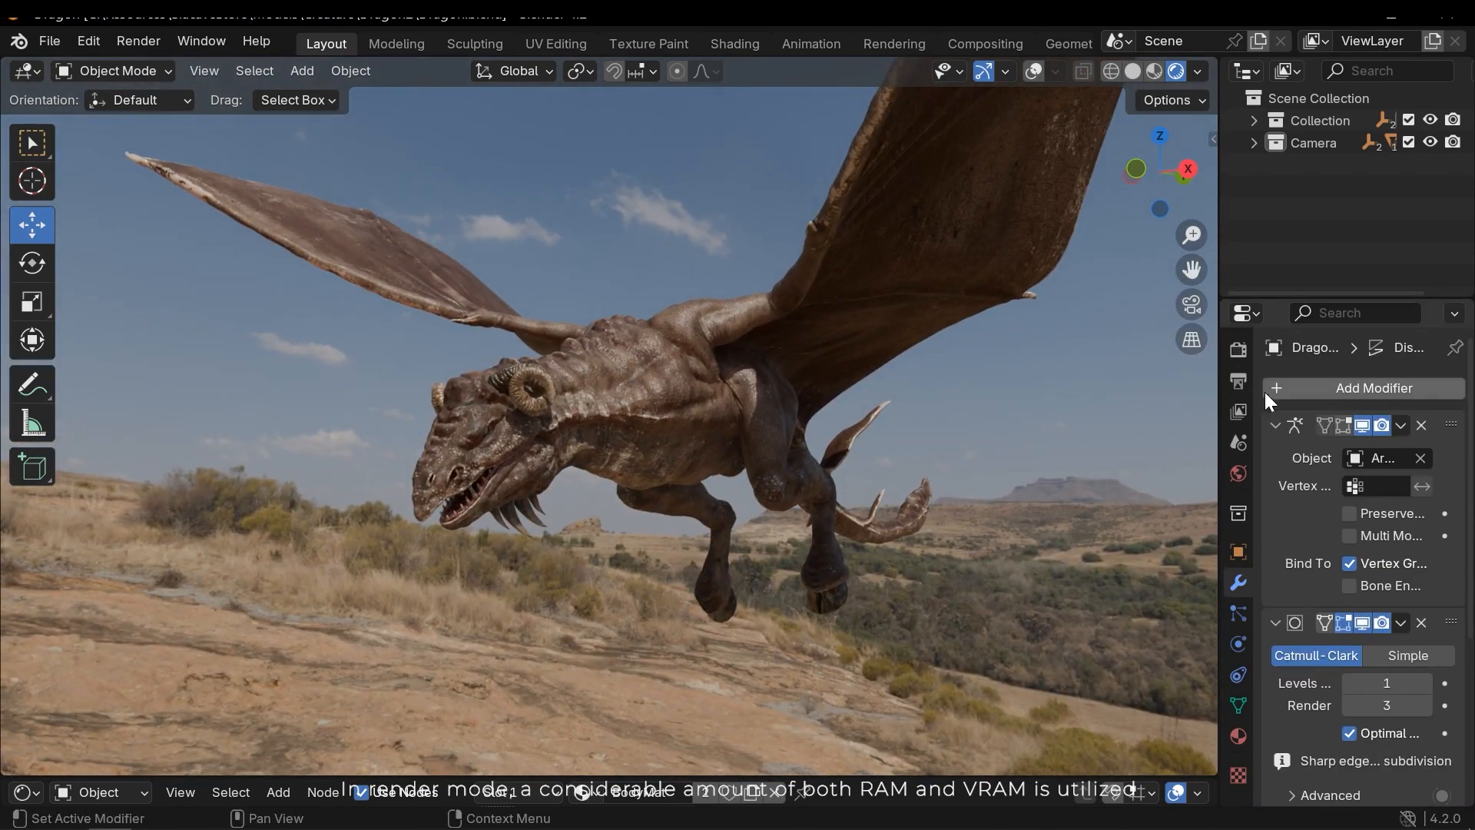
Browse the Render menu unchanged, then switch the viewport to Solid shading.
left_click(1237, 388)
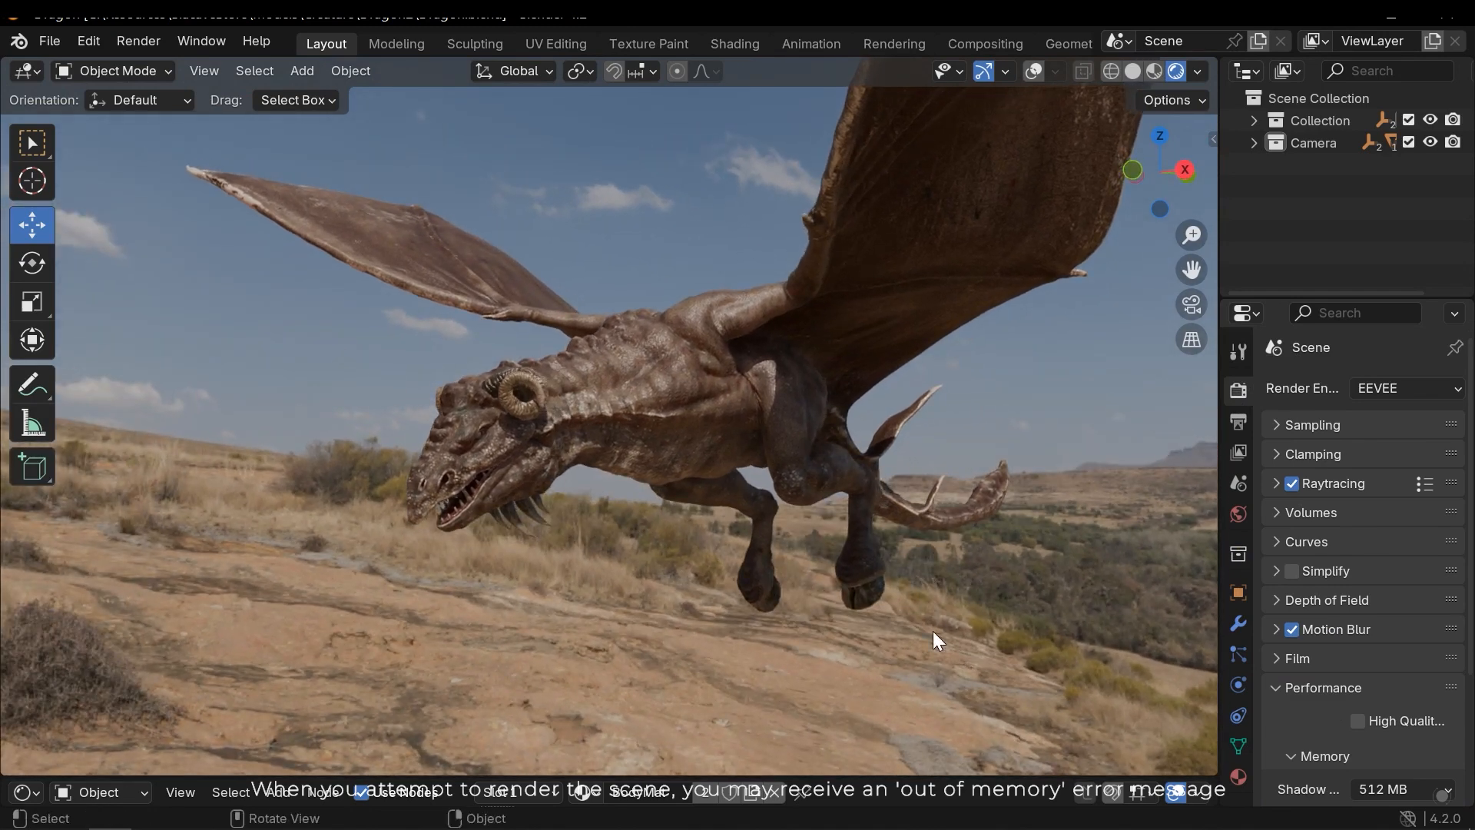
mouse_move(504, 620)
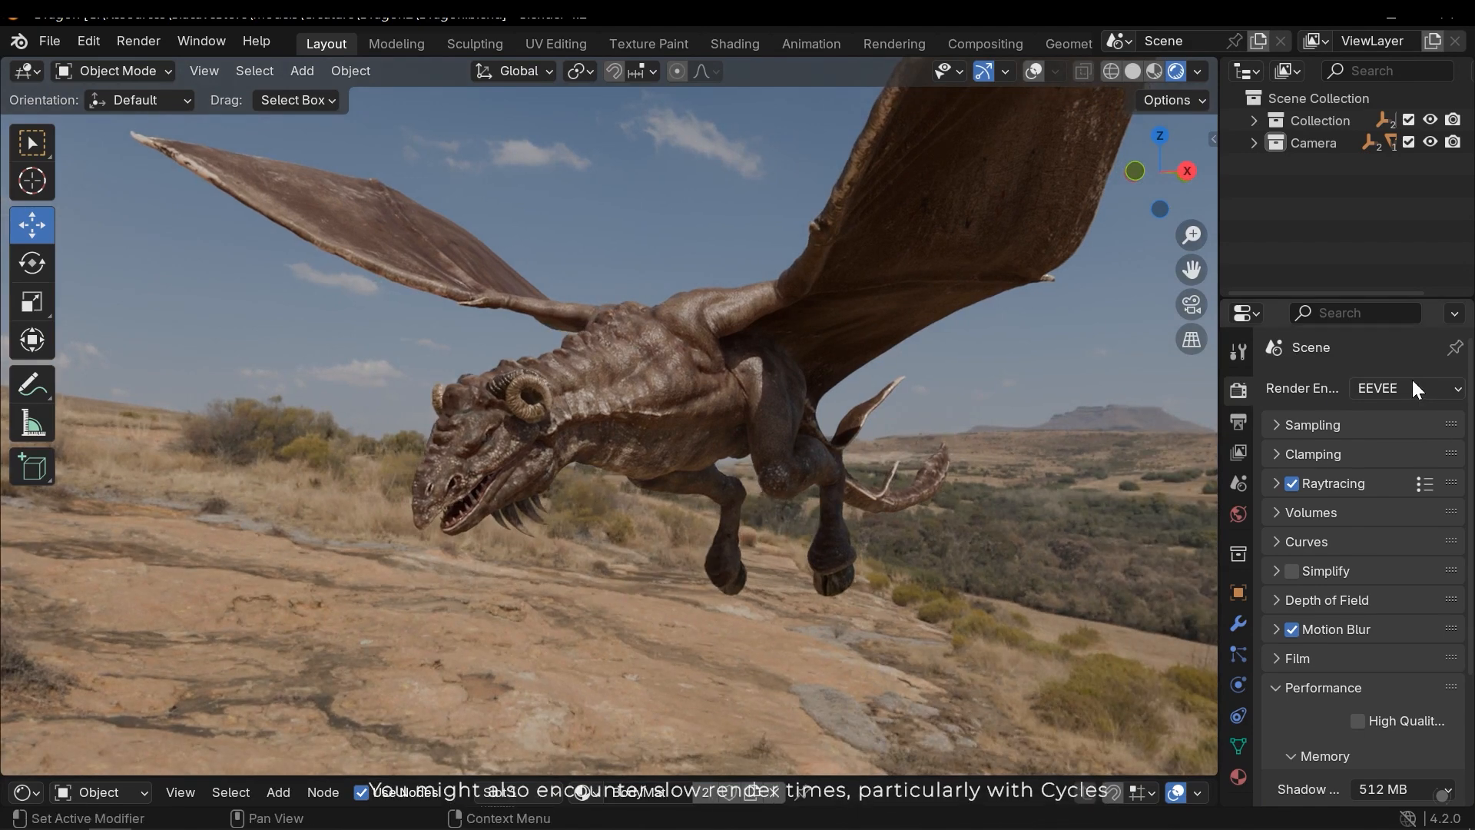
left_click(1402, 387)
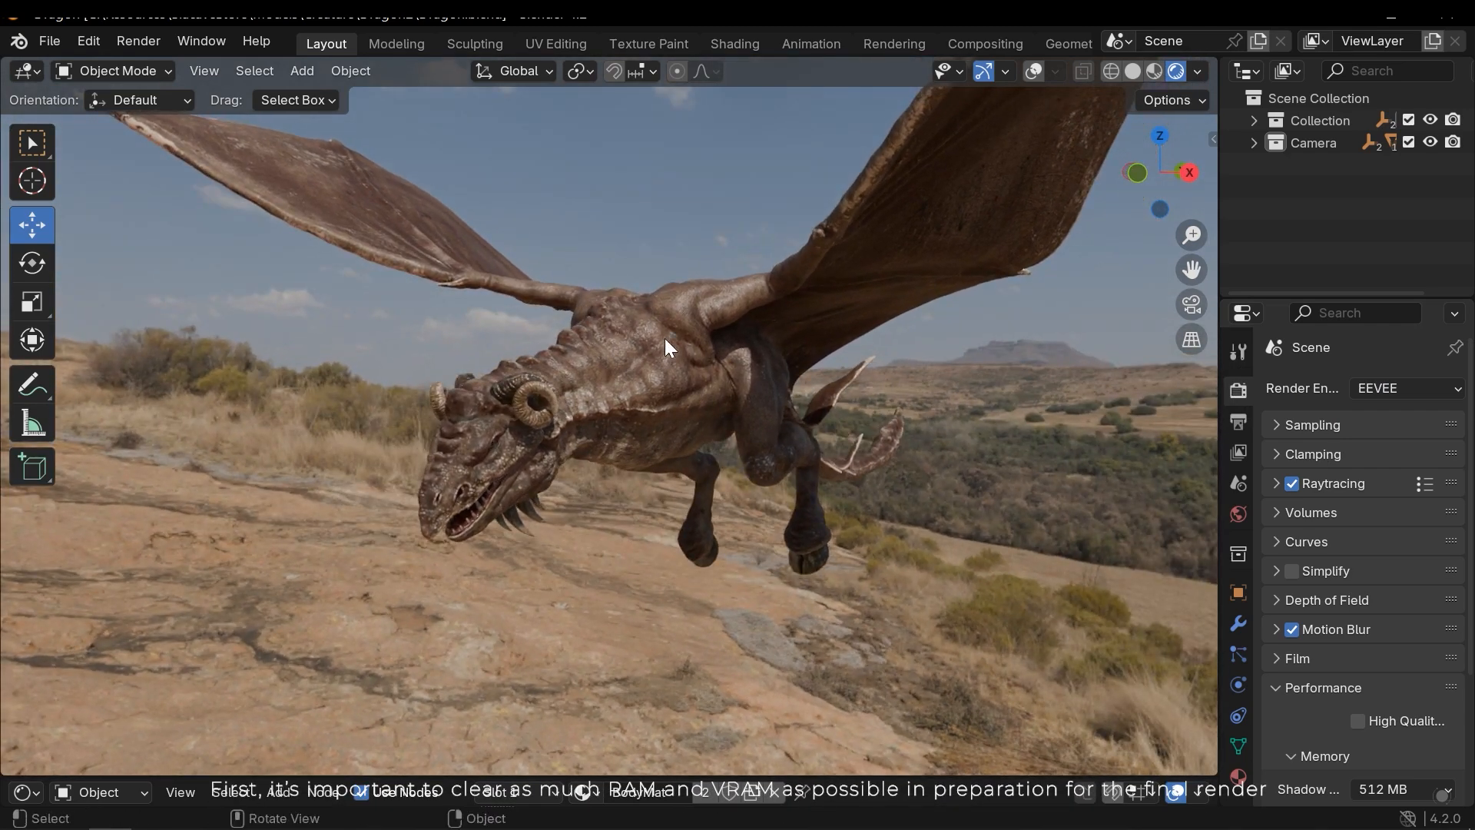
left_click(137, 40)
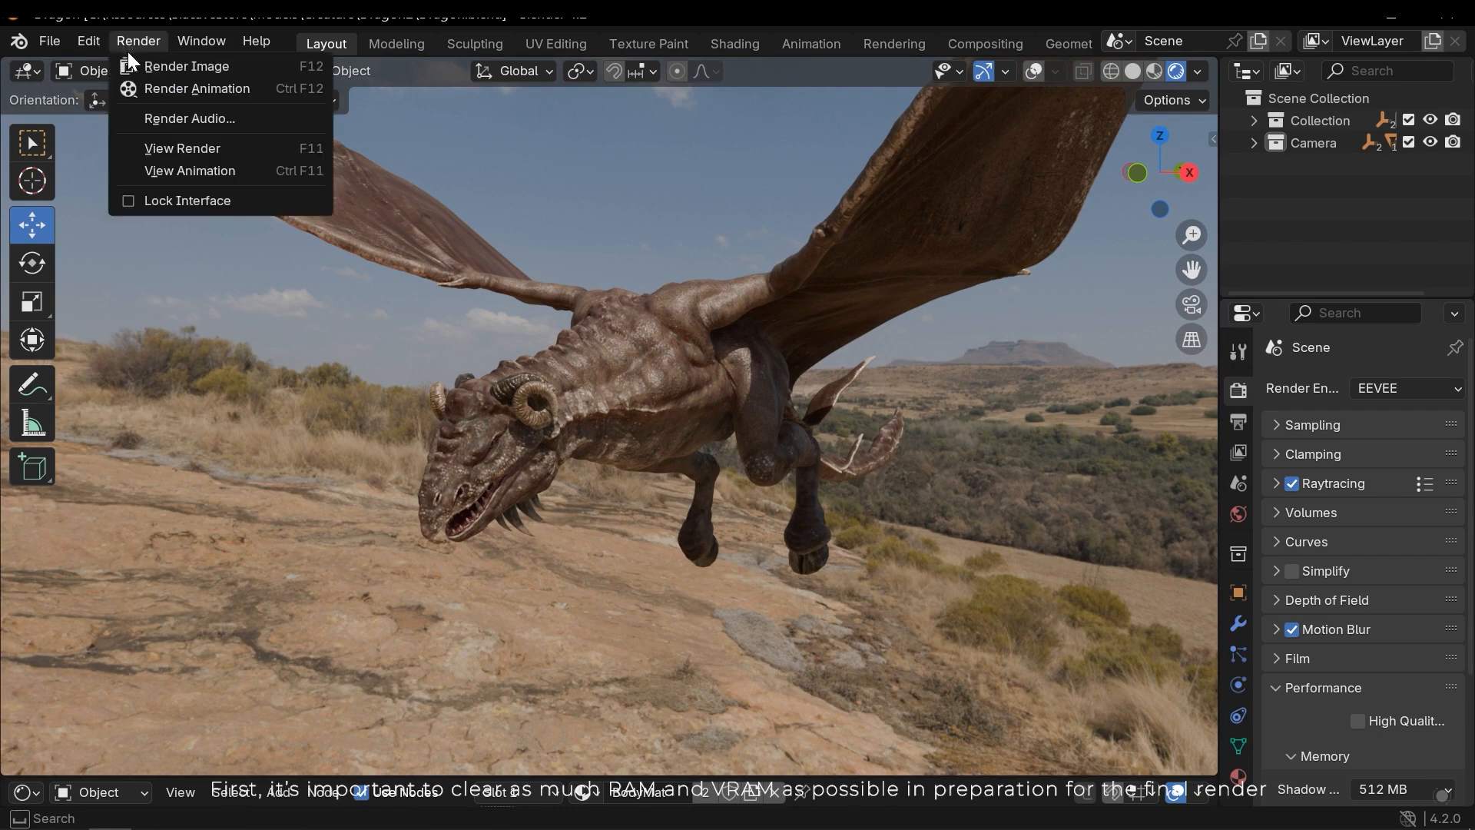
left_click(563, 118)
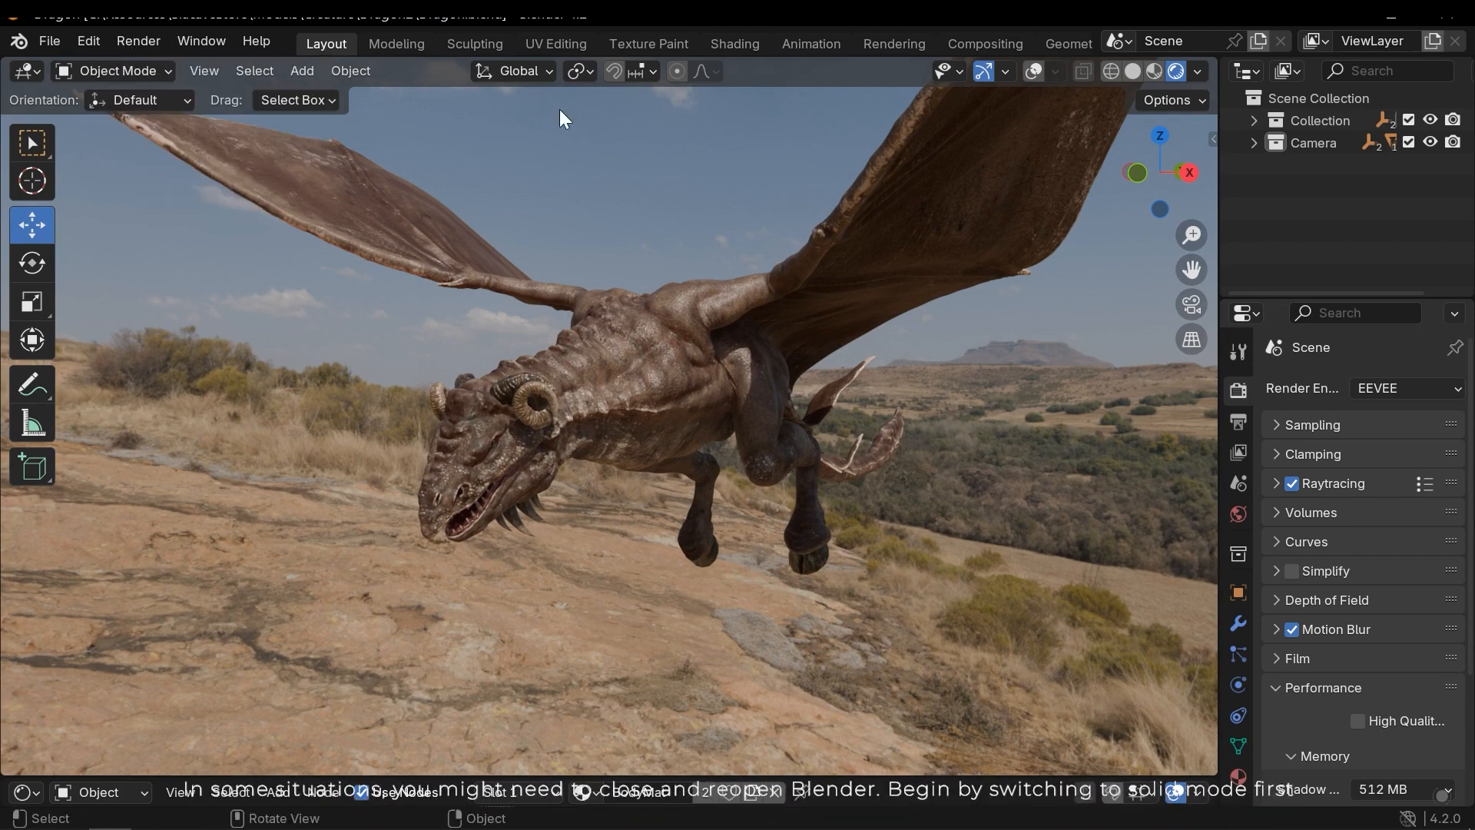
mouse_move(469, 444)
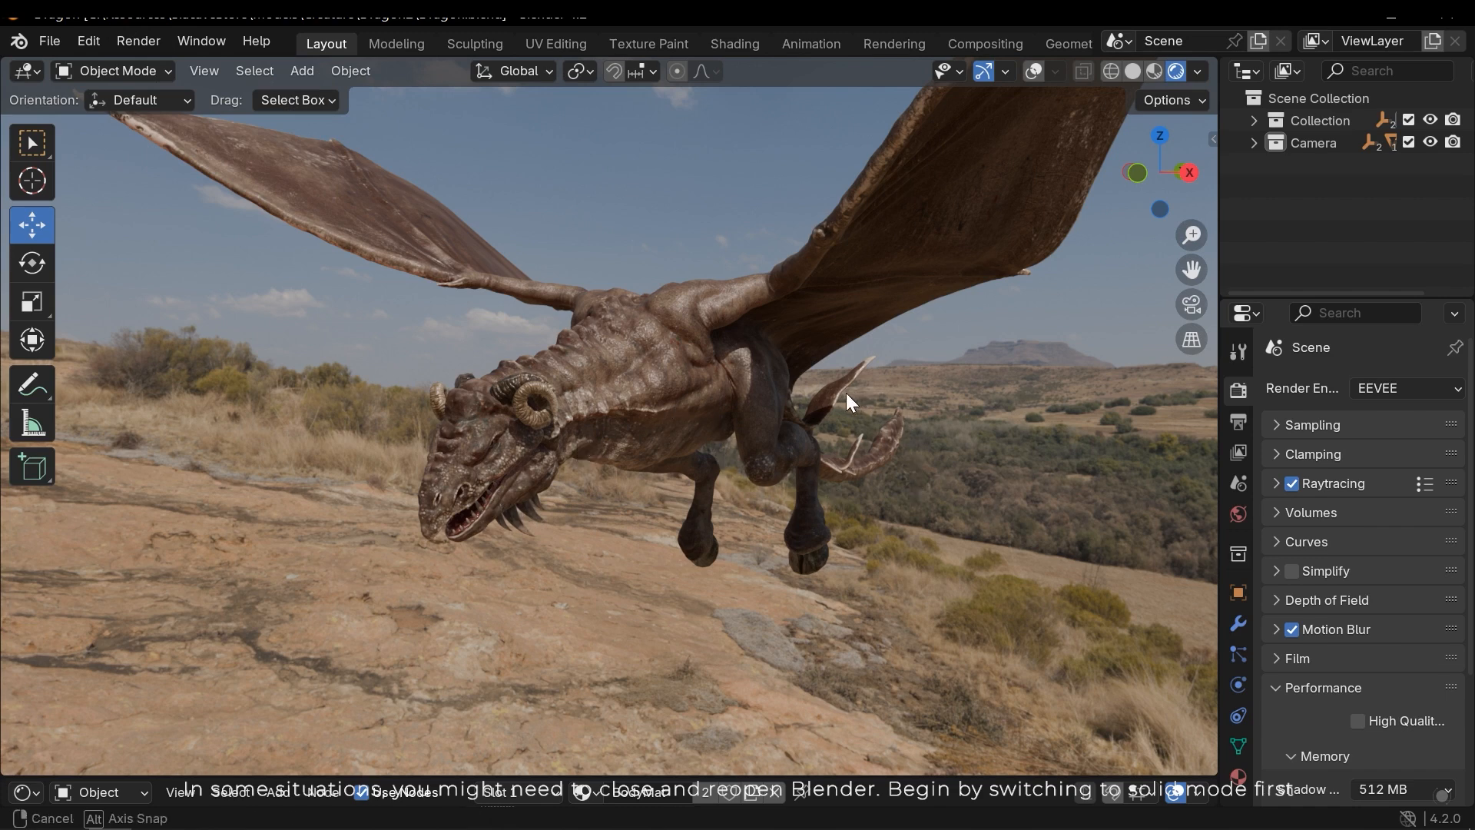
left_click(1134, 71)
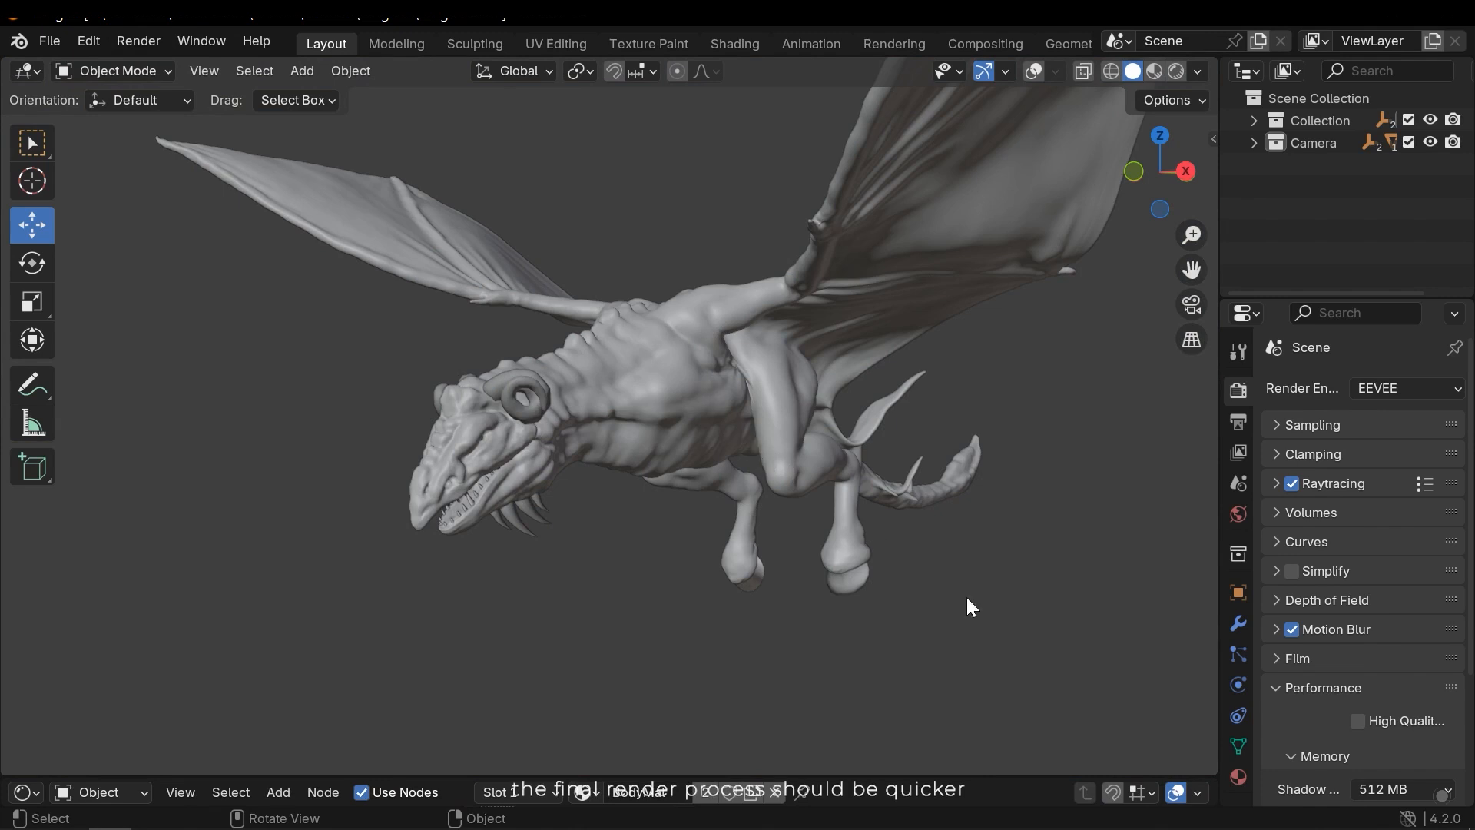
Show the dragon's modifier stack scrolled to its armature and subdivision modifiers.
left_click(1238, 622)
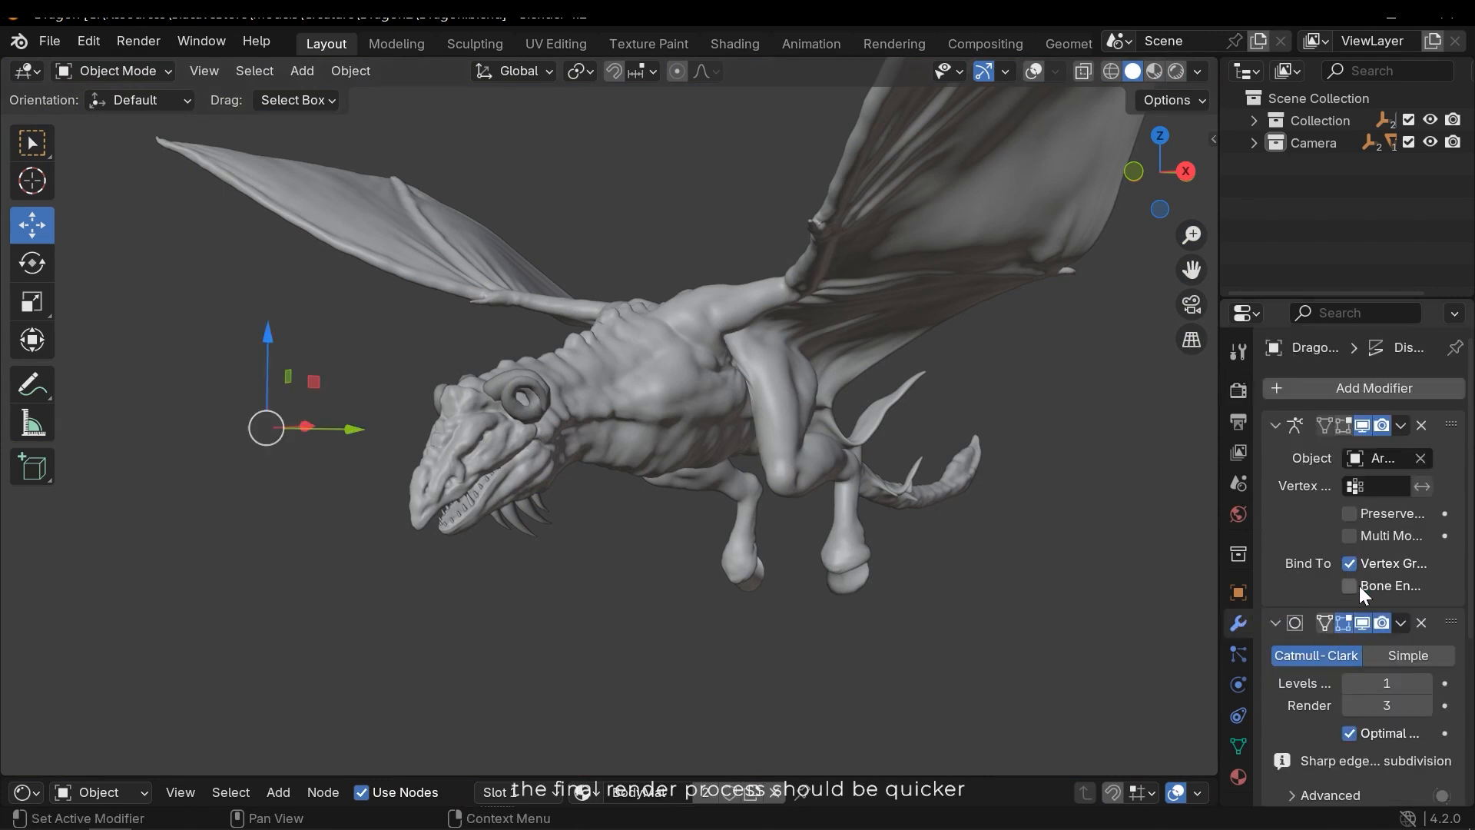
scroll("down", 3)
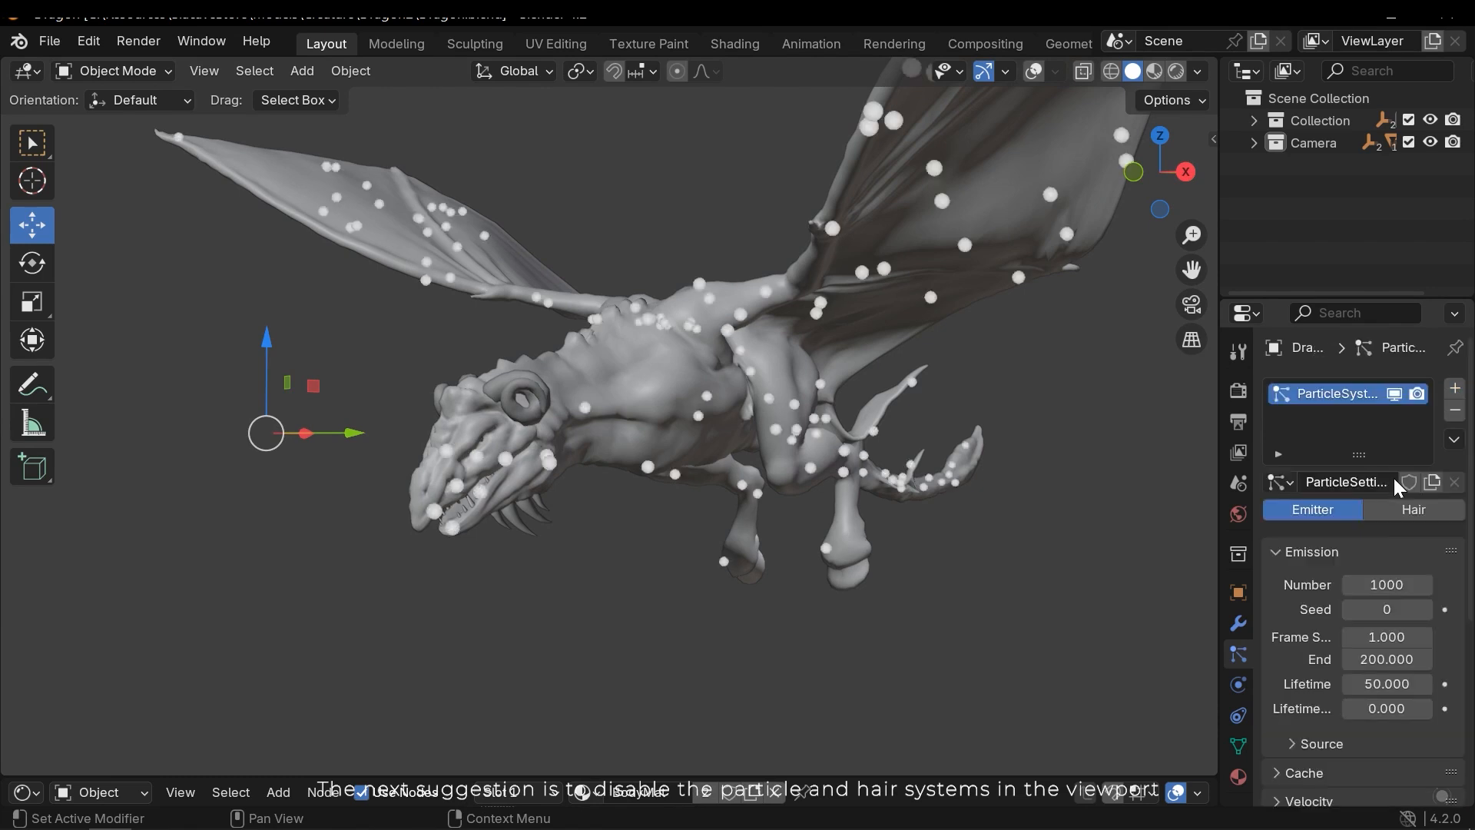
Set the particle system type to Hair and disable its viewport display.
left_click(1414, 508)
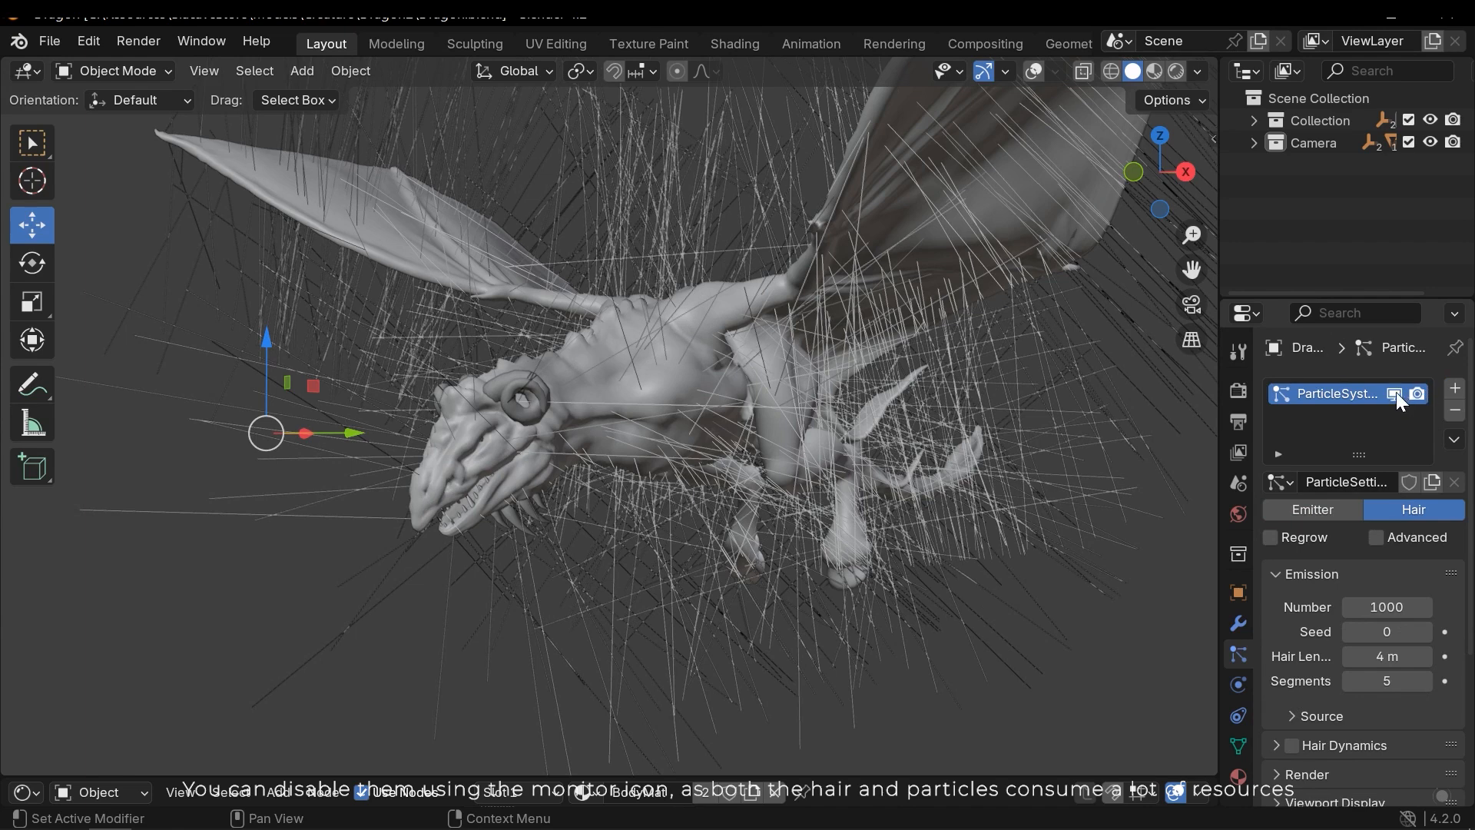
left_click(1395, 393)
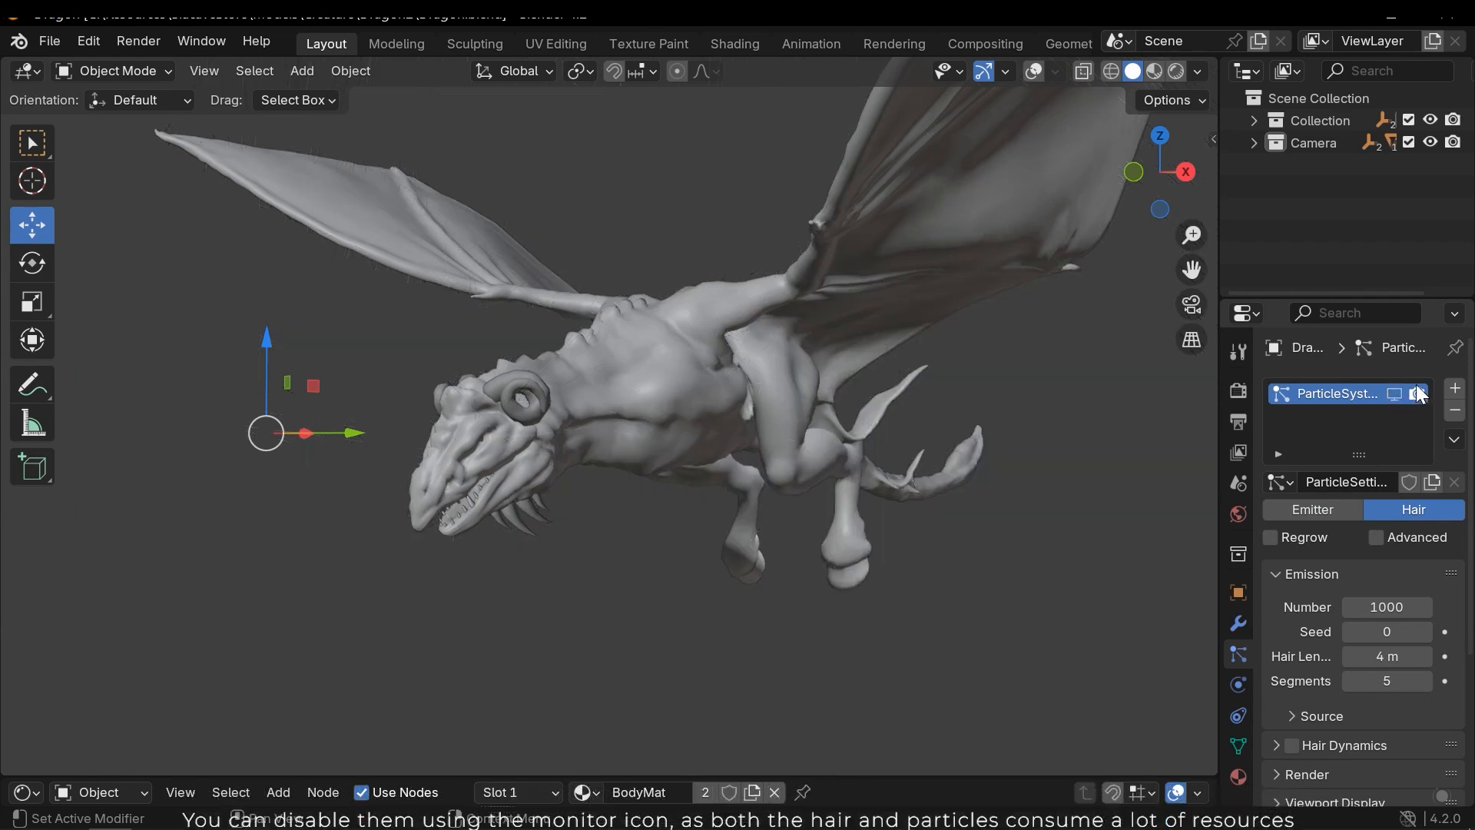
left_click(1415, 394)
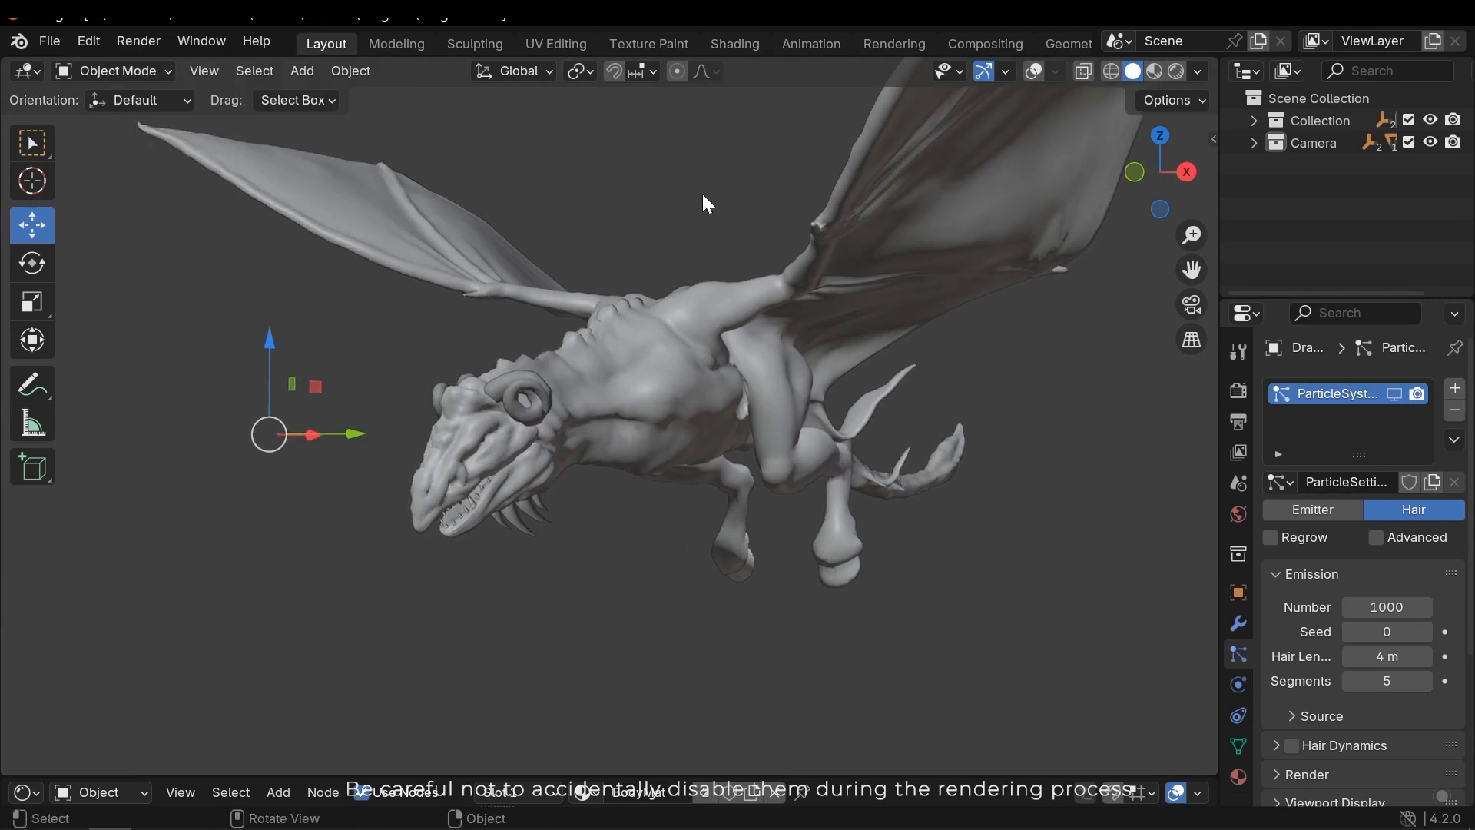
In Render Properties browse the Render Engine choices twice, keeping EEVEE selected.
left_click(1238, 391)
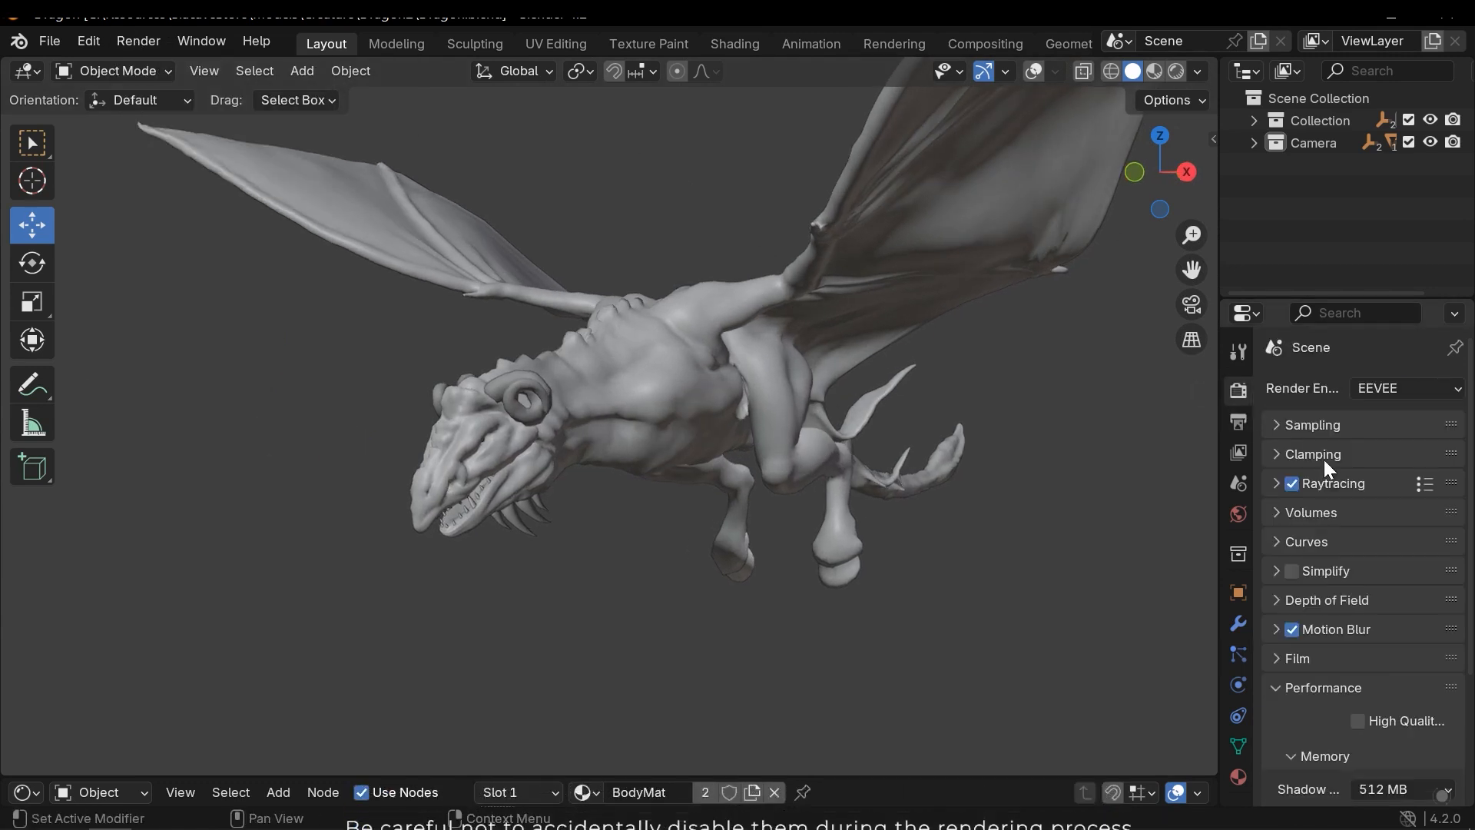
left_click(1401, 387)
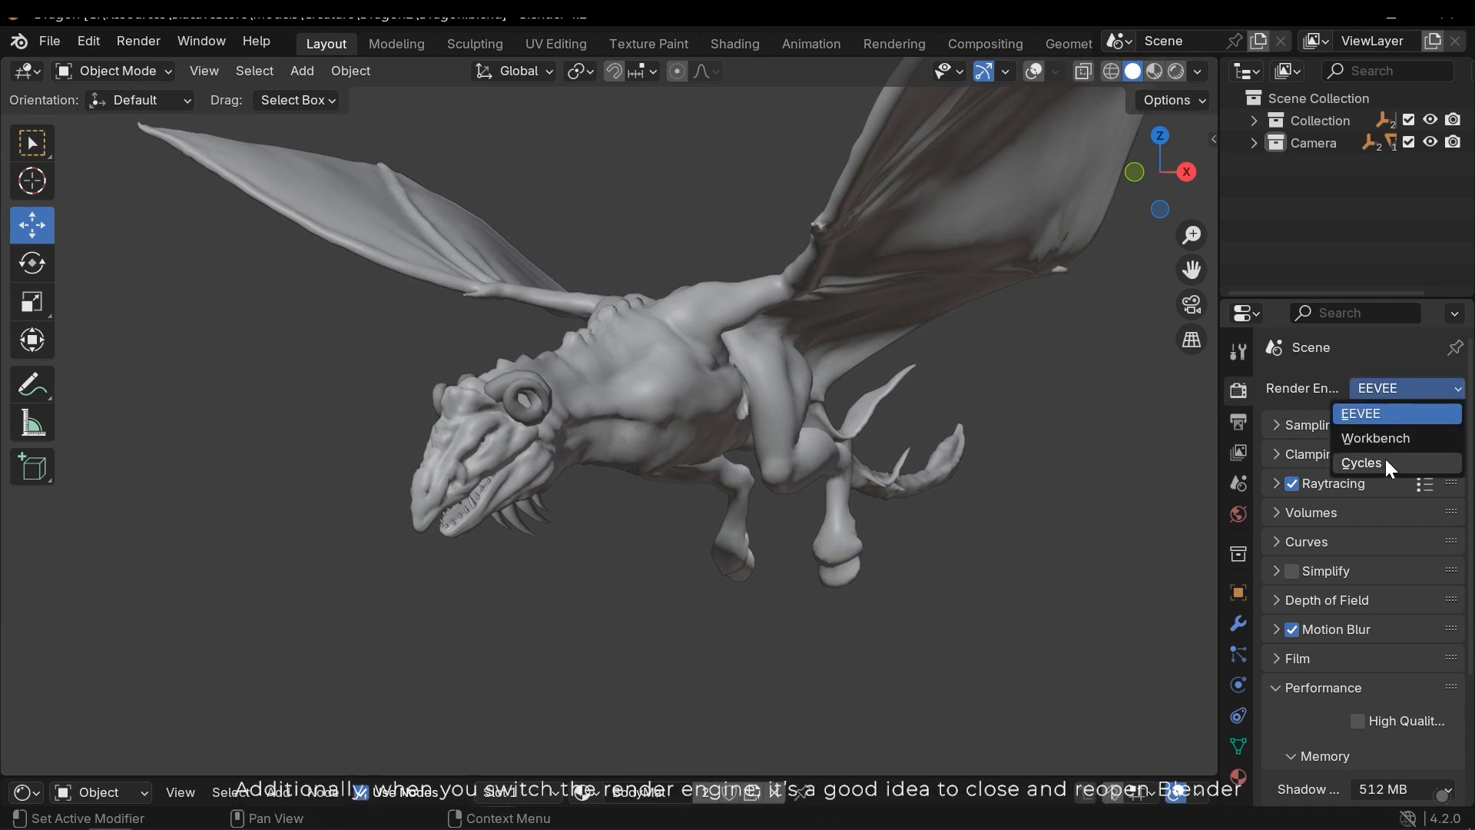
left_click(1360, 413)
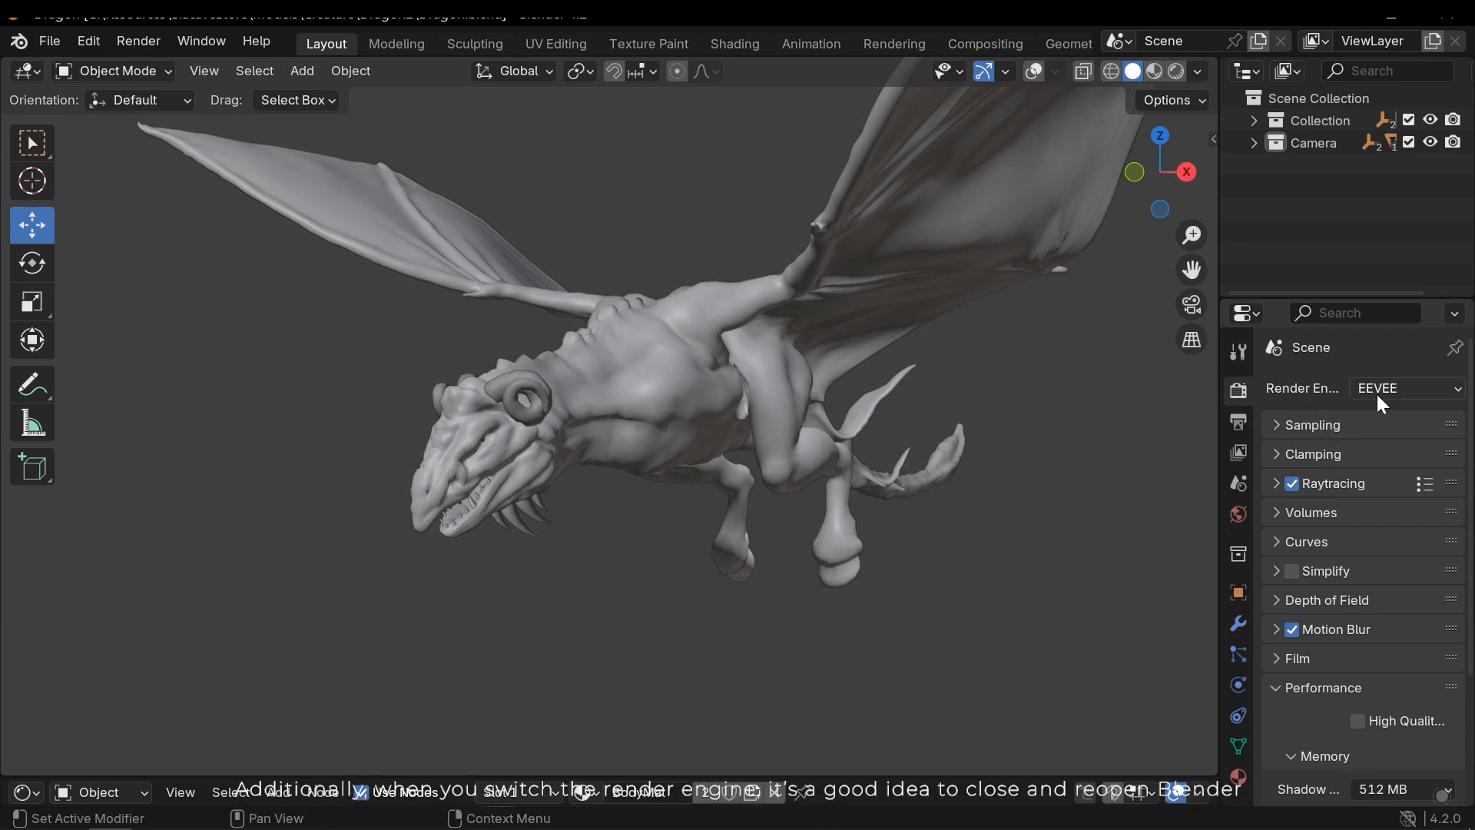
left_click(1406, 387)
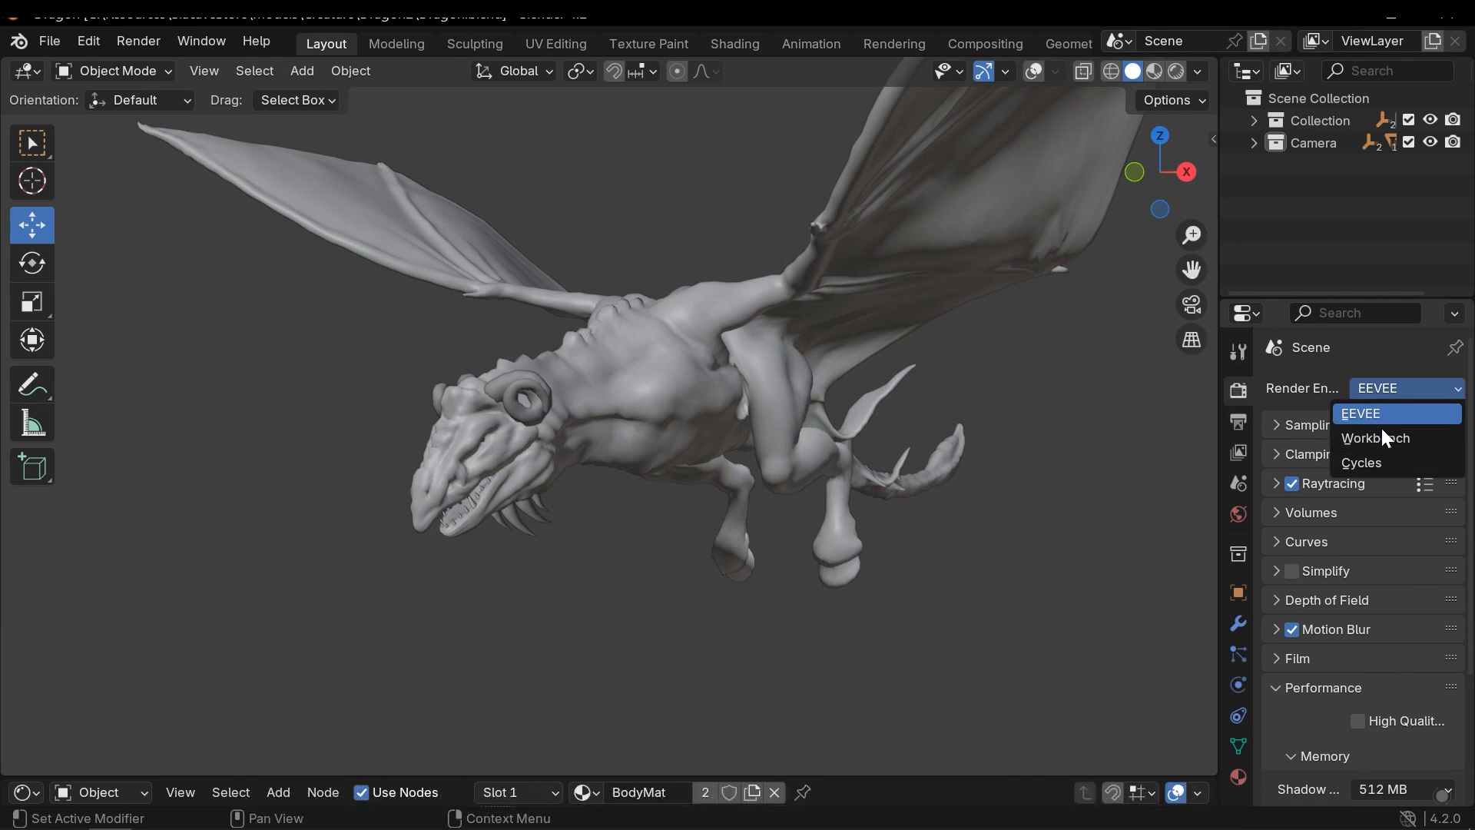
left_click(1360, 413)
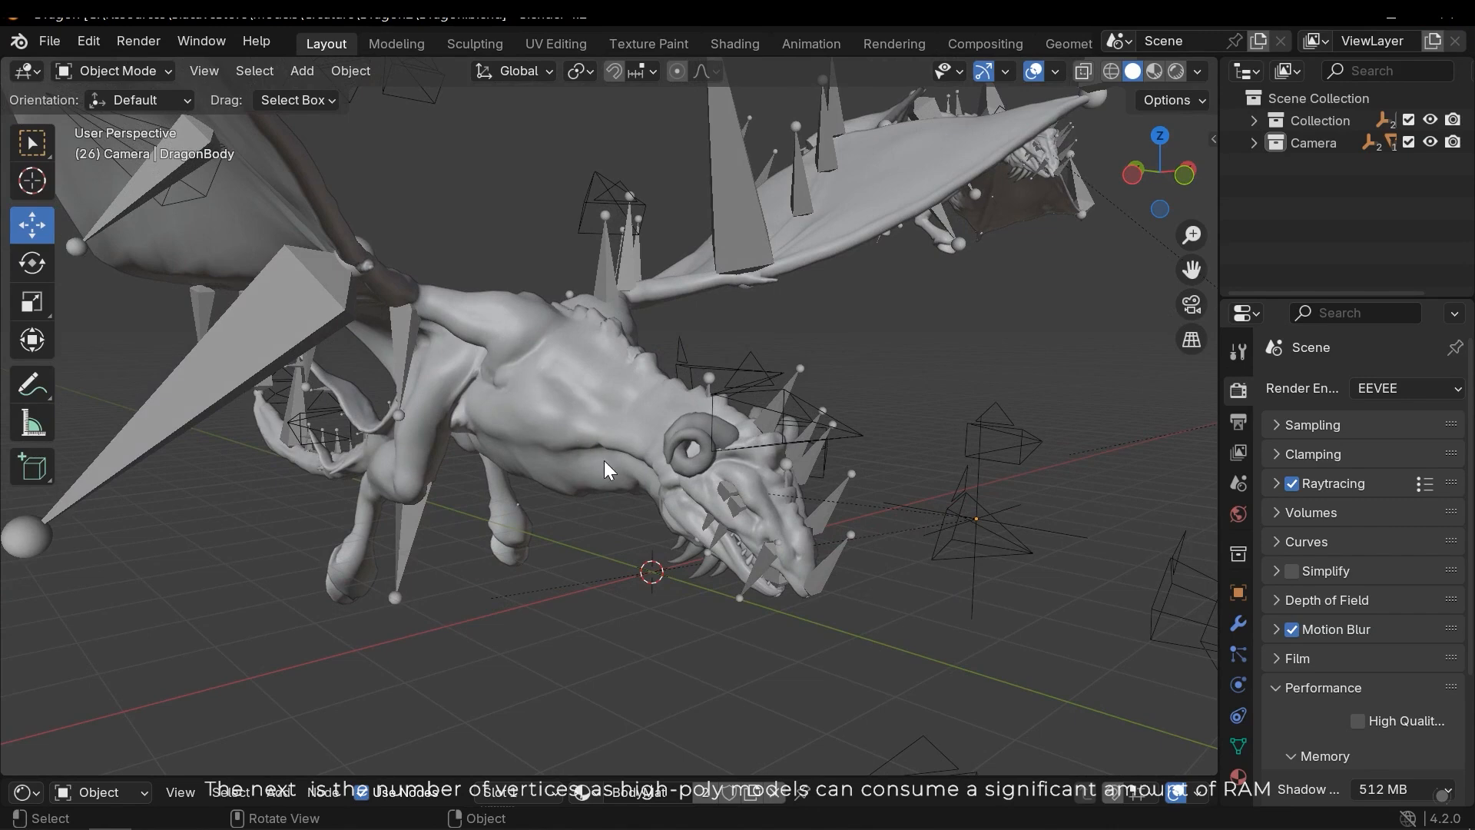
Briefly enter Edit Mode on the dragon body to see its mesh, then return to Object Mode.
scroll("down", 3)
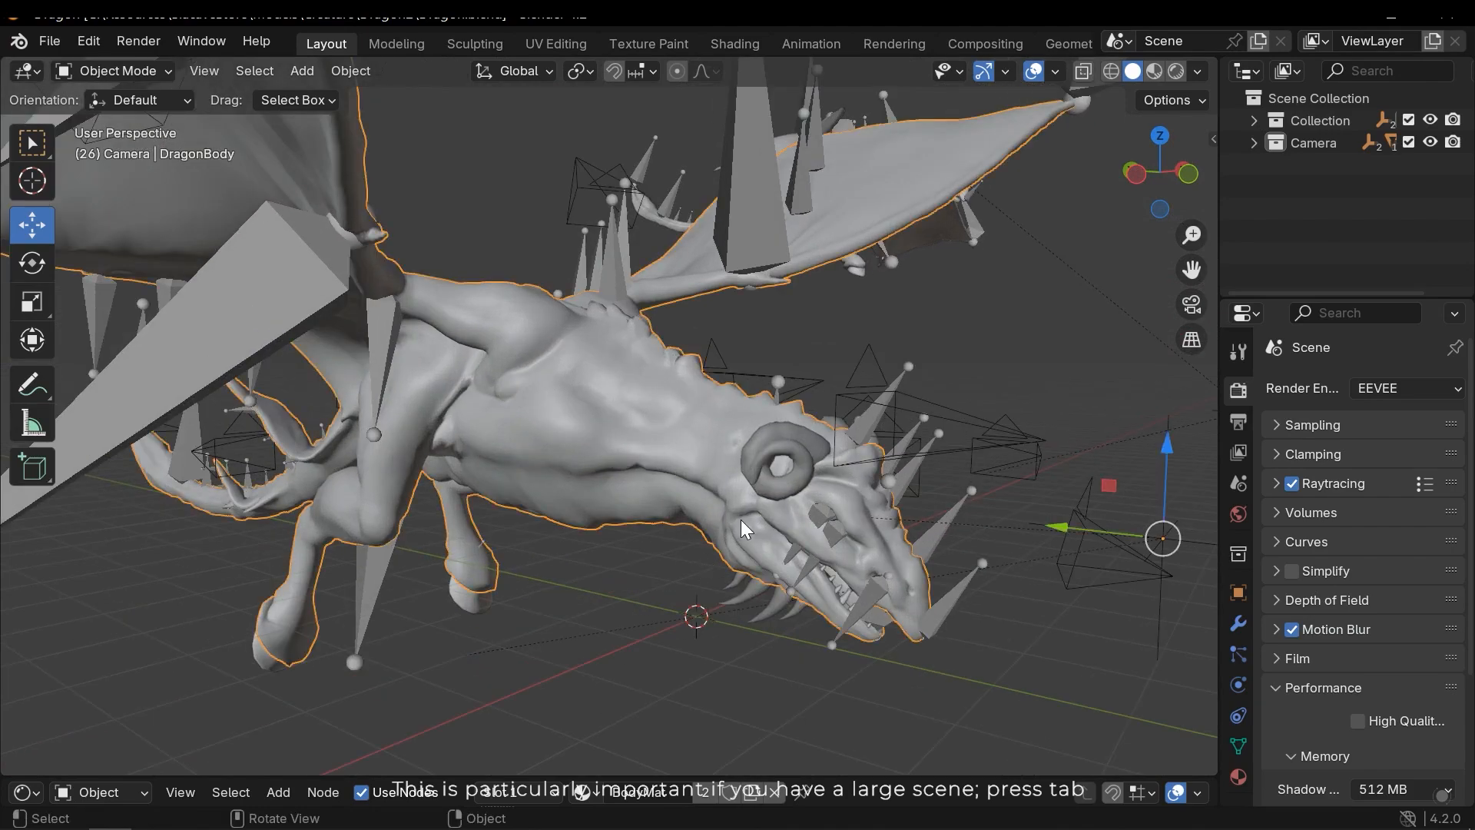
key("Tab")
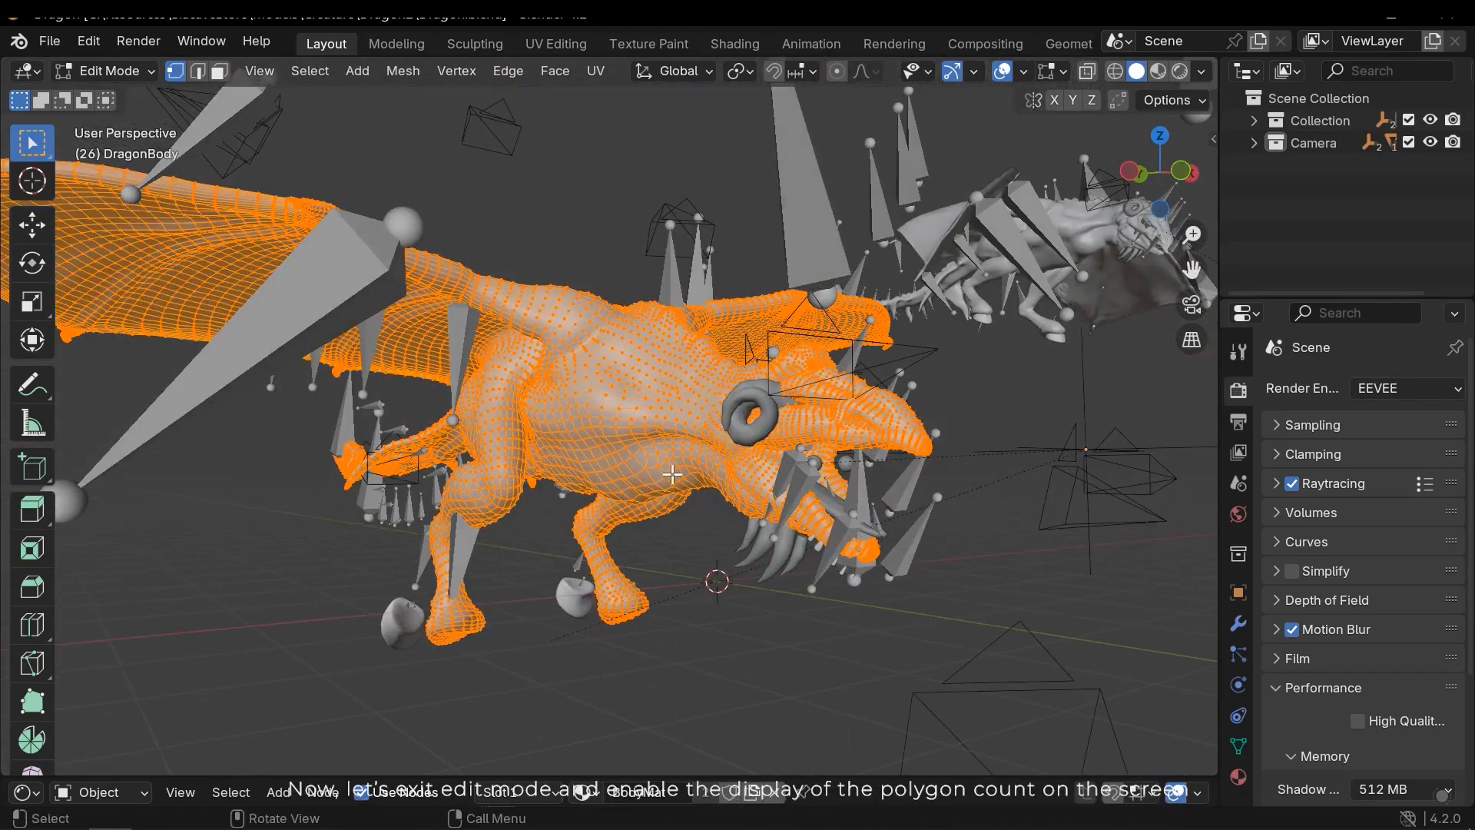
key("Tab")
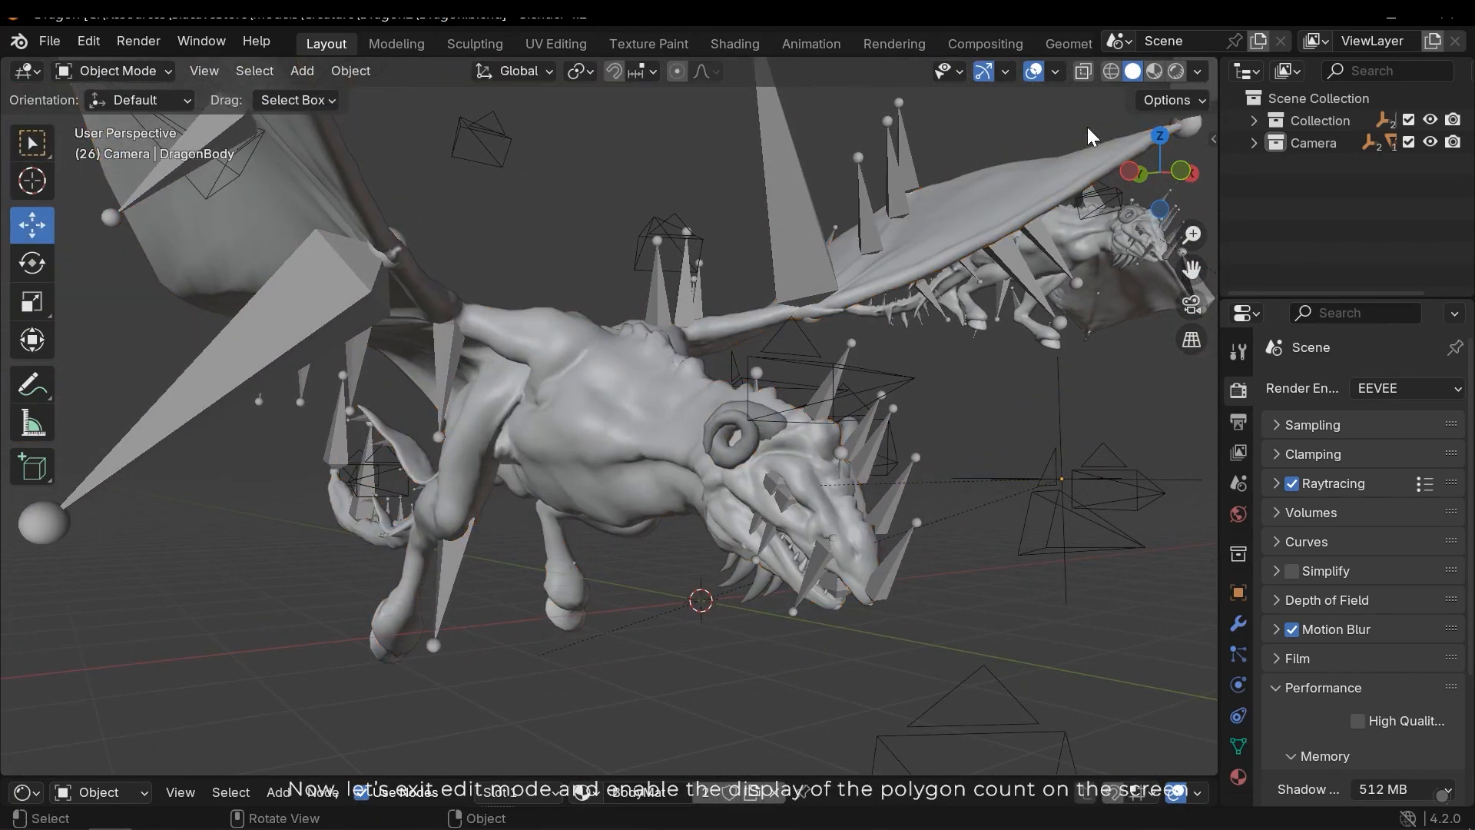
left_click(1054, 73)
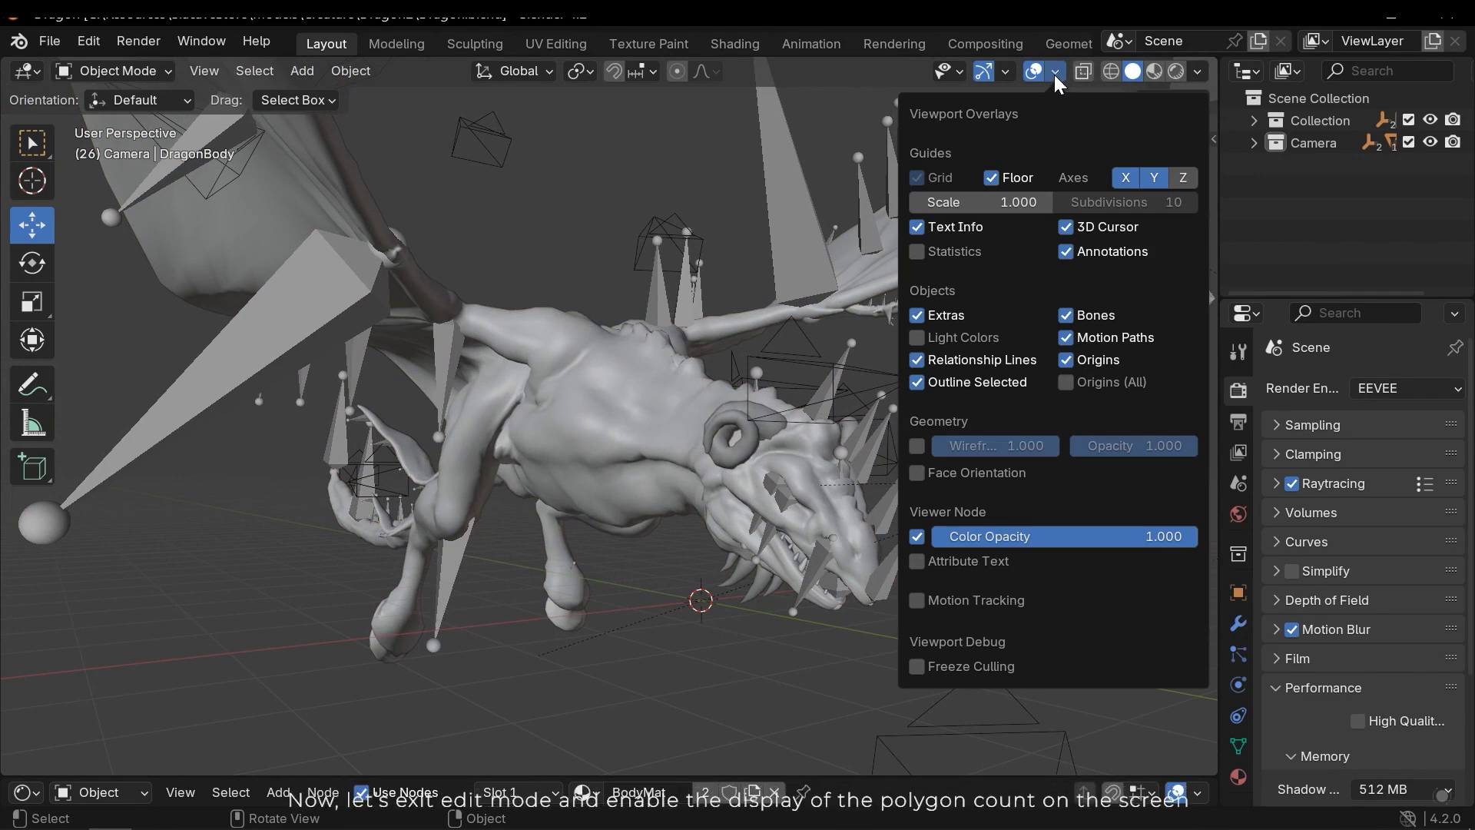
Enable the Statistics overlay, showing about 76,000 vertices and faces for the dragon body.
left_click(918, 250)
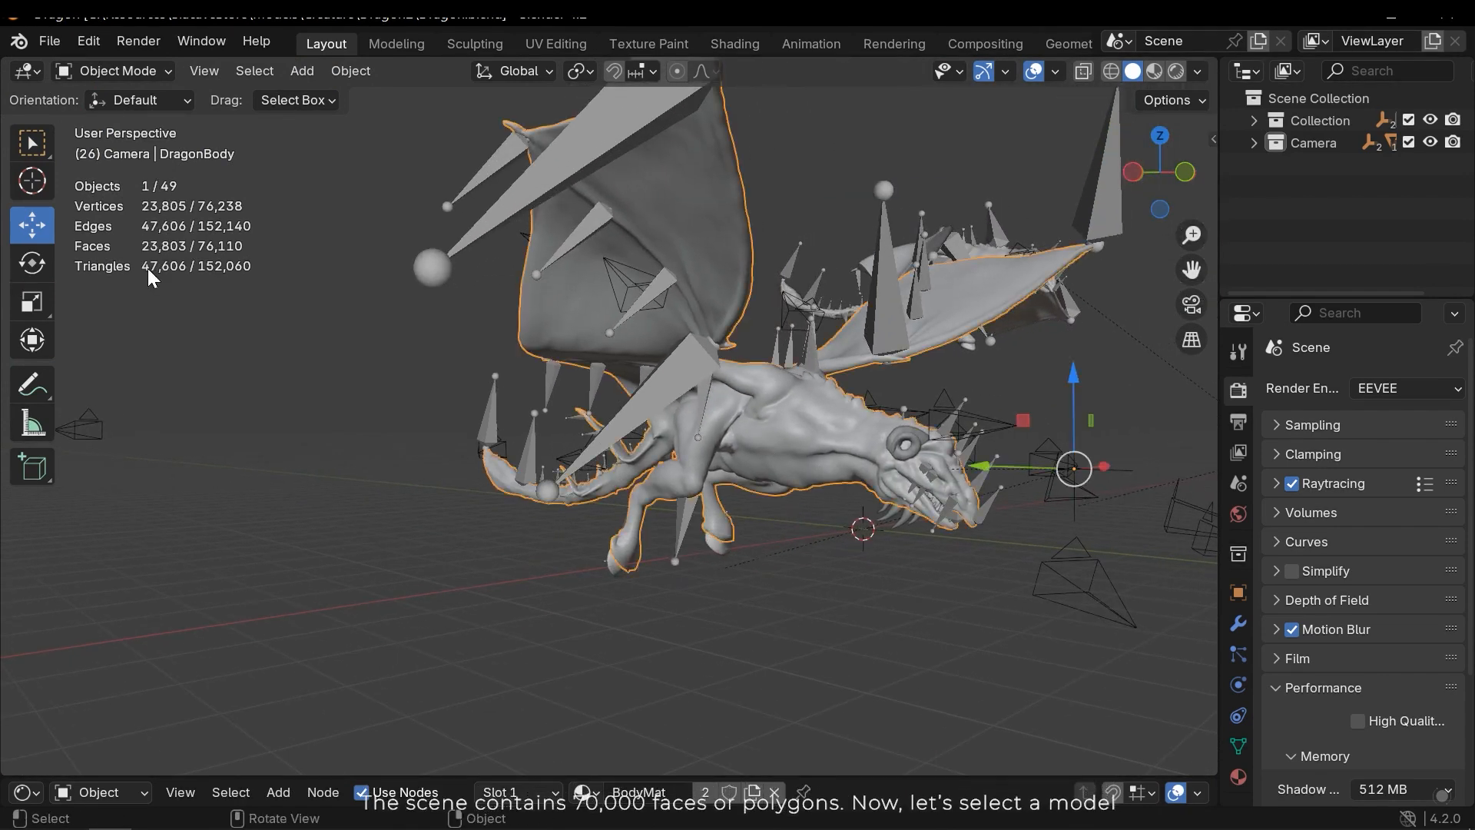
mouse_move(363, 367)
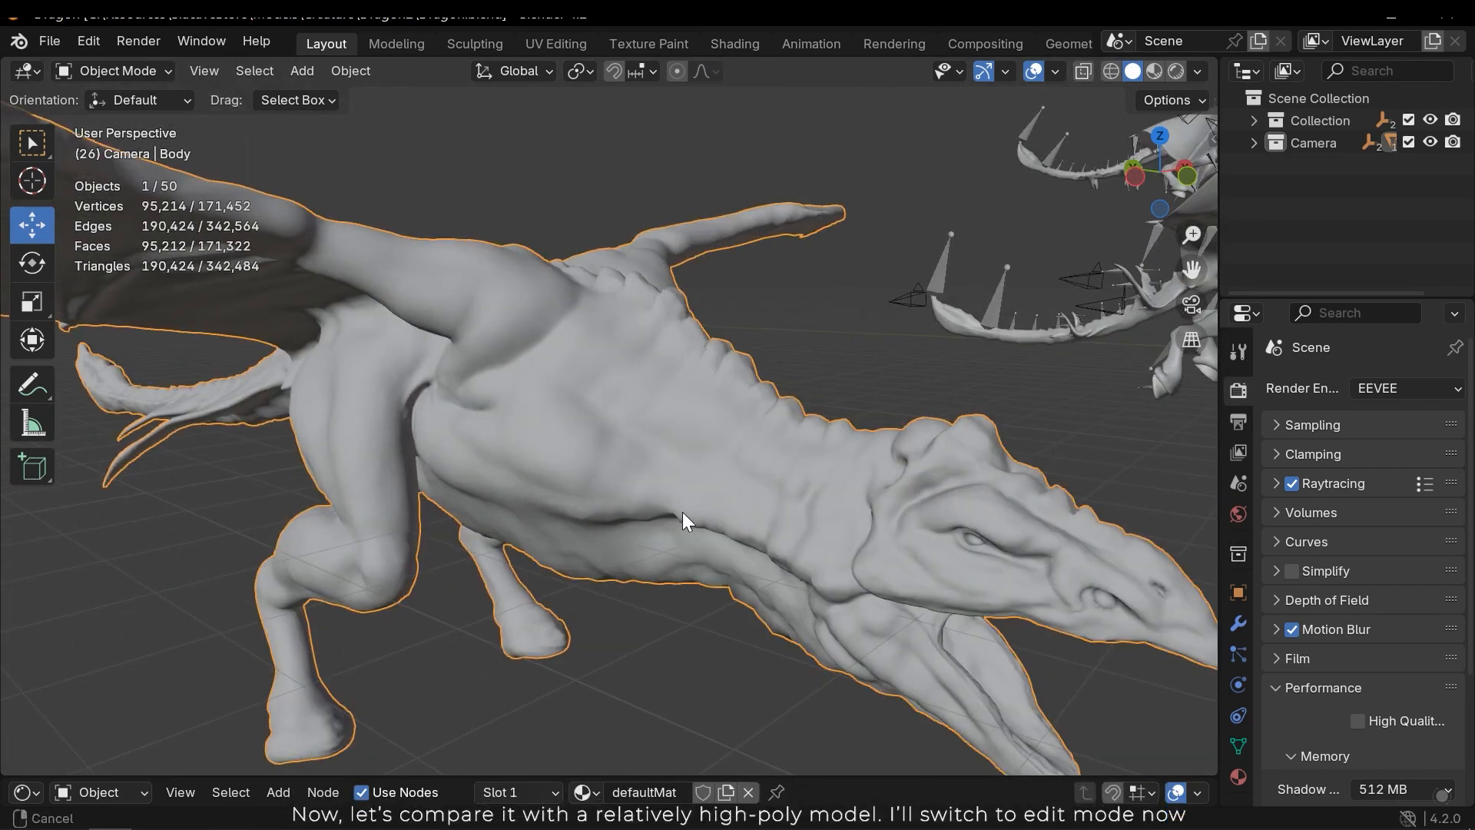
View the high-poly Body's dense mesh (95,214 vertices) in Edit Mode, then return to Object Mode.
key("Tab")
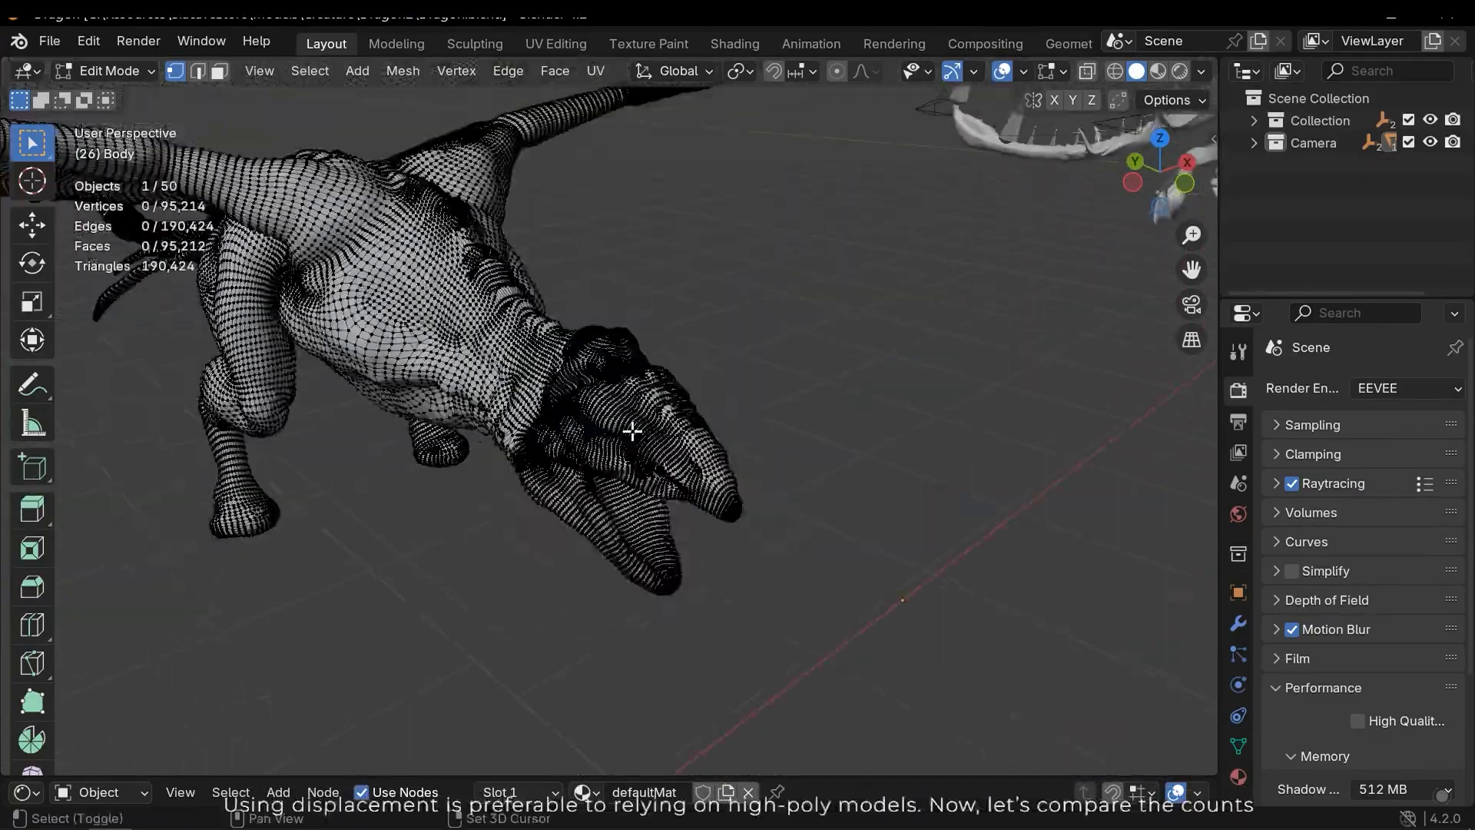
key("Tab")
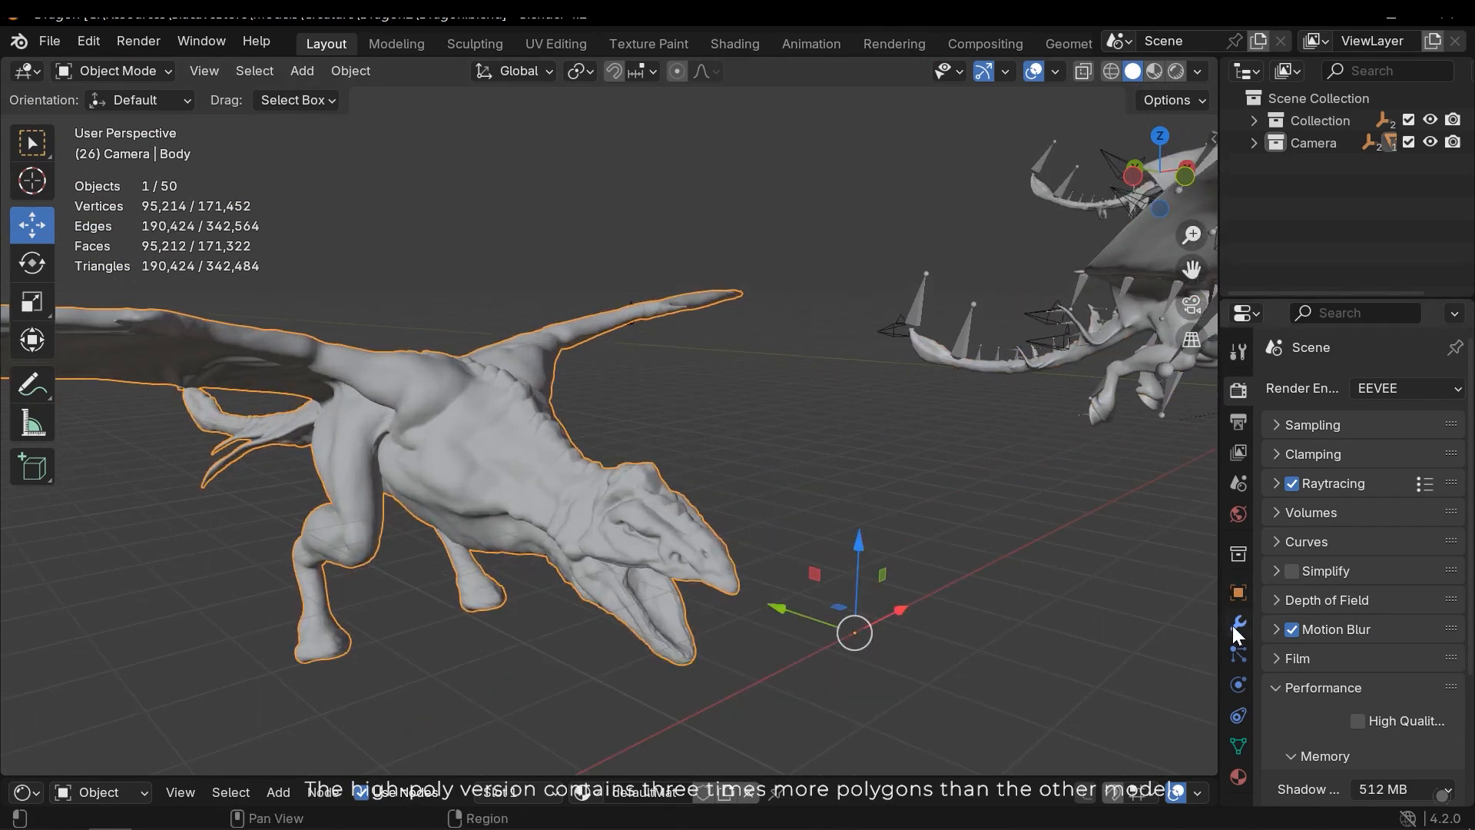
Show the Add Modifier menu for the high-poly Body.
left_click(1239, 628)
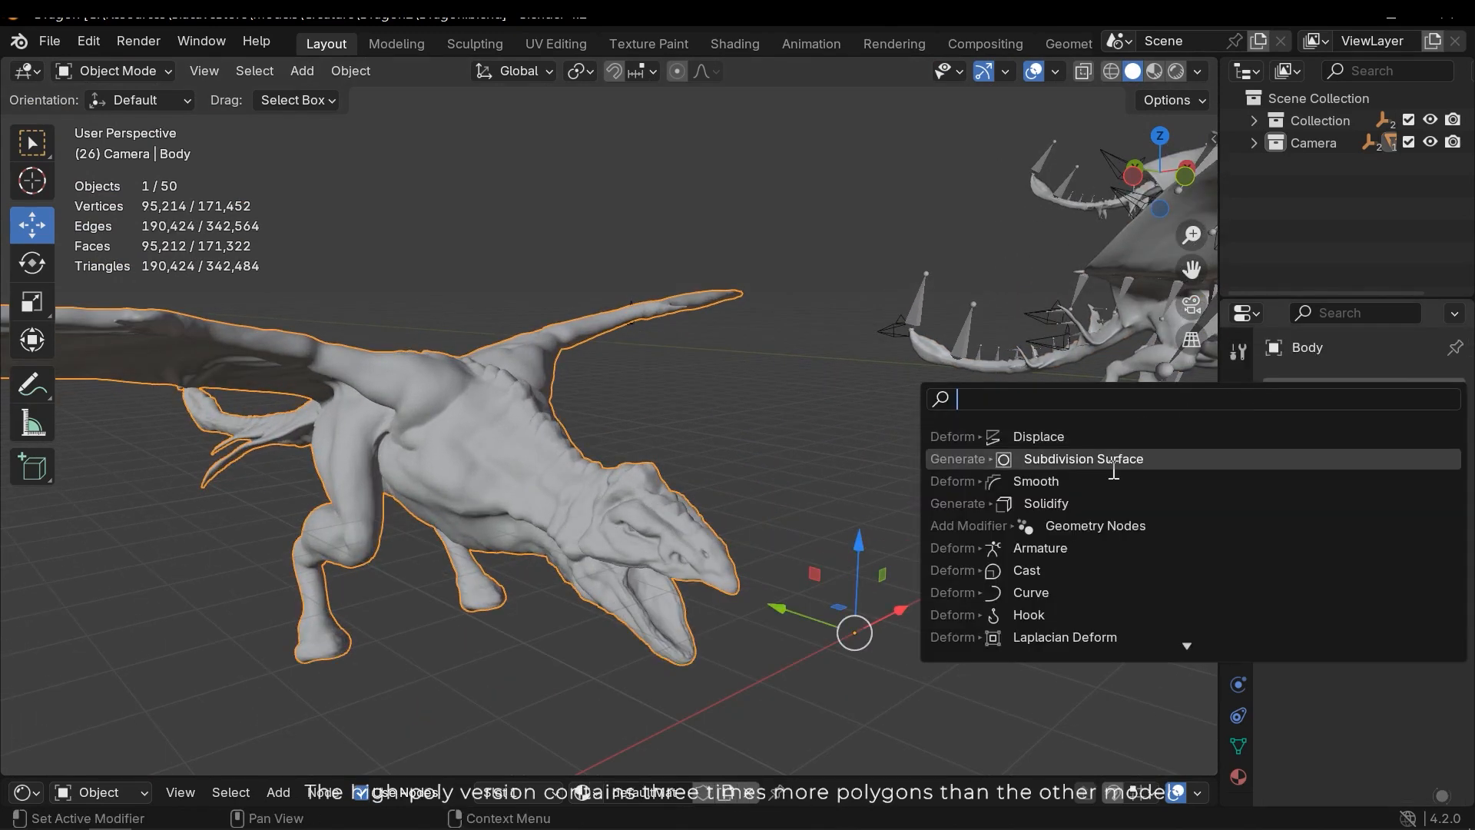
mouse_move(1037, 434)
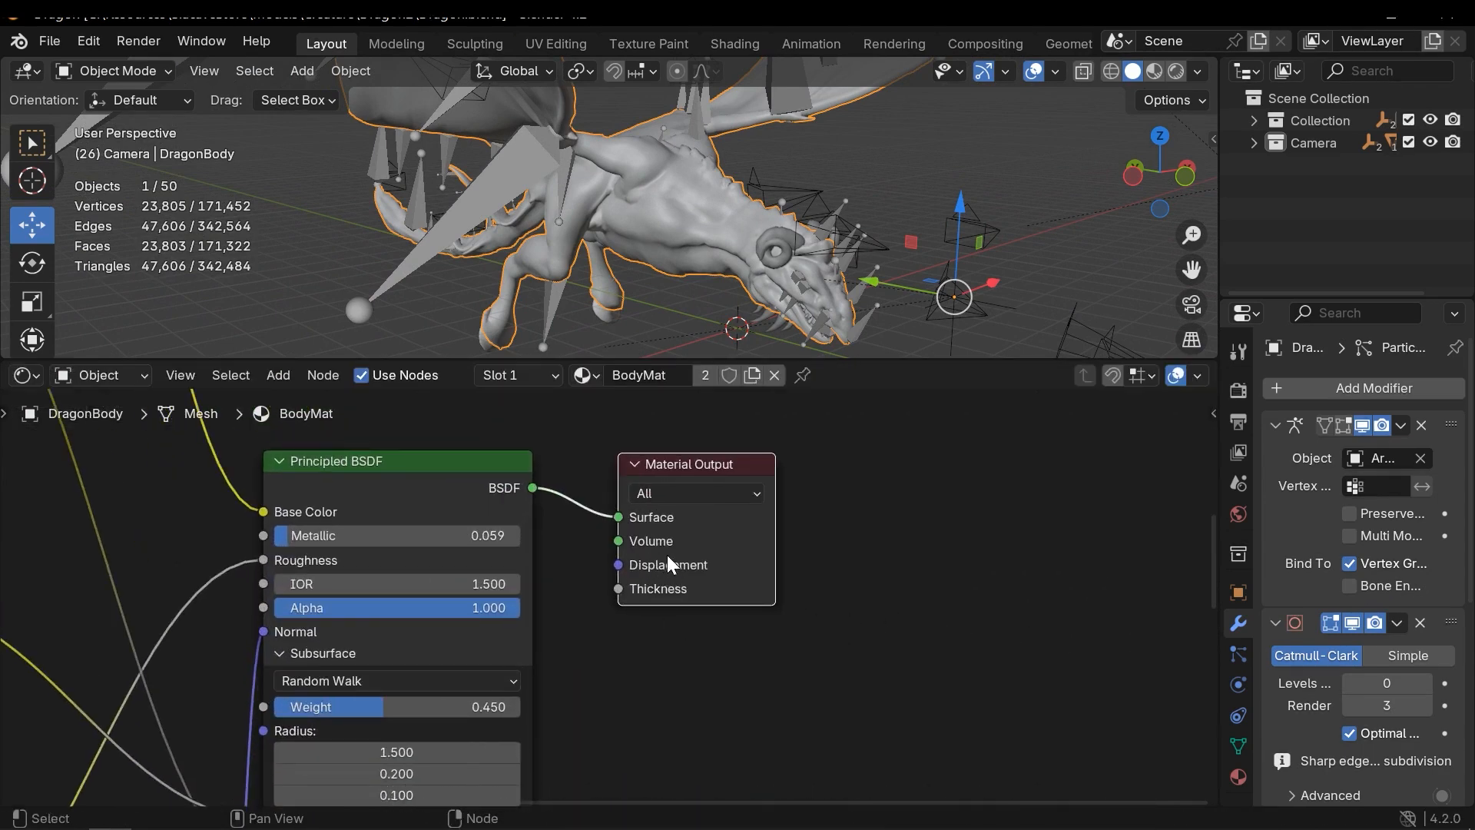
mouse_move(636, 572)
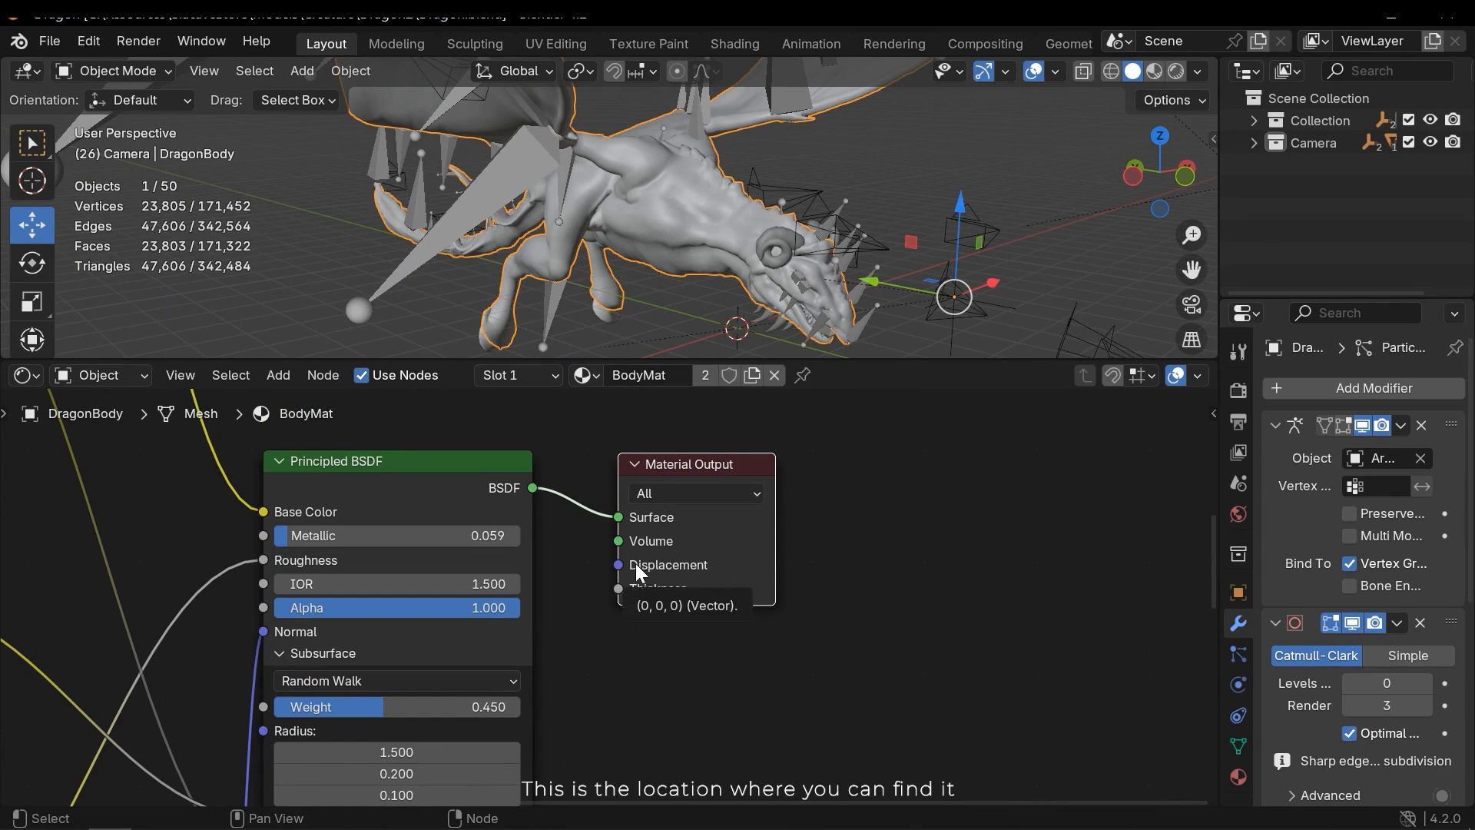
mouse_move(903, 358)
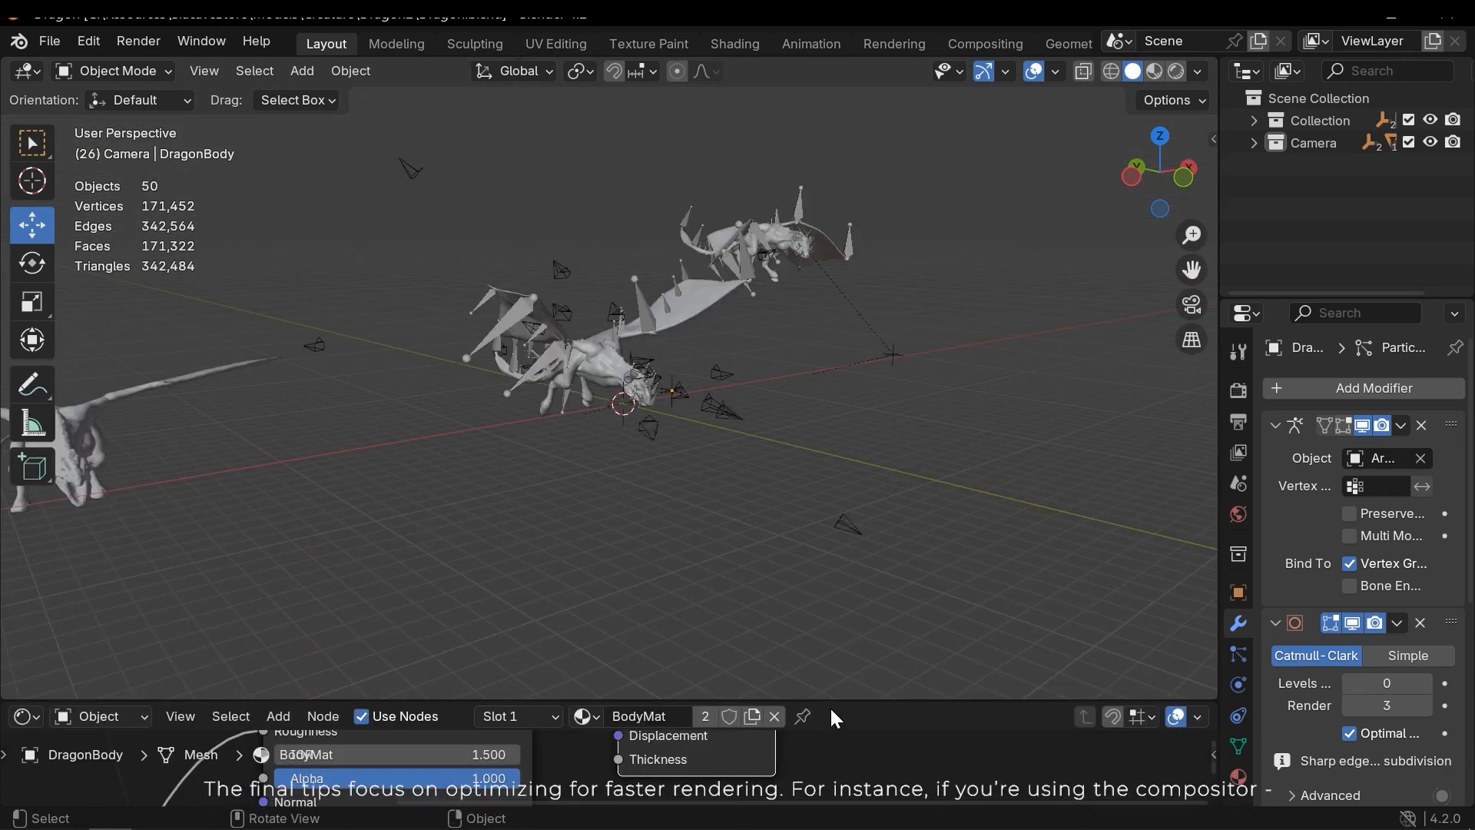
Switch the lower editor to the Compositor and return to the Render Properties.
left_click(23, 405)
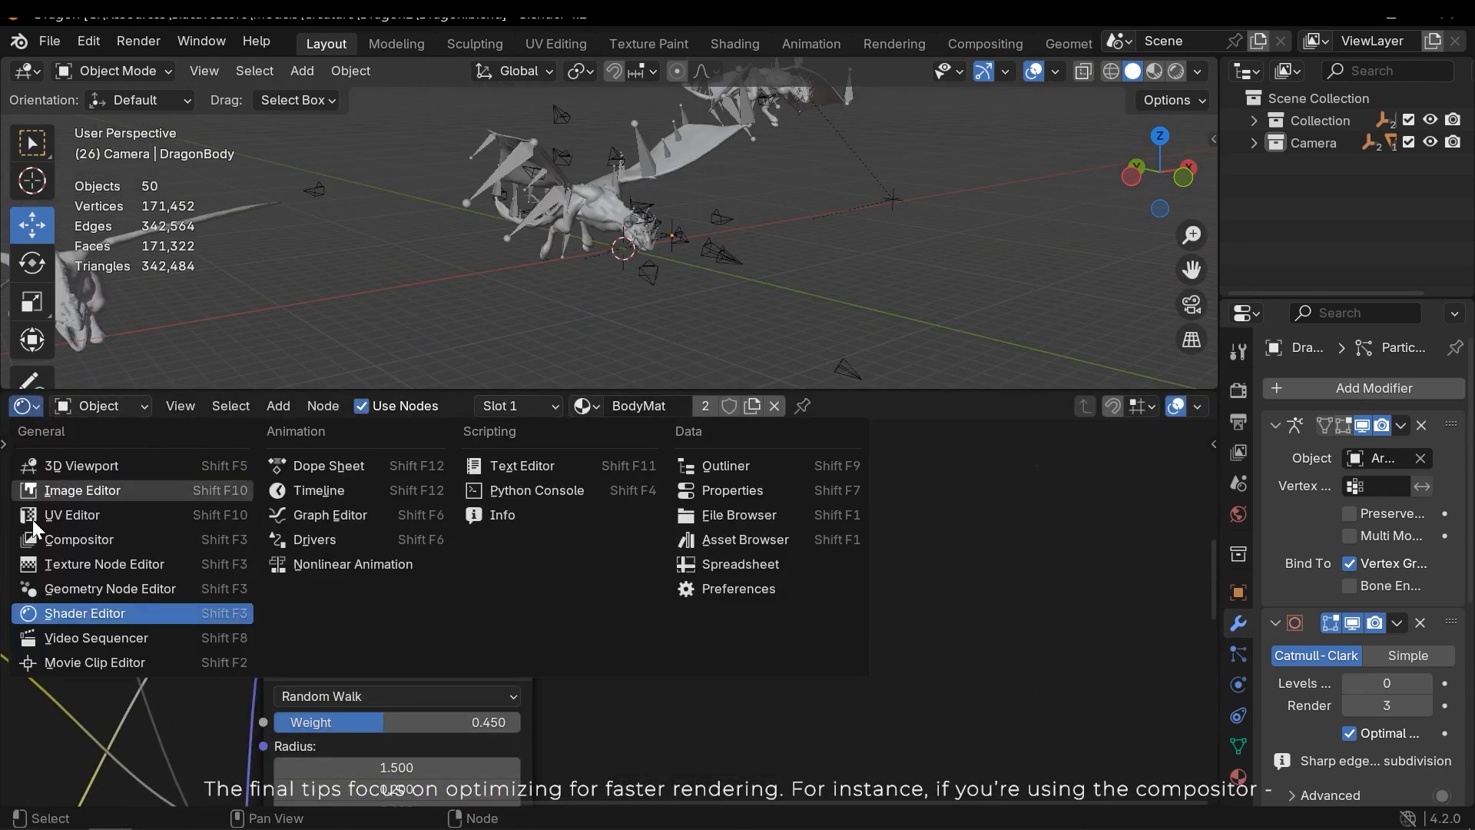
left_click(79, 540)
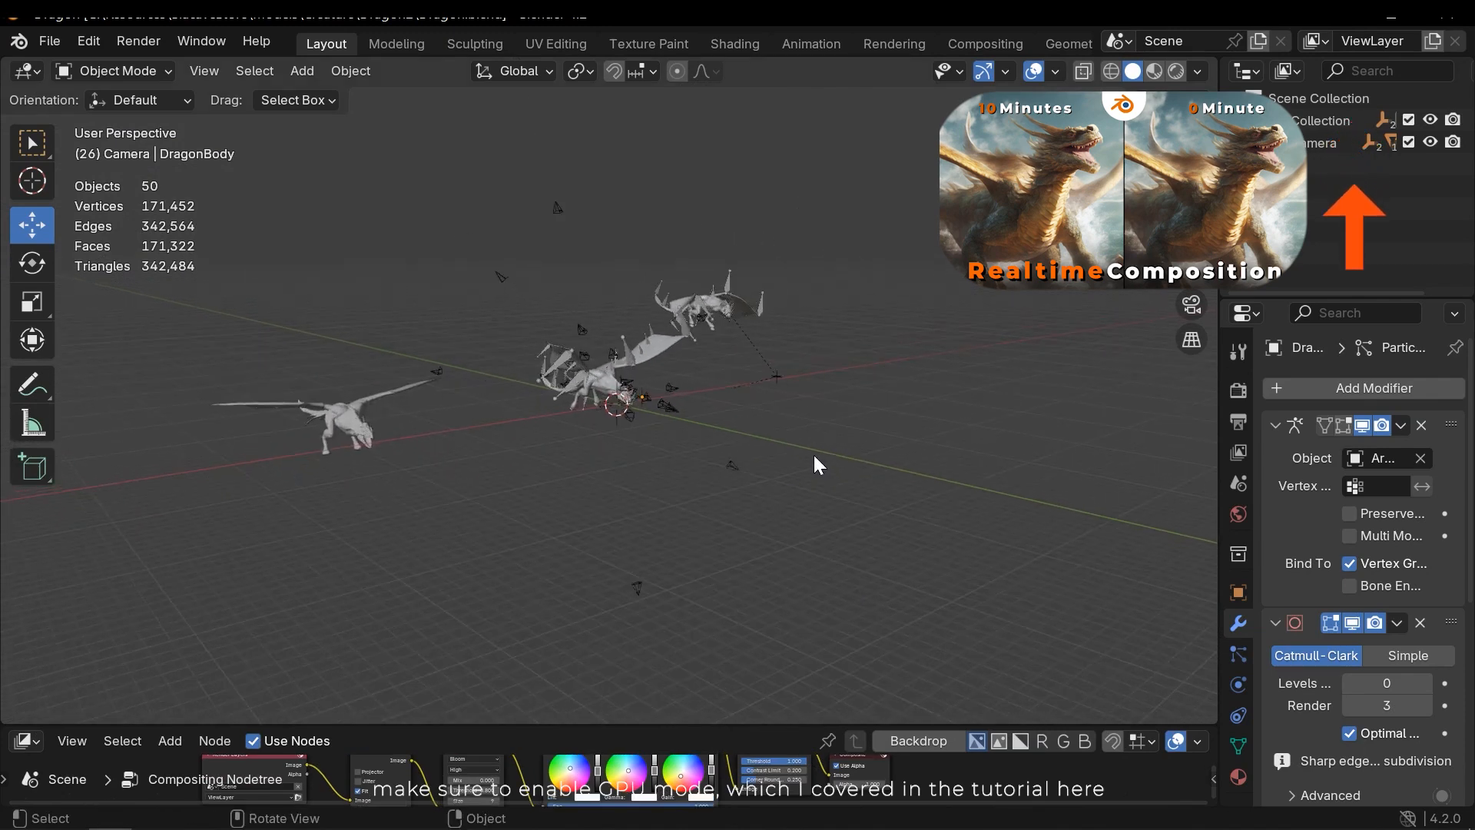
left_click(1238, 389)
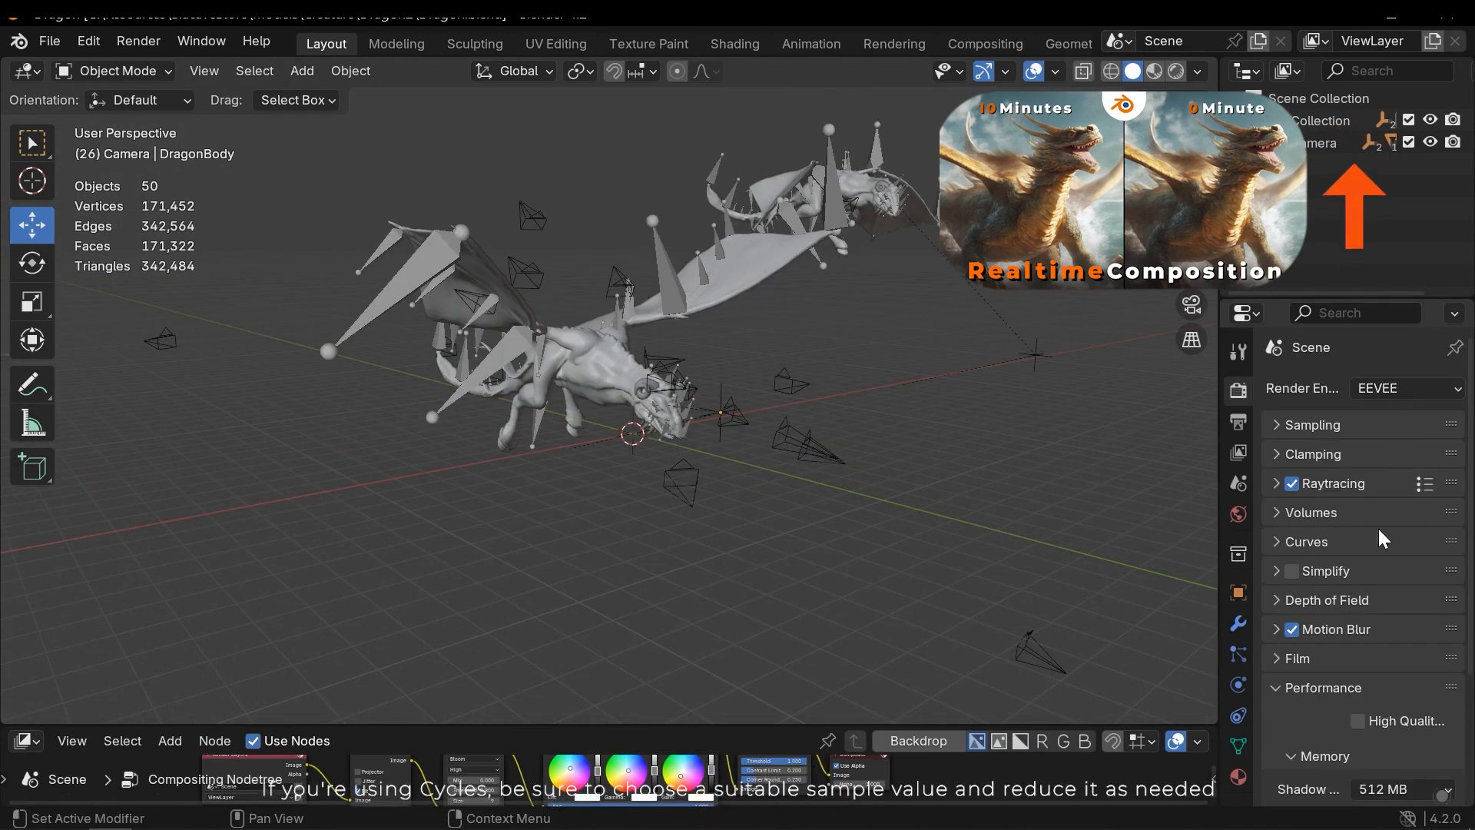
Expand the Sampling panel showing 400 render samples with denoising enabled.
left_click(1401, 388)
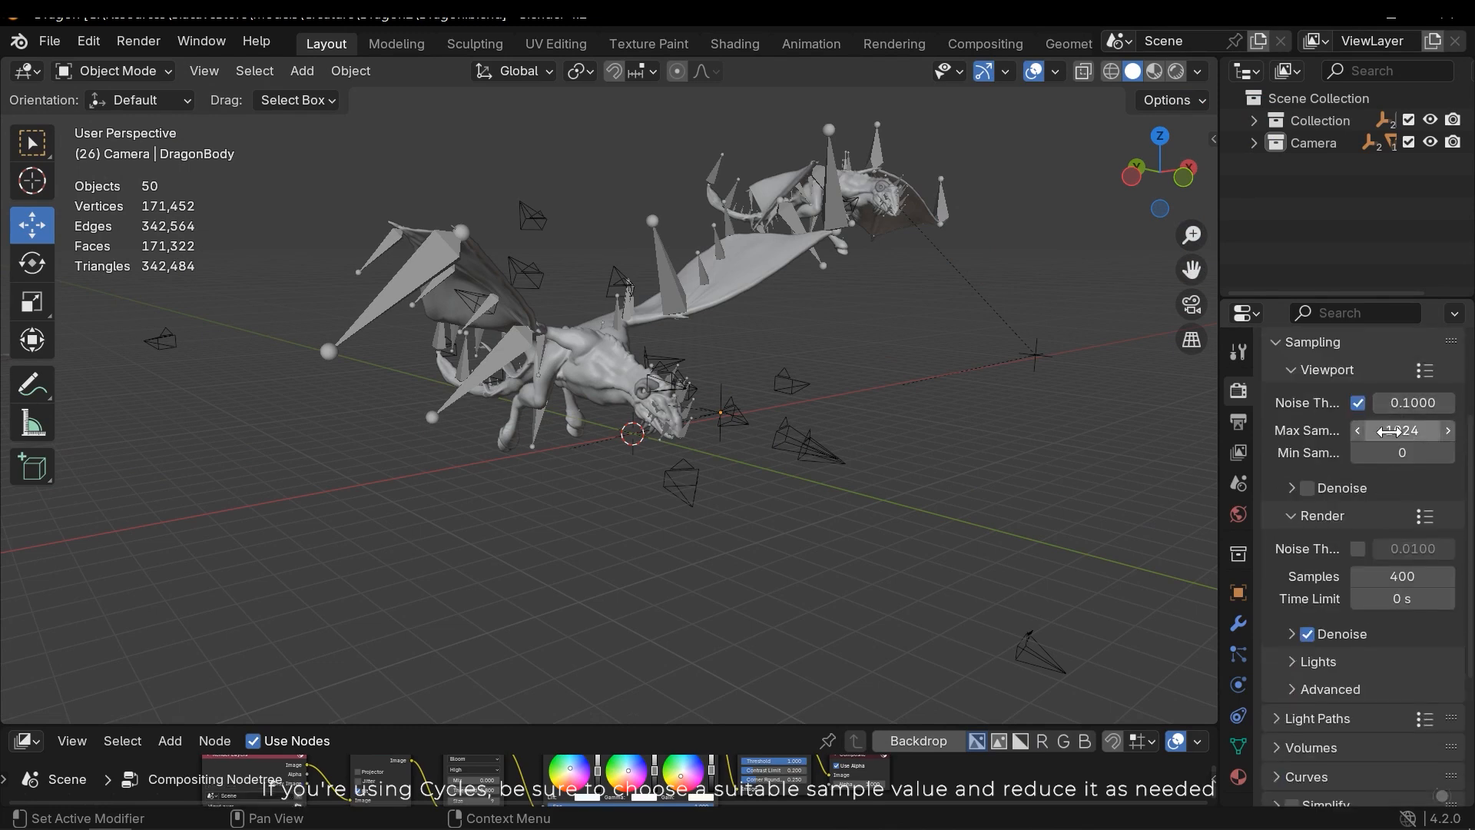
scroll("down", 3)
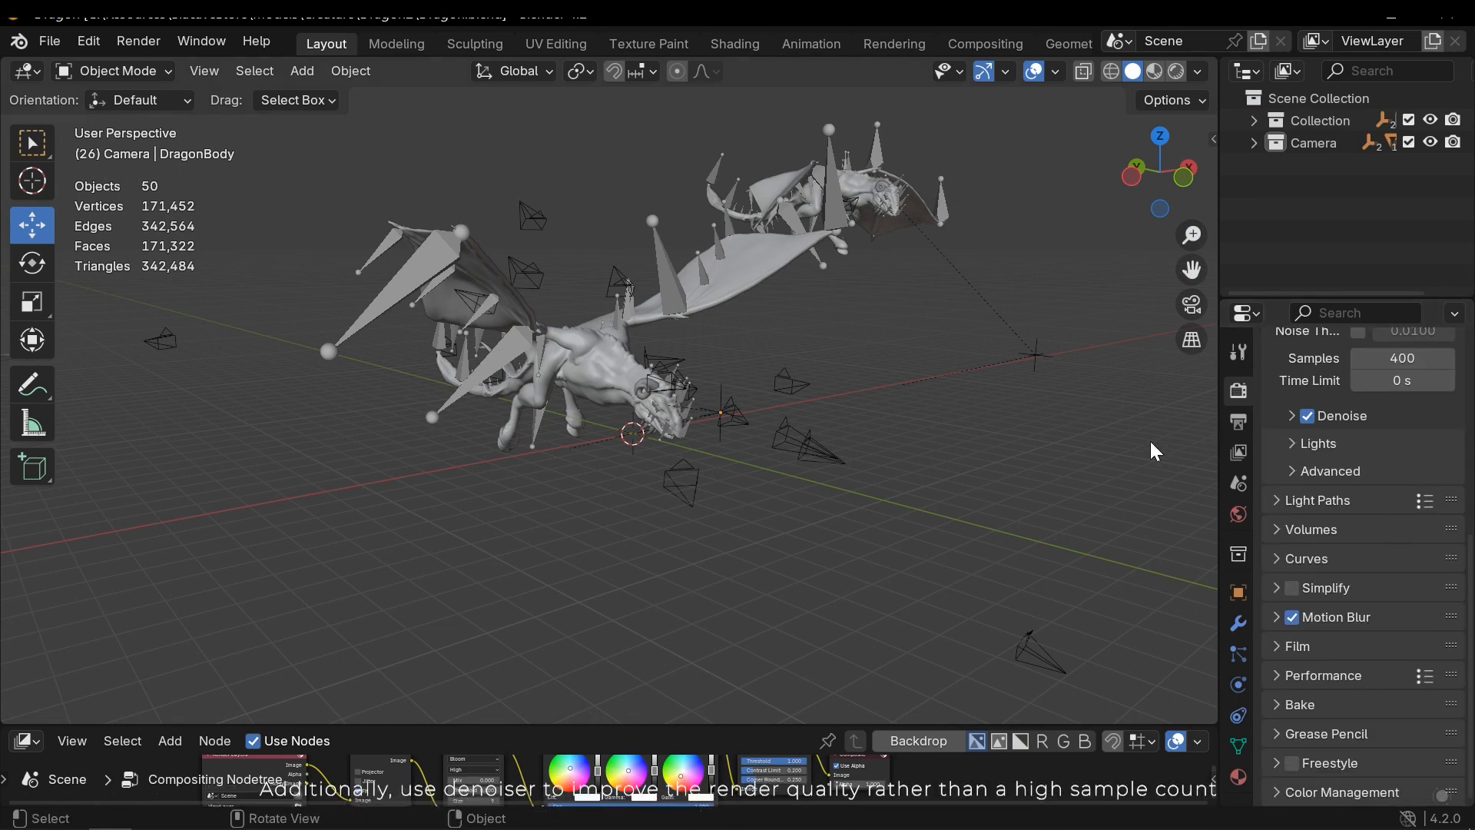